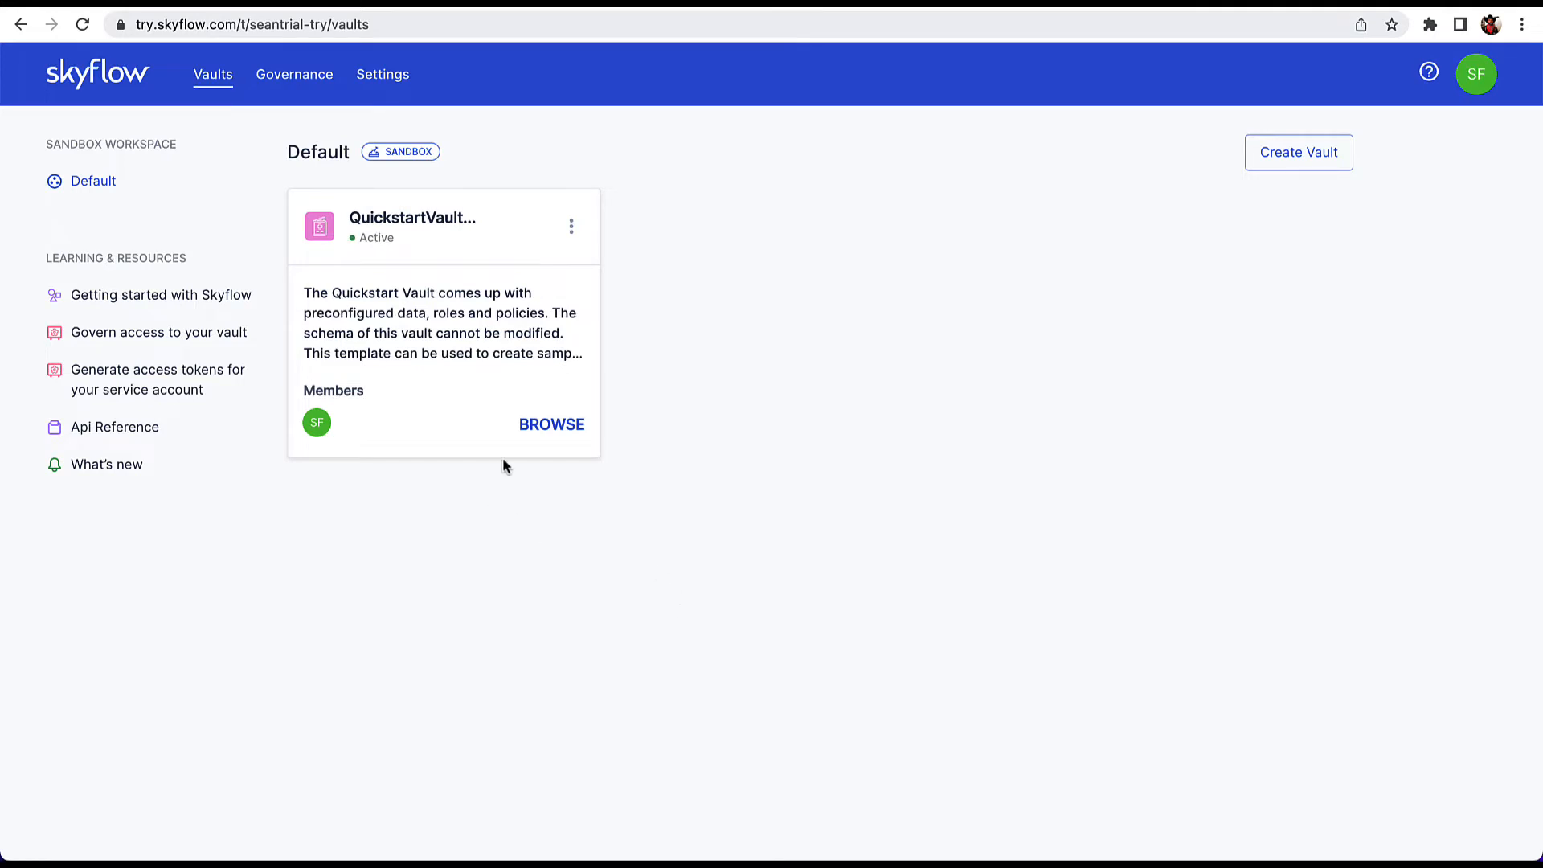
Browse QuickstartVault94961's credit_cards records and review its Vault URL and Vault ID in Edit Vault Details, cancelling without changes.
left_click(551, 424)
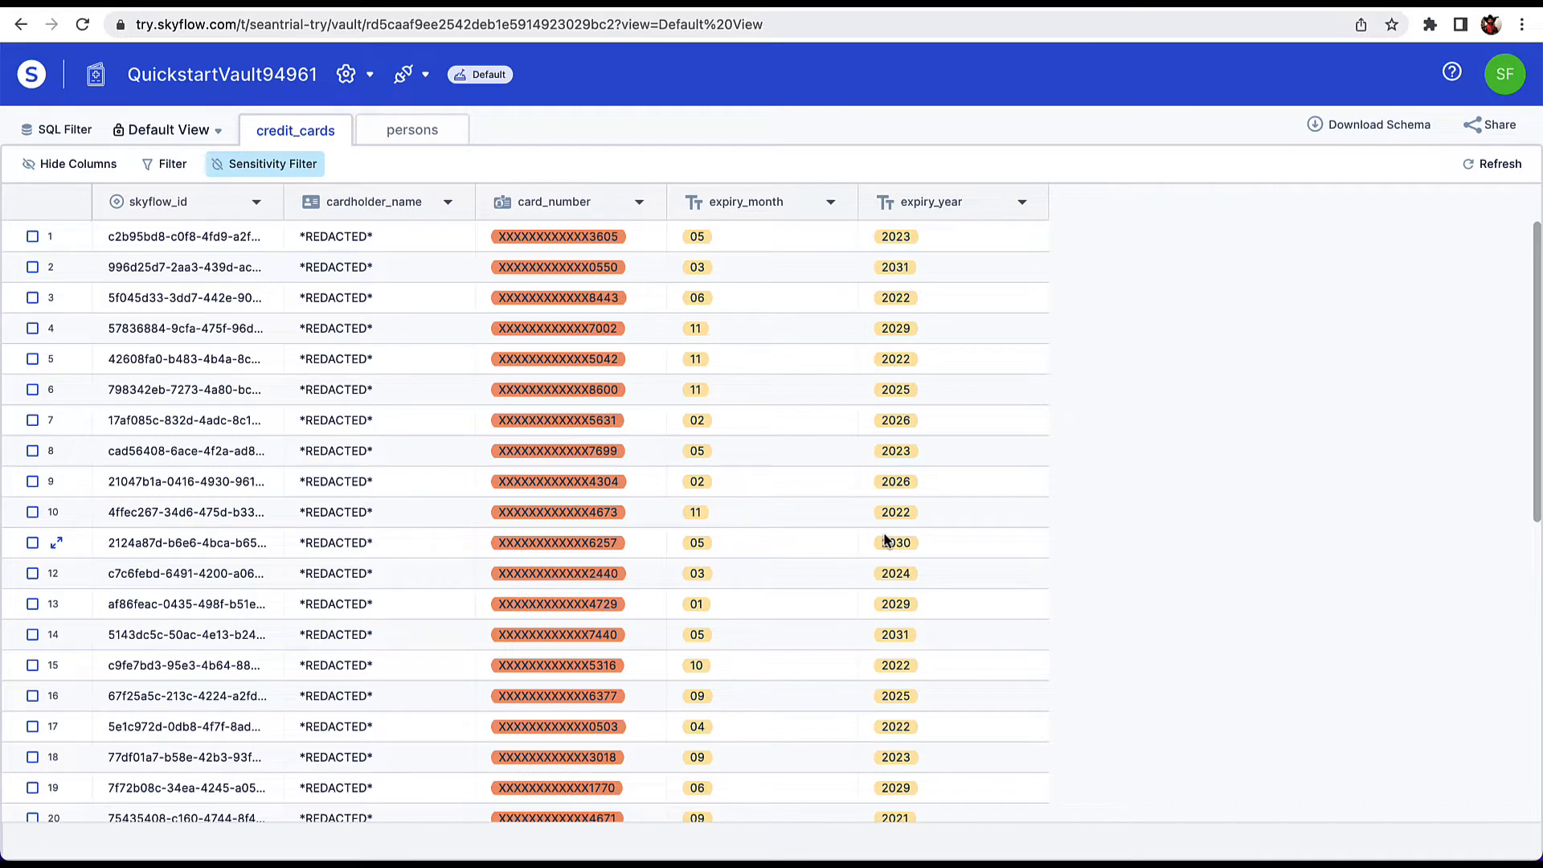
left_click(347, 74)
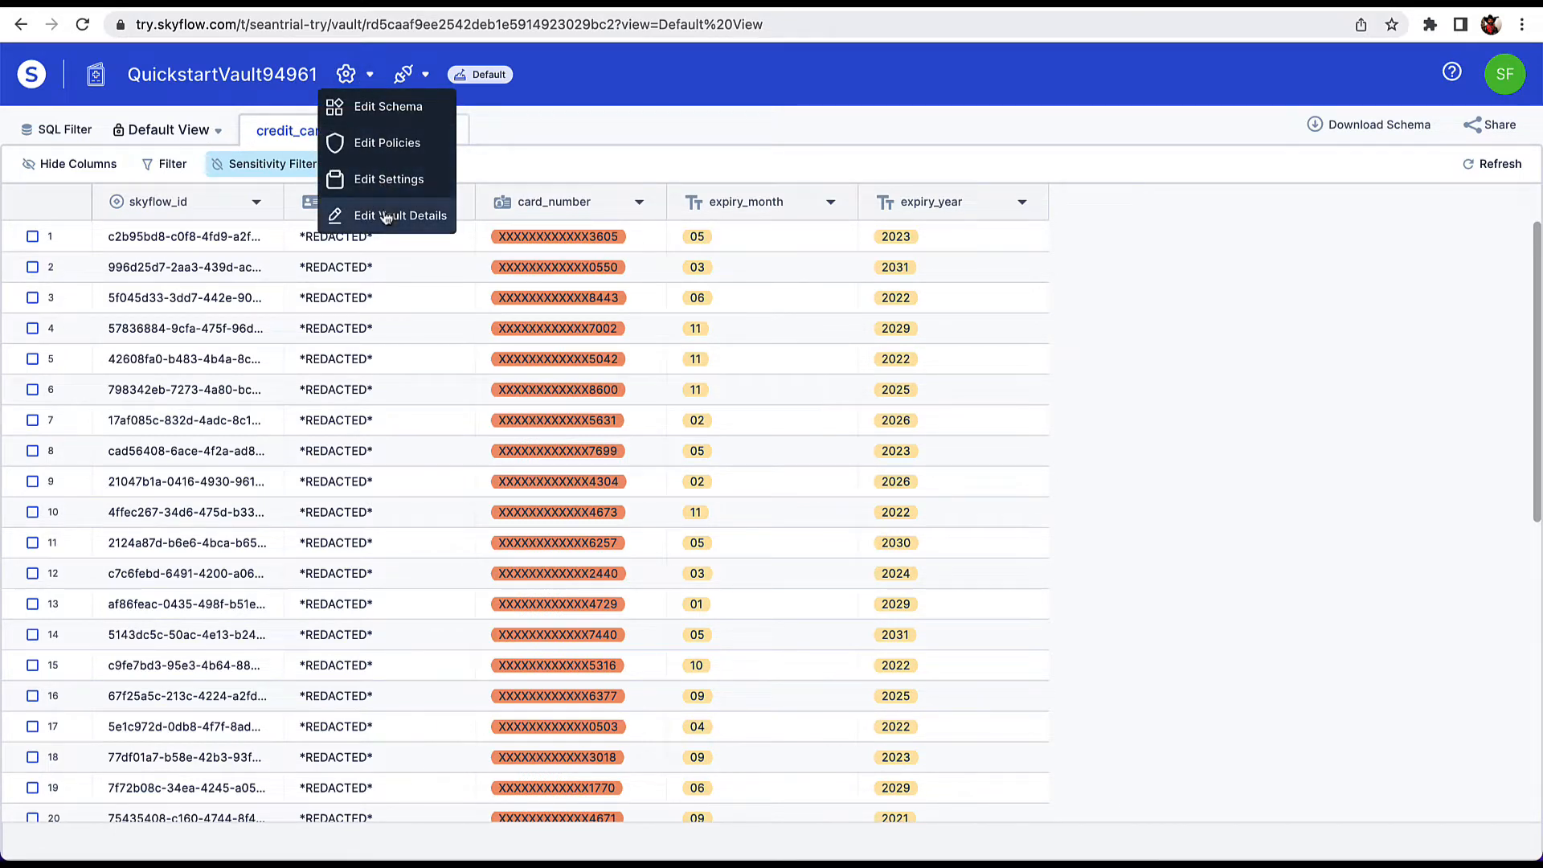
left_click(401, 215)
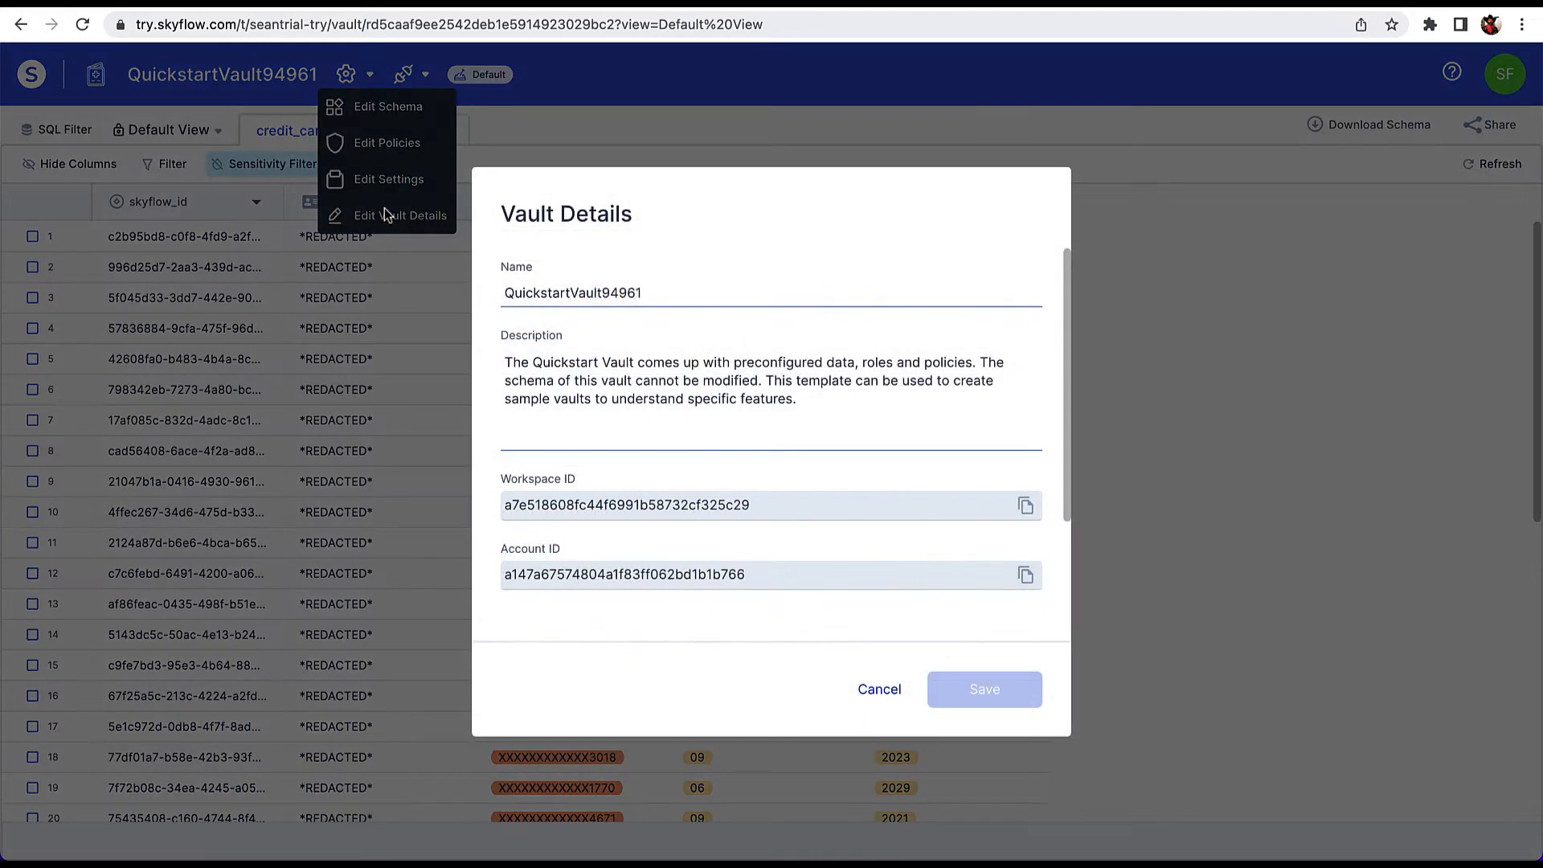
scroll("down", 3)
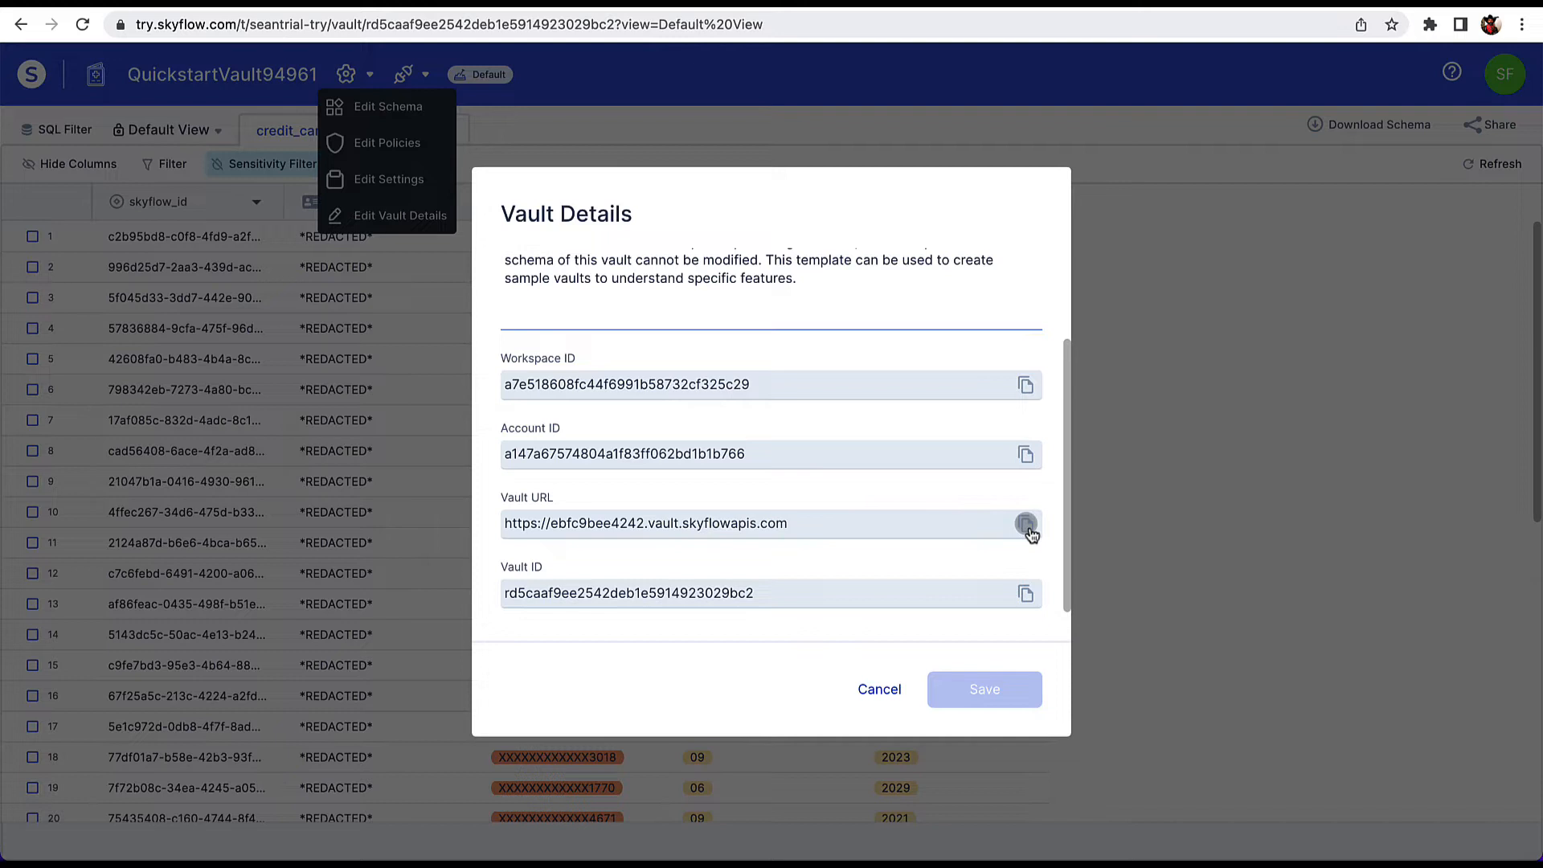
mouse_move(1029, 598)
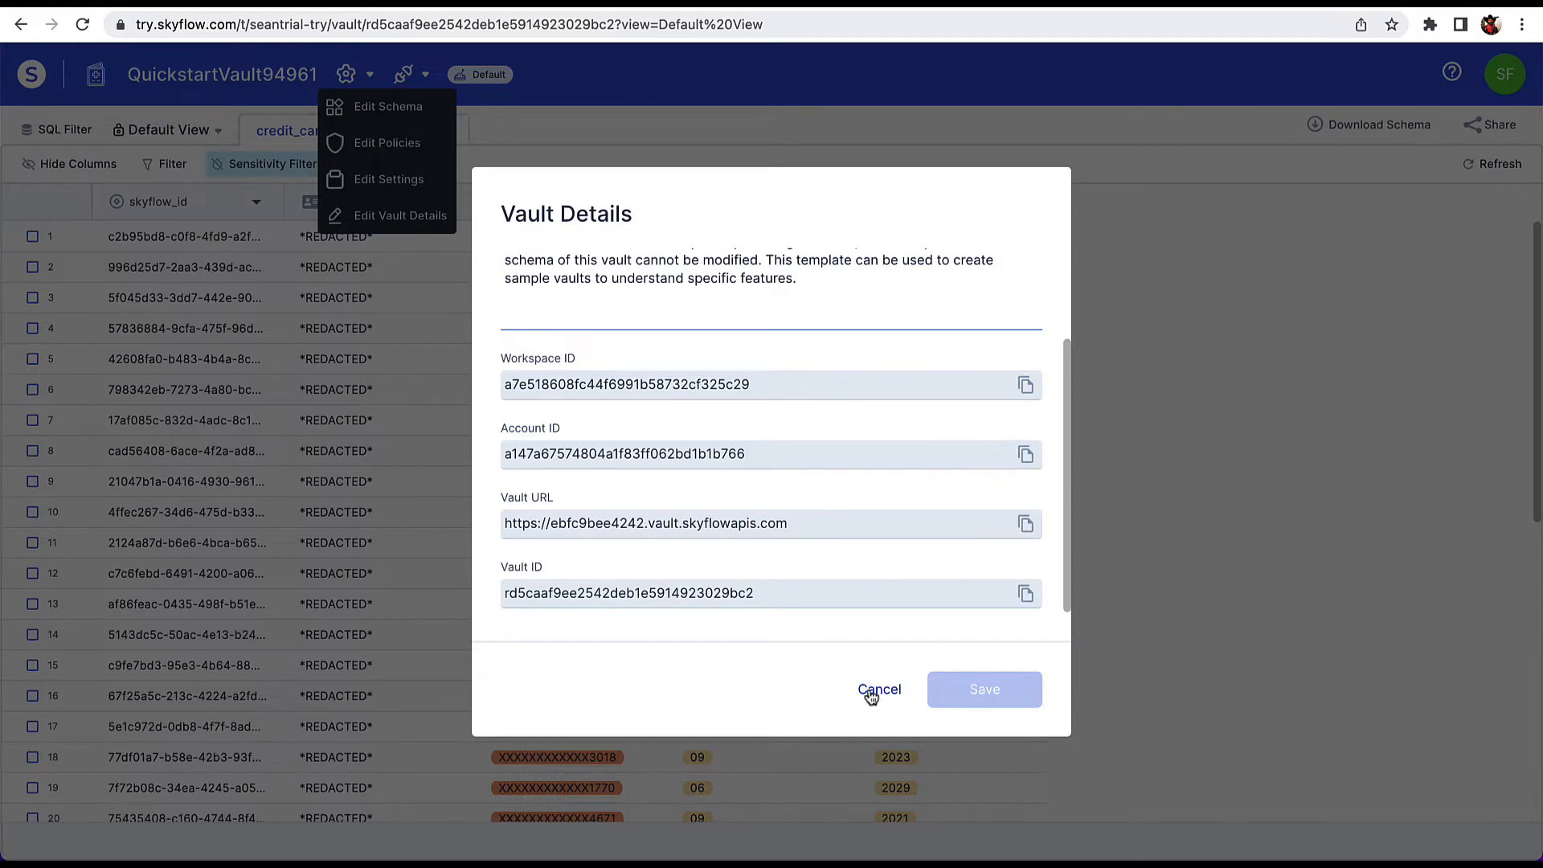
left_click(879, 689)
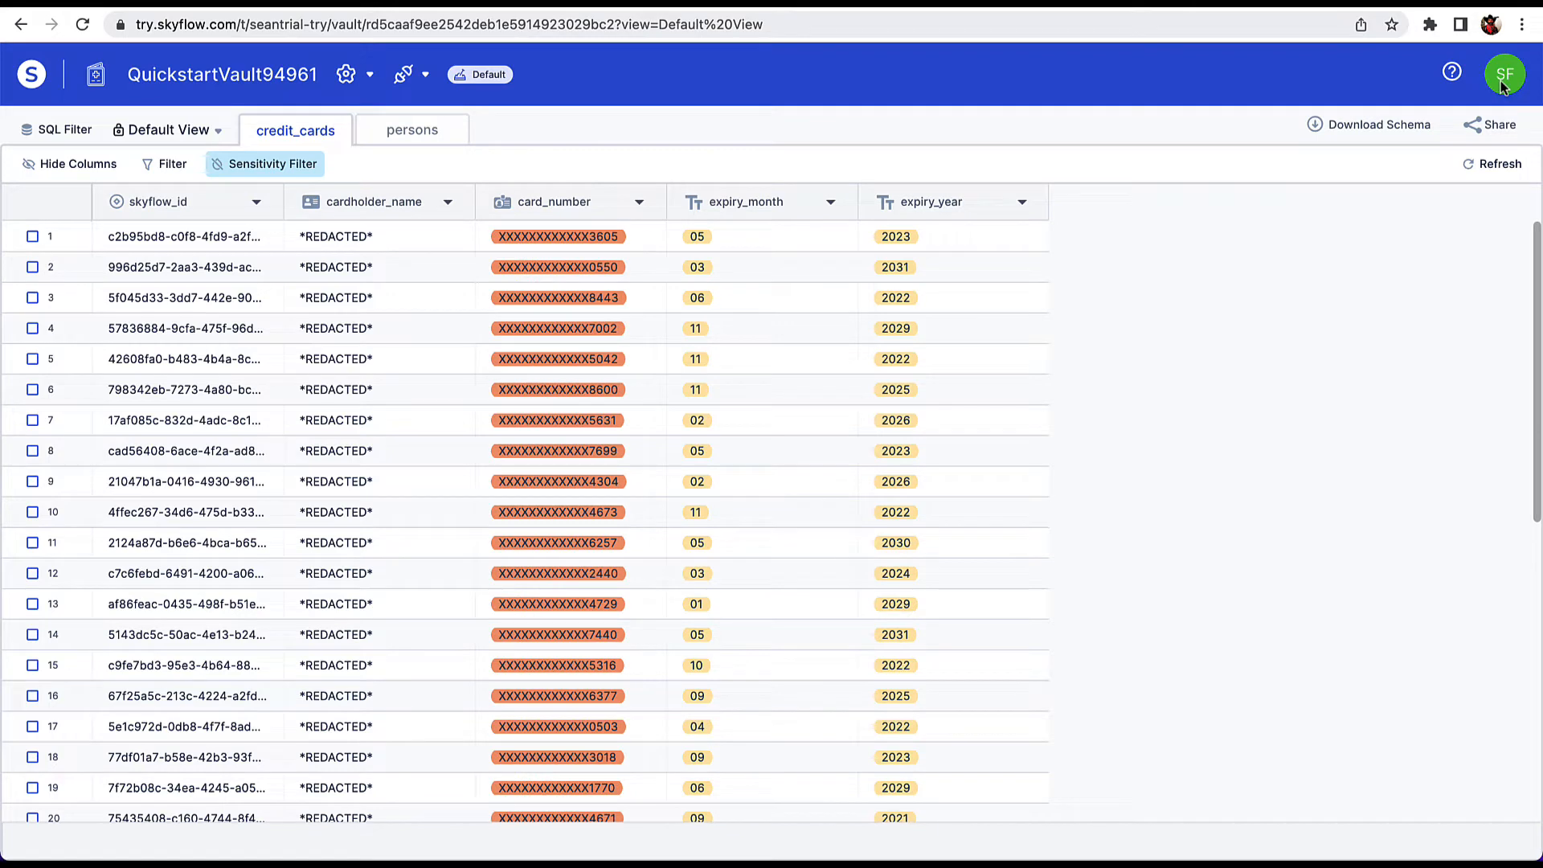
Generate a new API bearer token from the avatar menu's Generate API Bearer Token option.
left_click(1504, 74)
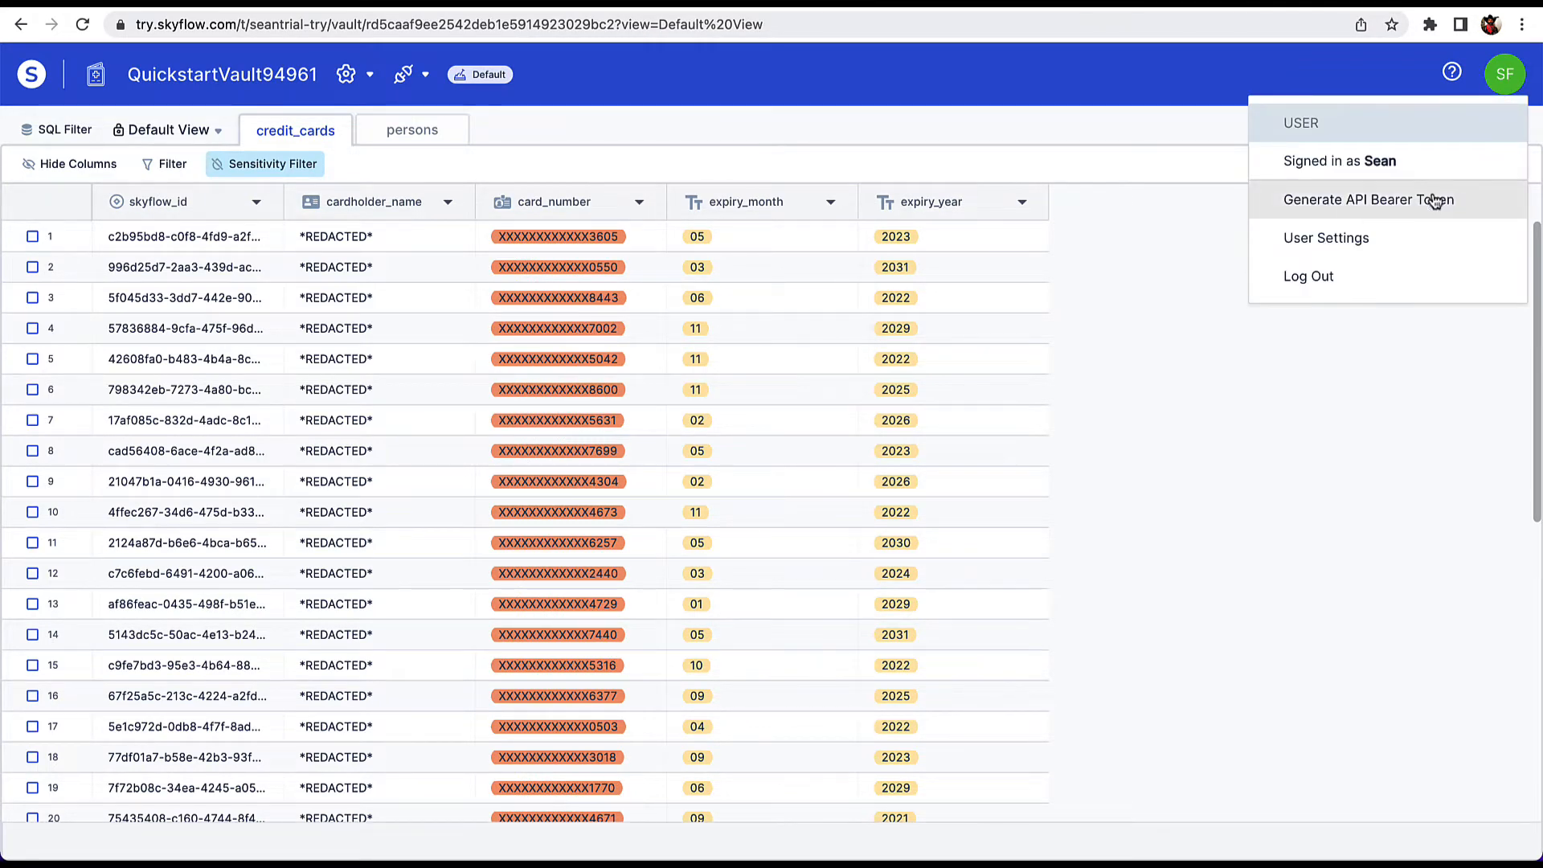
left_click(1366, 199)
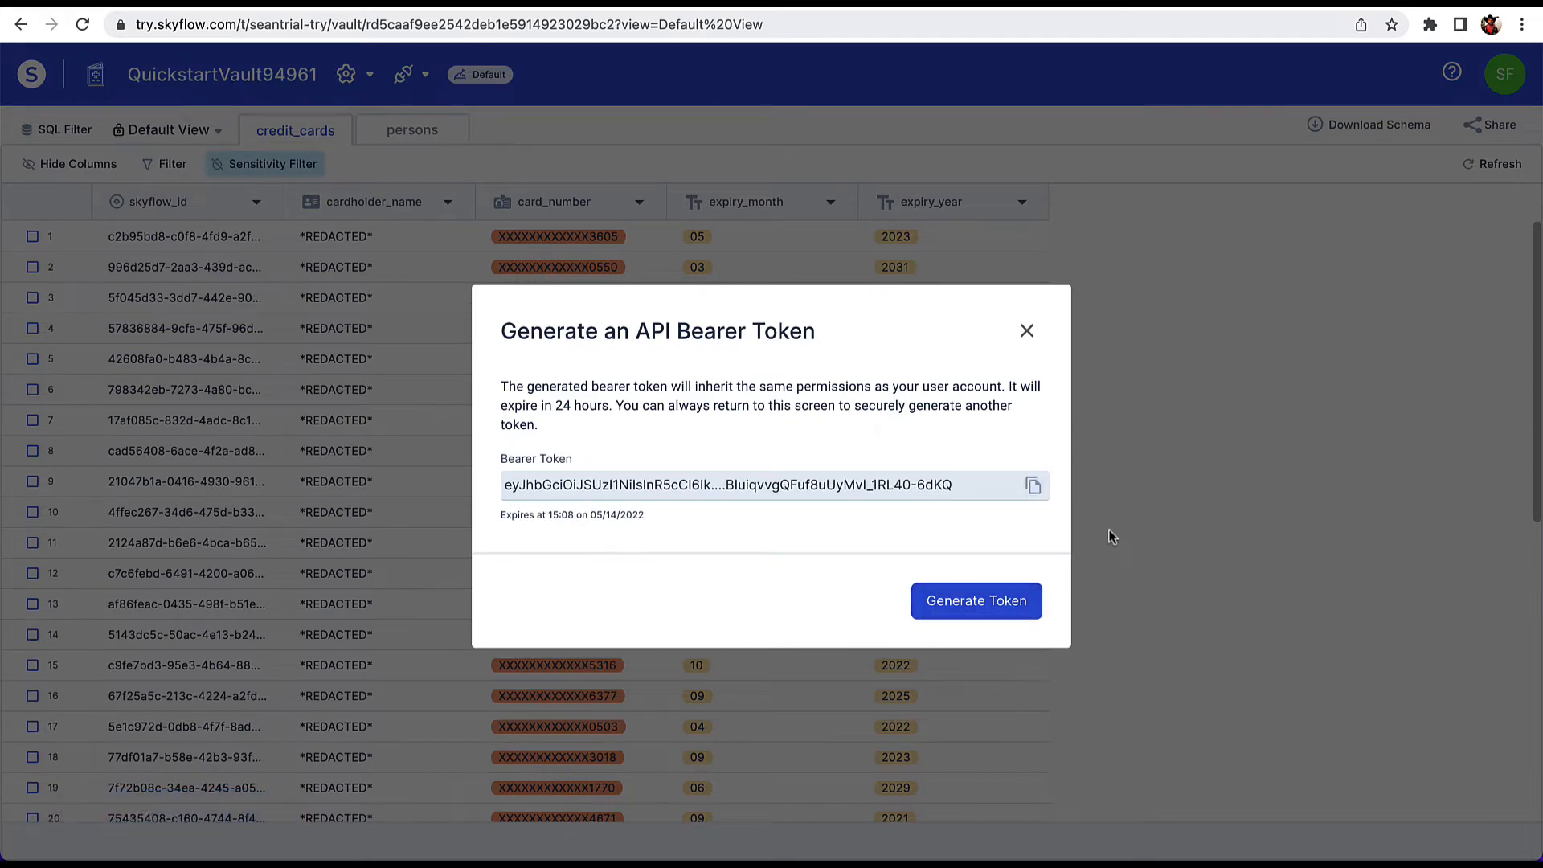
left_click(1027, 329)
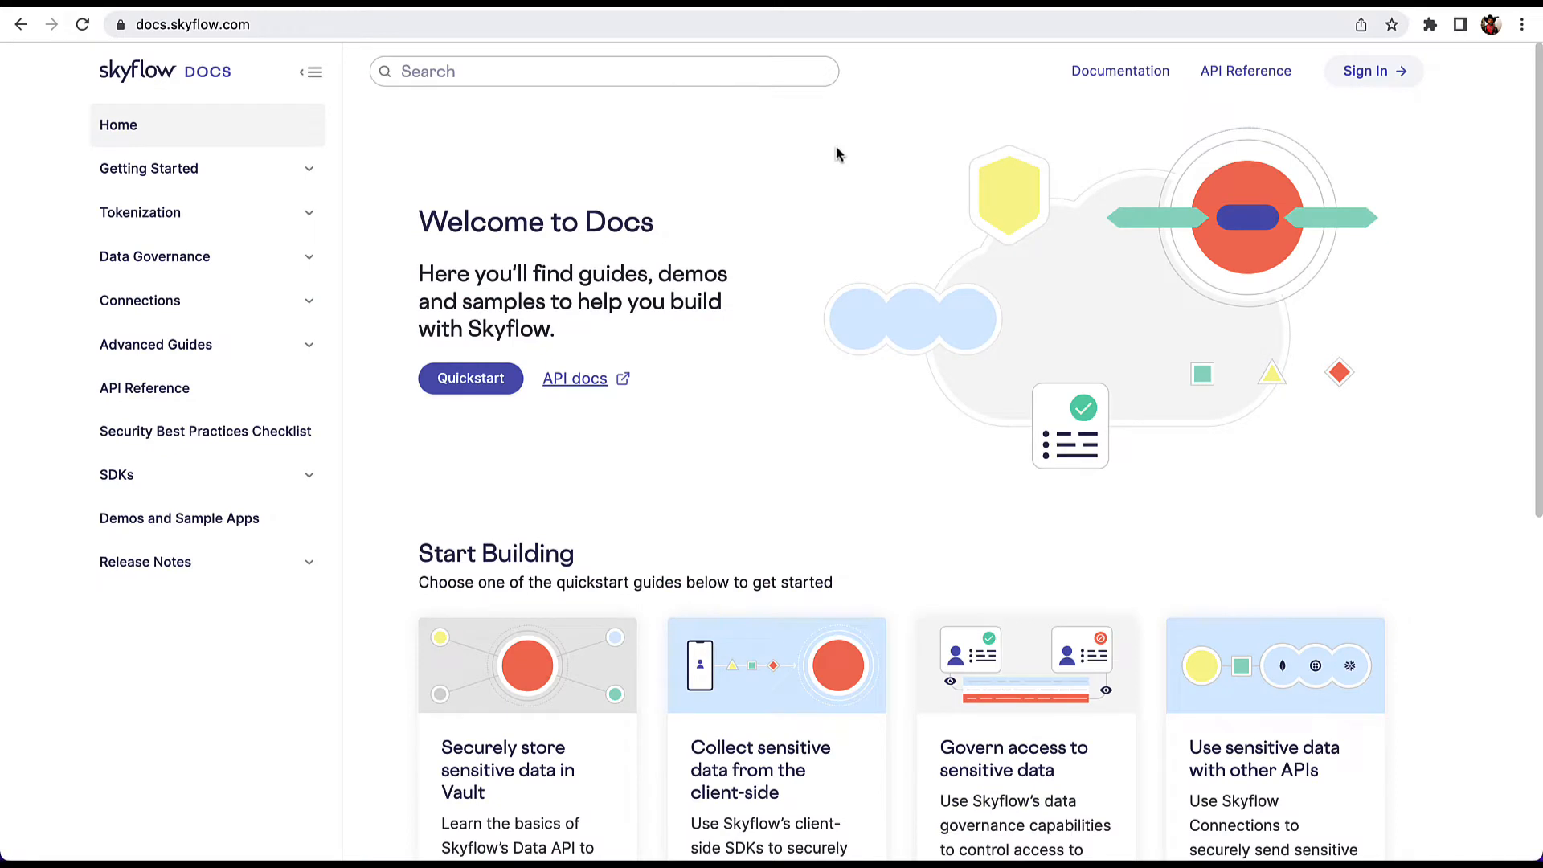
mouse_move(541, 239)
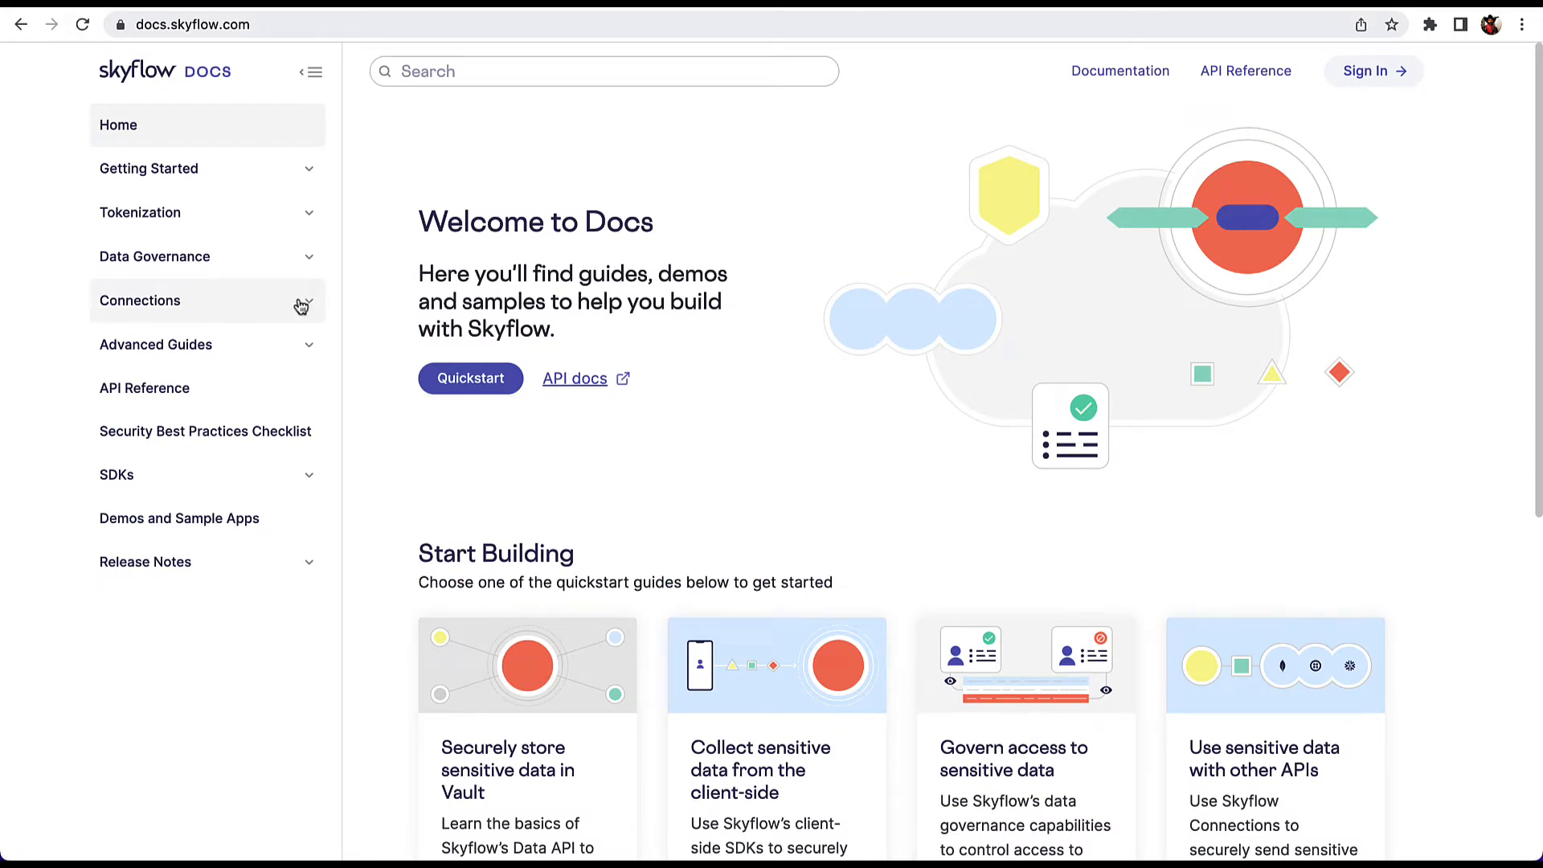
Navigate Connections guides to the Stripe guide and reach its Set up vault sample data bash script.
left_click(140, 301)
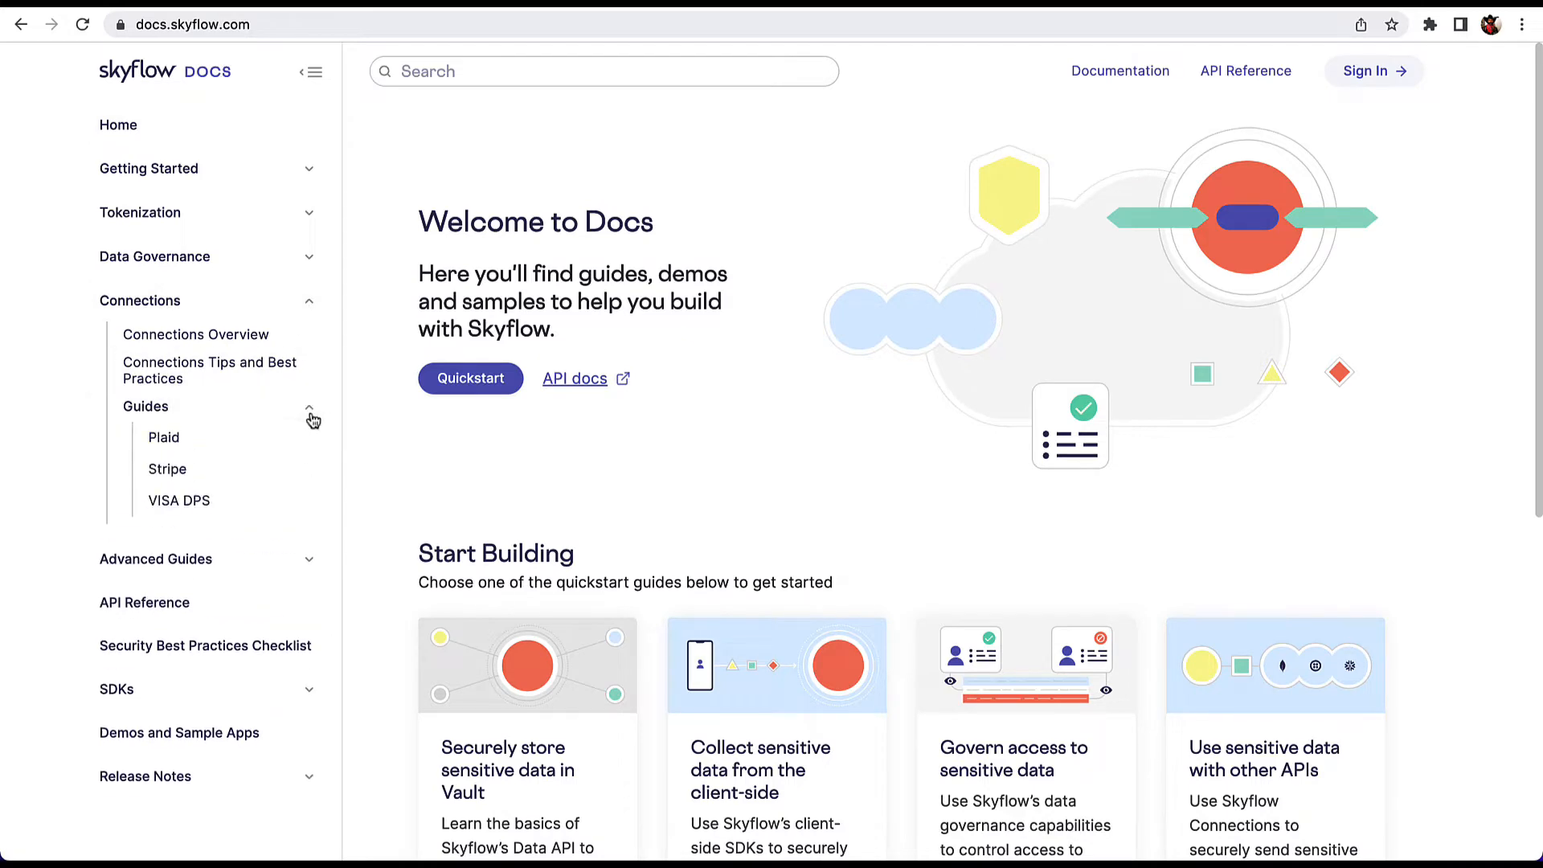
left_click(167, 468)
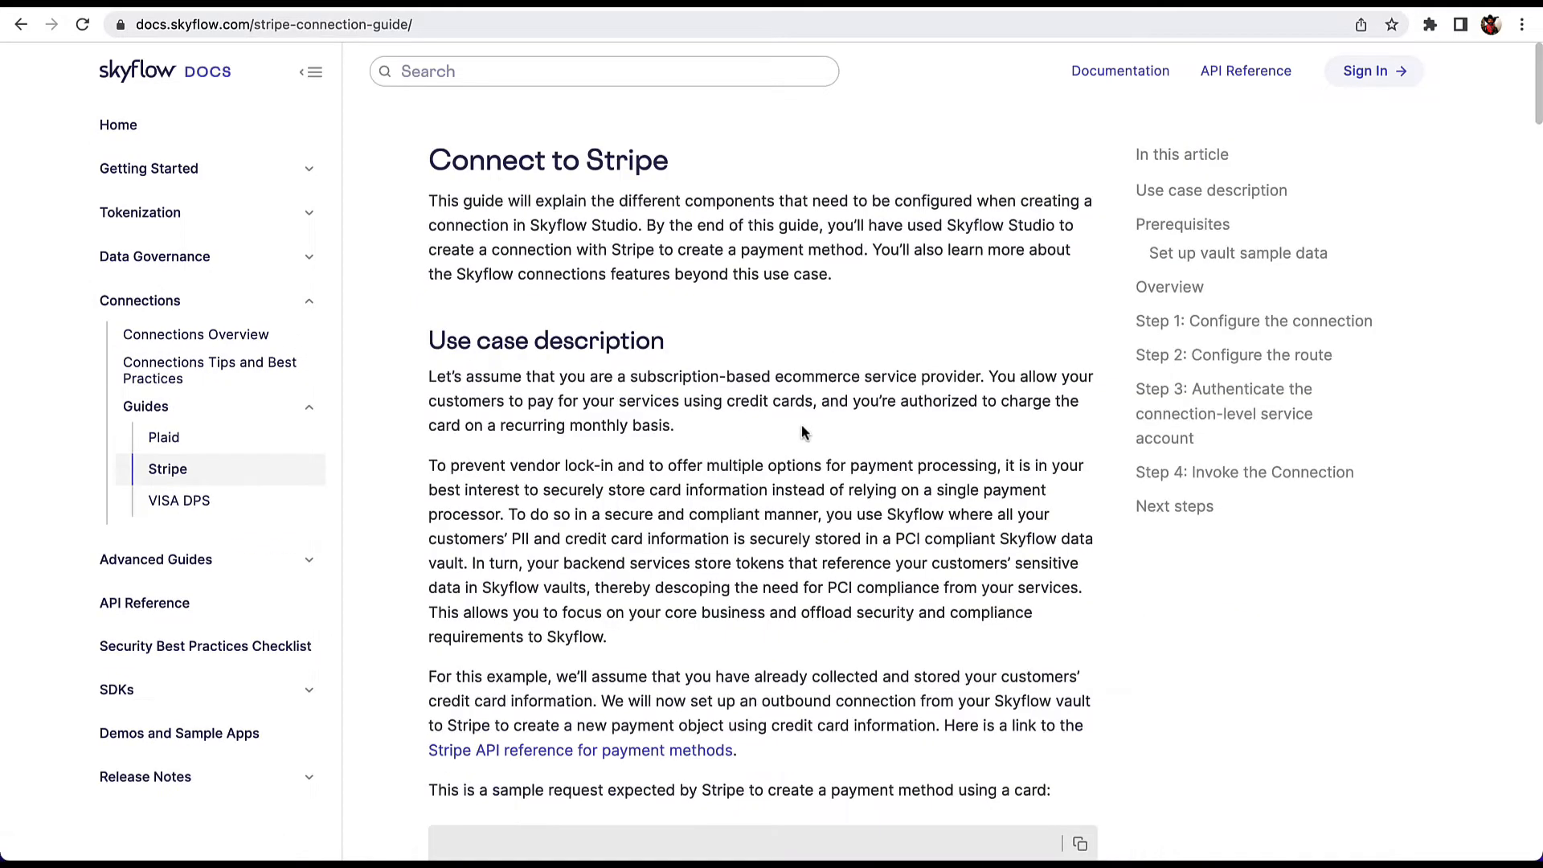
scroll("down", 3)
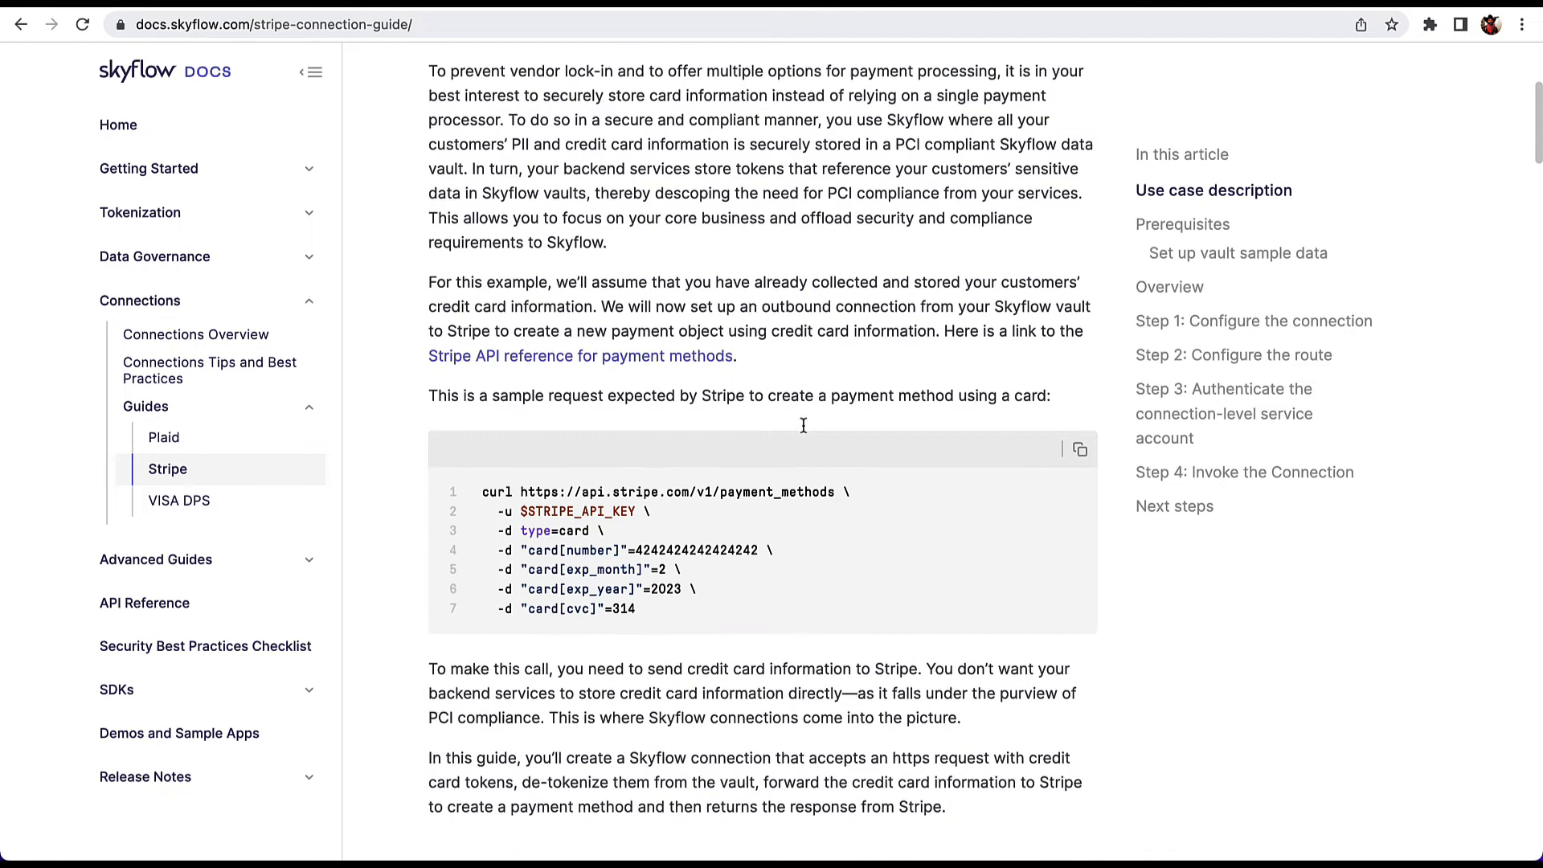
scroll("down", 3)
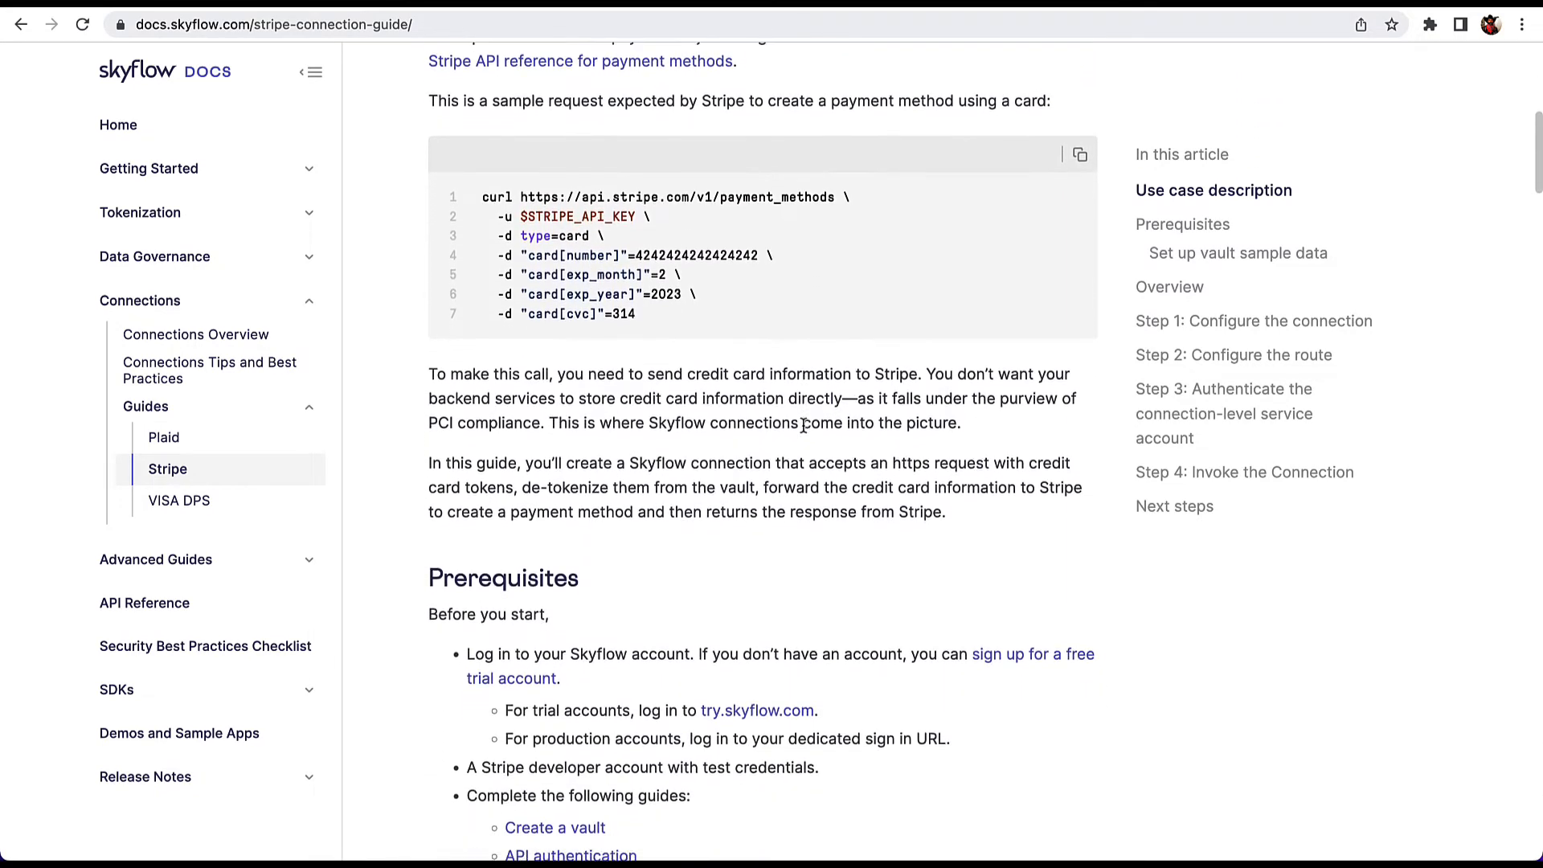
scroll("down", 3)
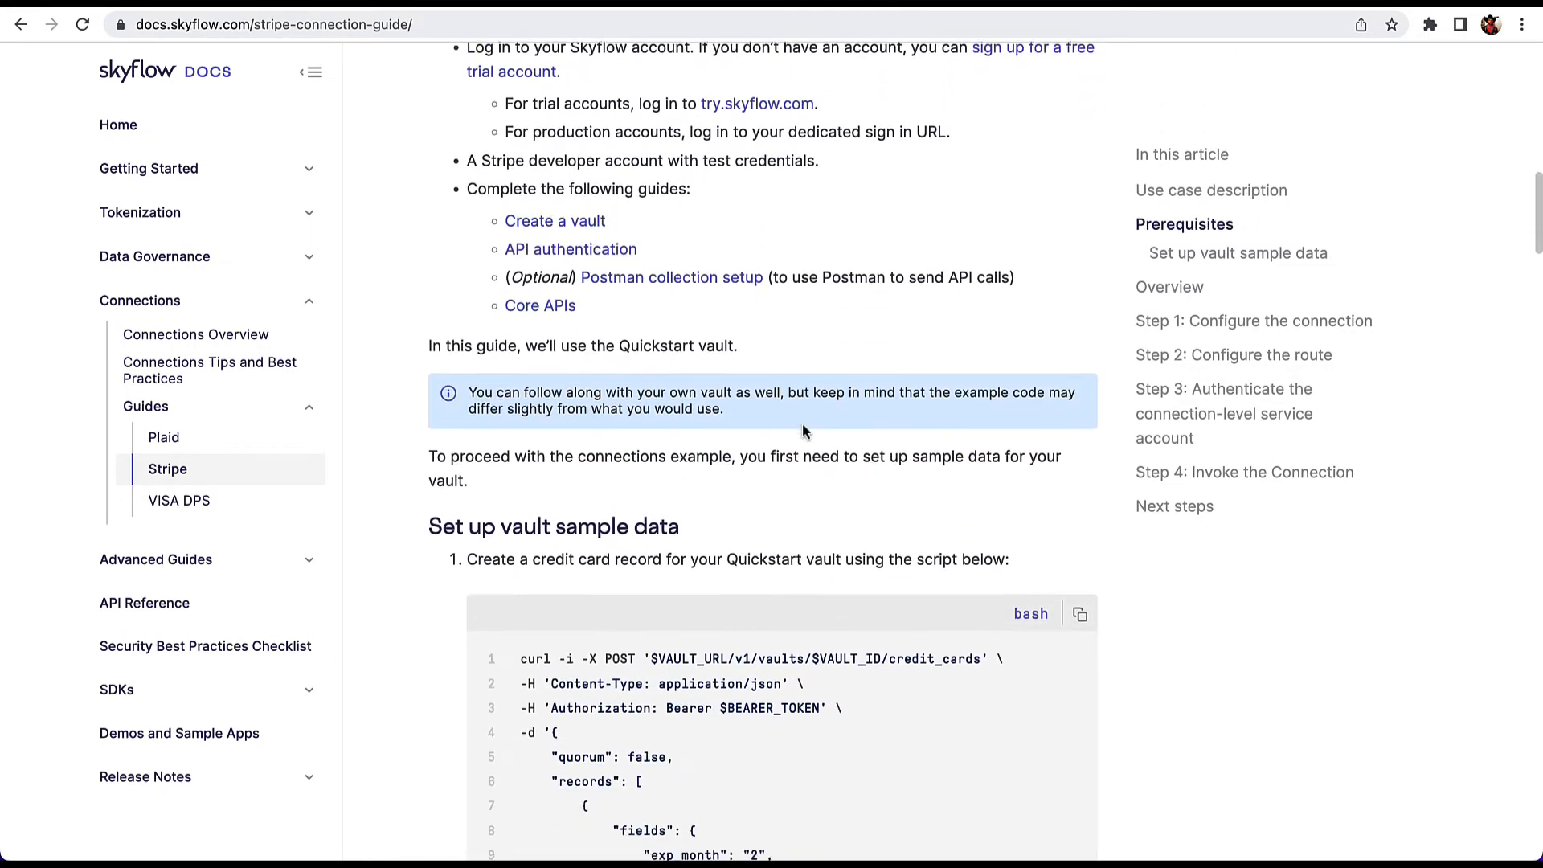
scroll("down", 3)
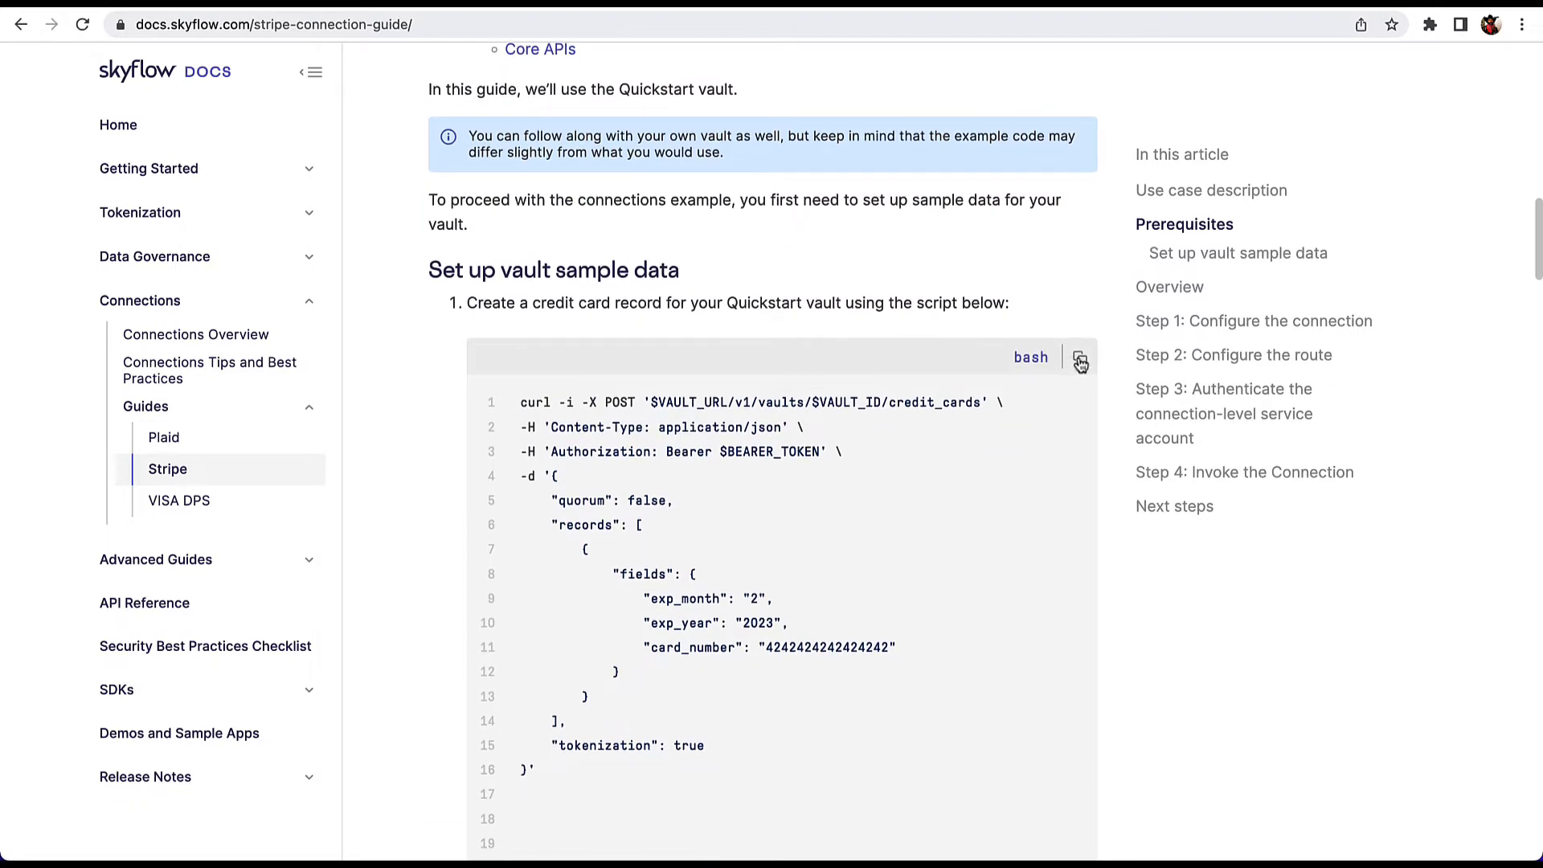
mouse_move(1063, 286)
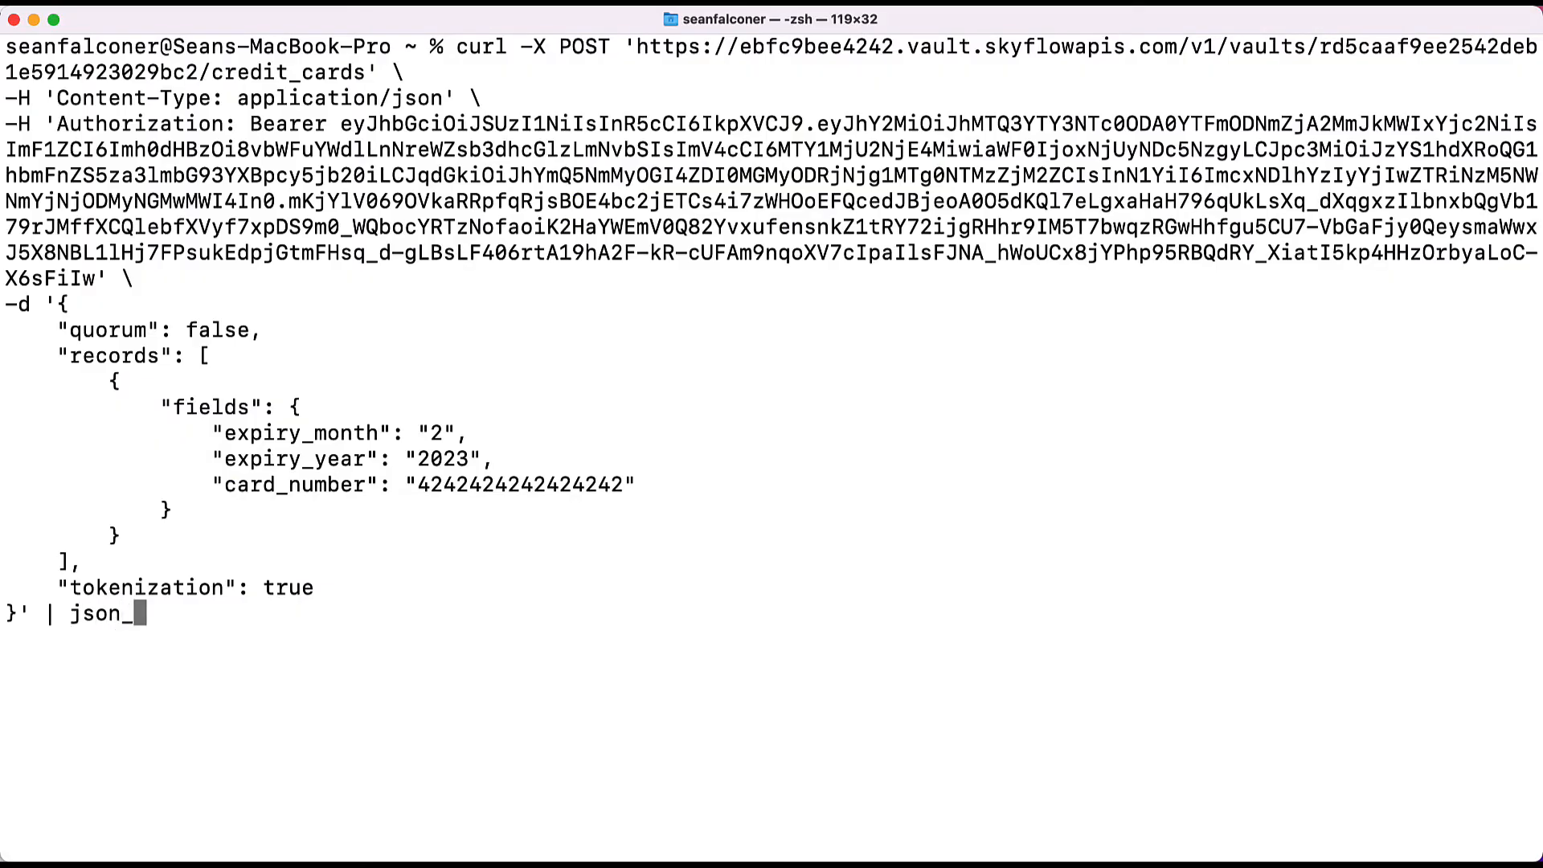
Run the sample-data curl piped to json_pp and select the returned card_number token from the response.
type("pp")
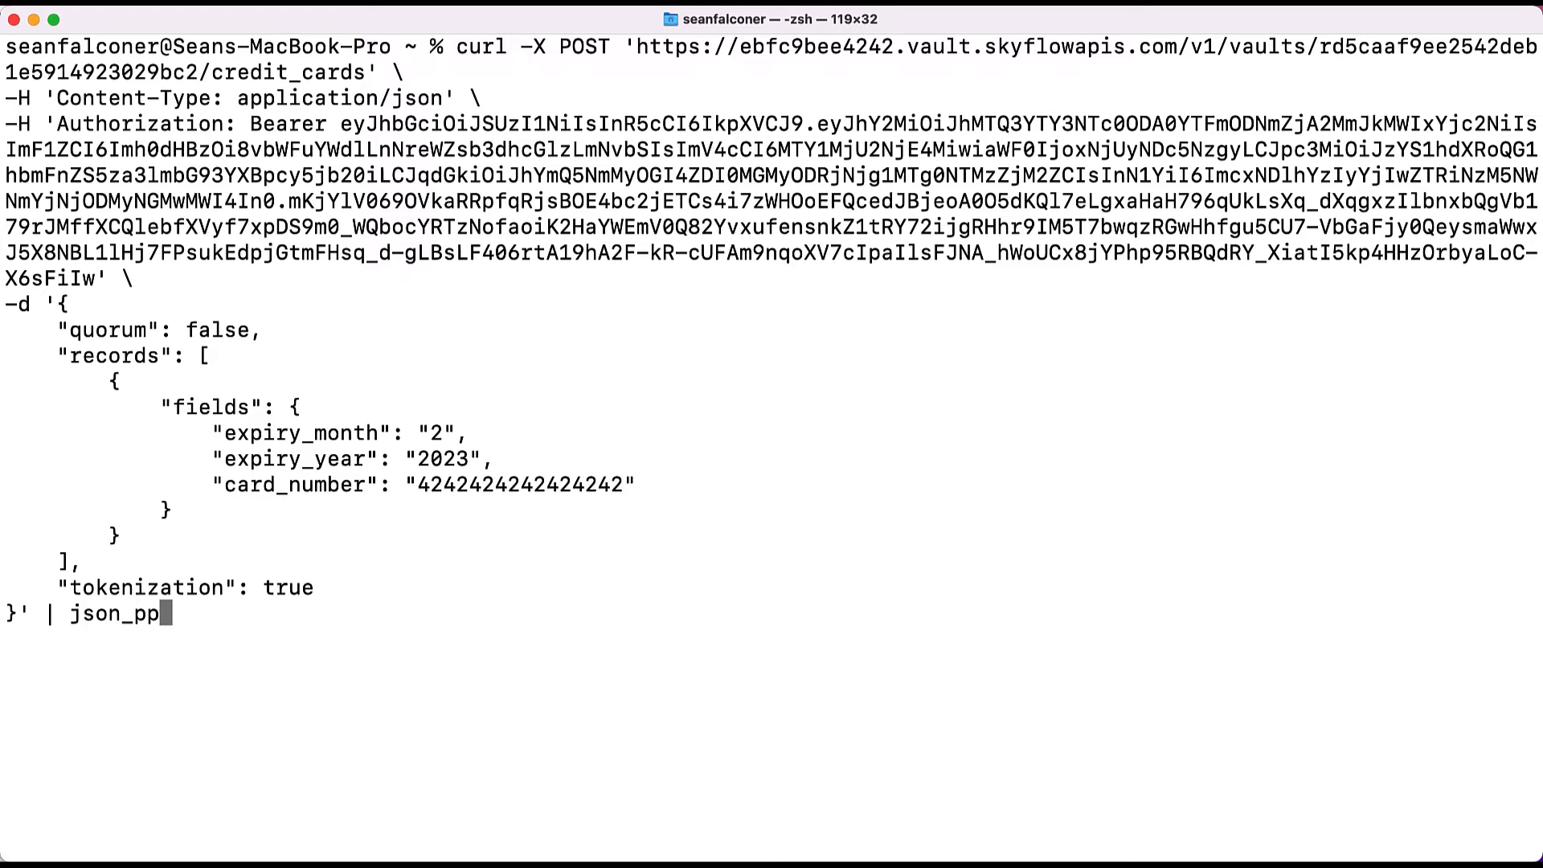
key("Return")
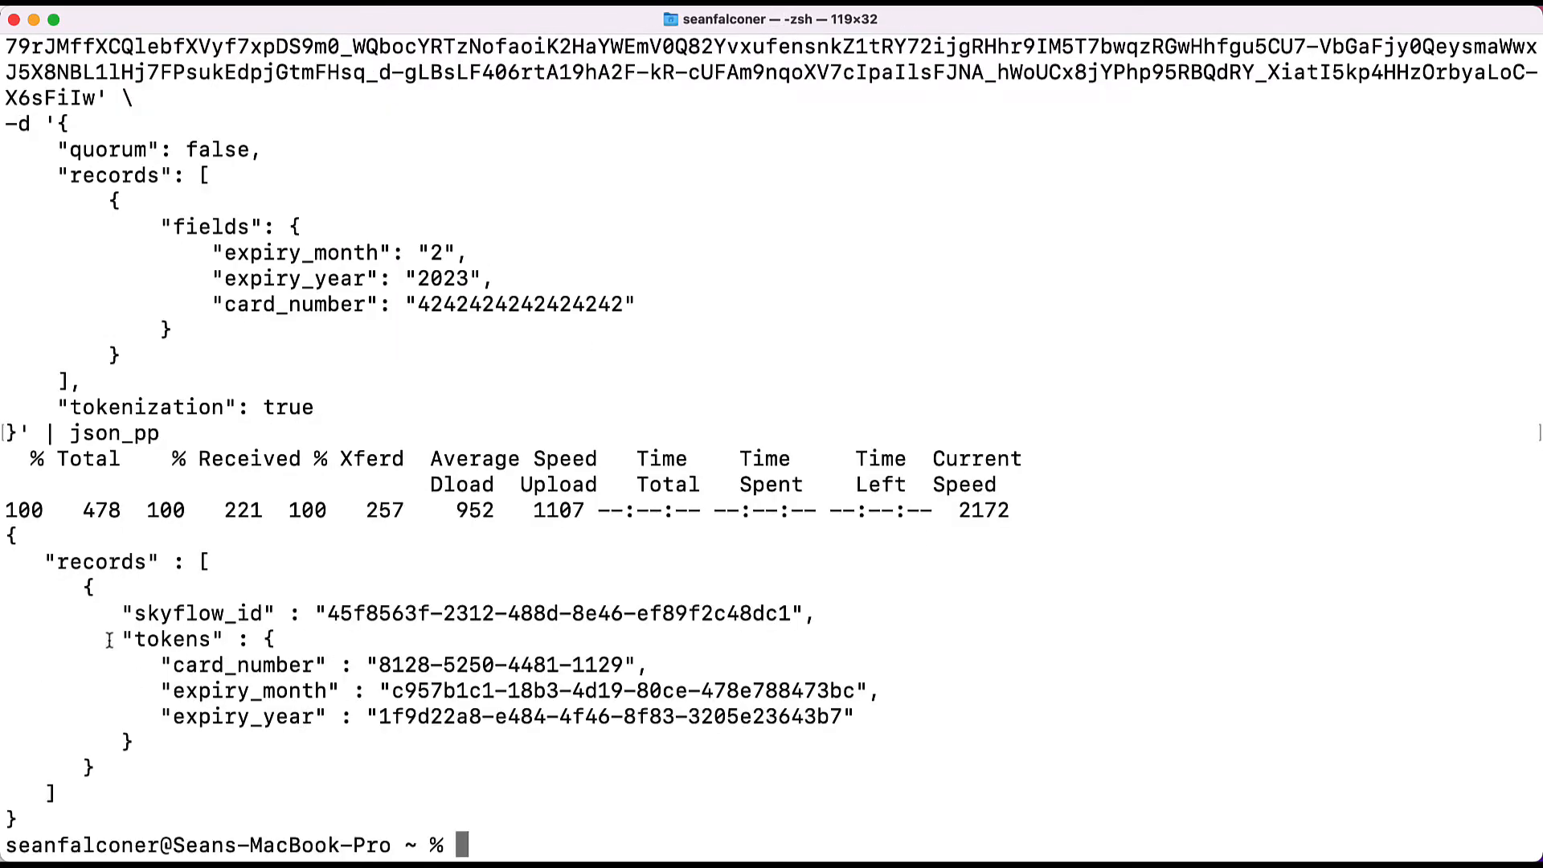
mouse_move(1306, 615)
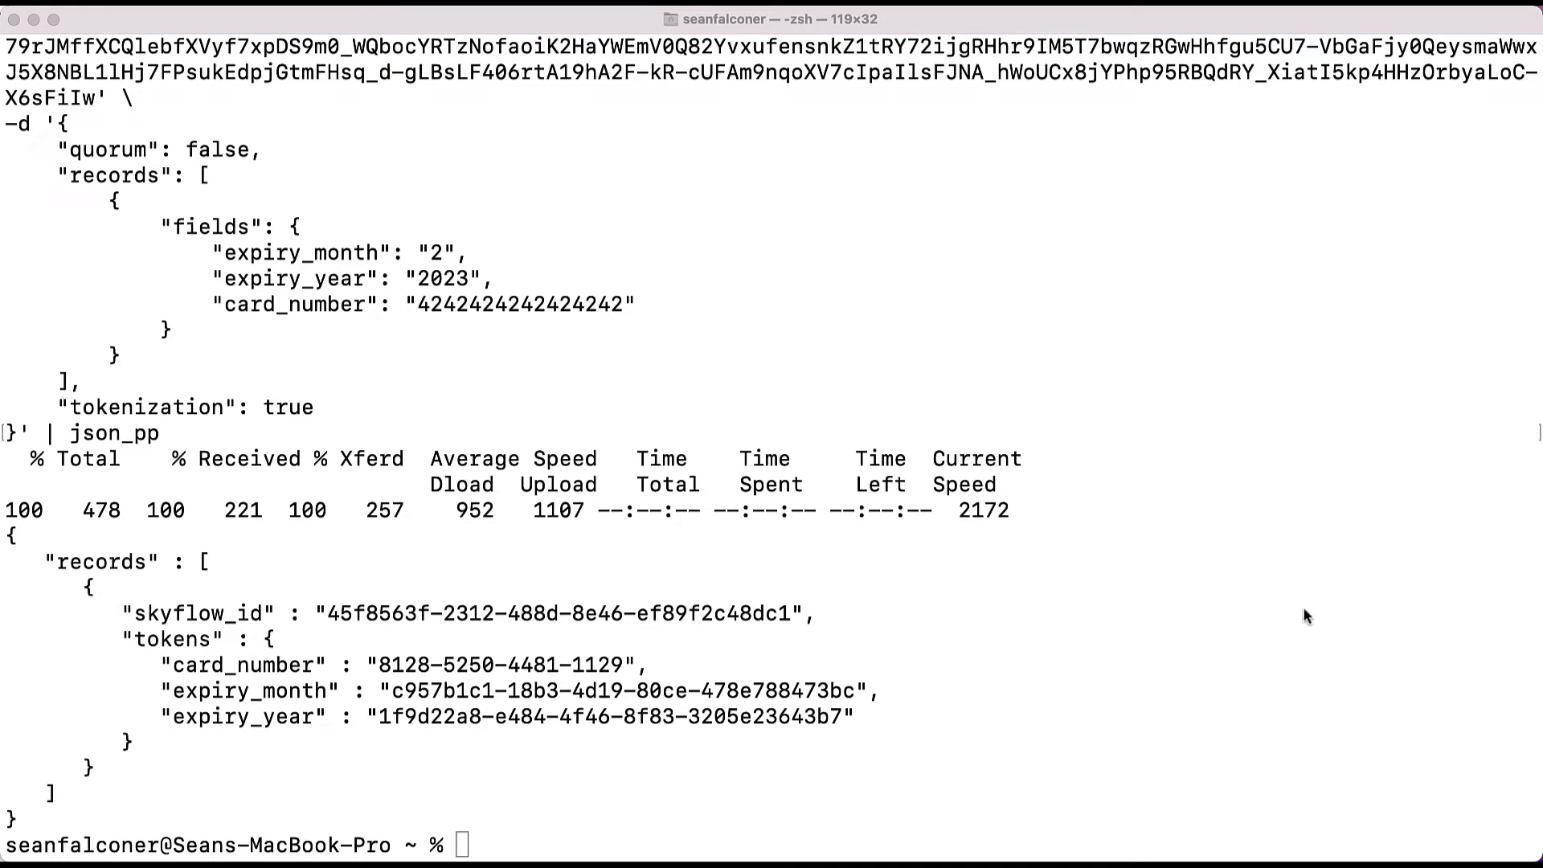
mouse_move(150, 659)
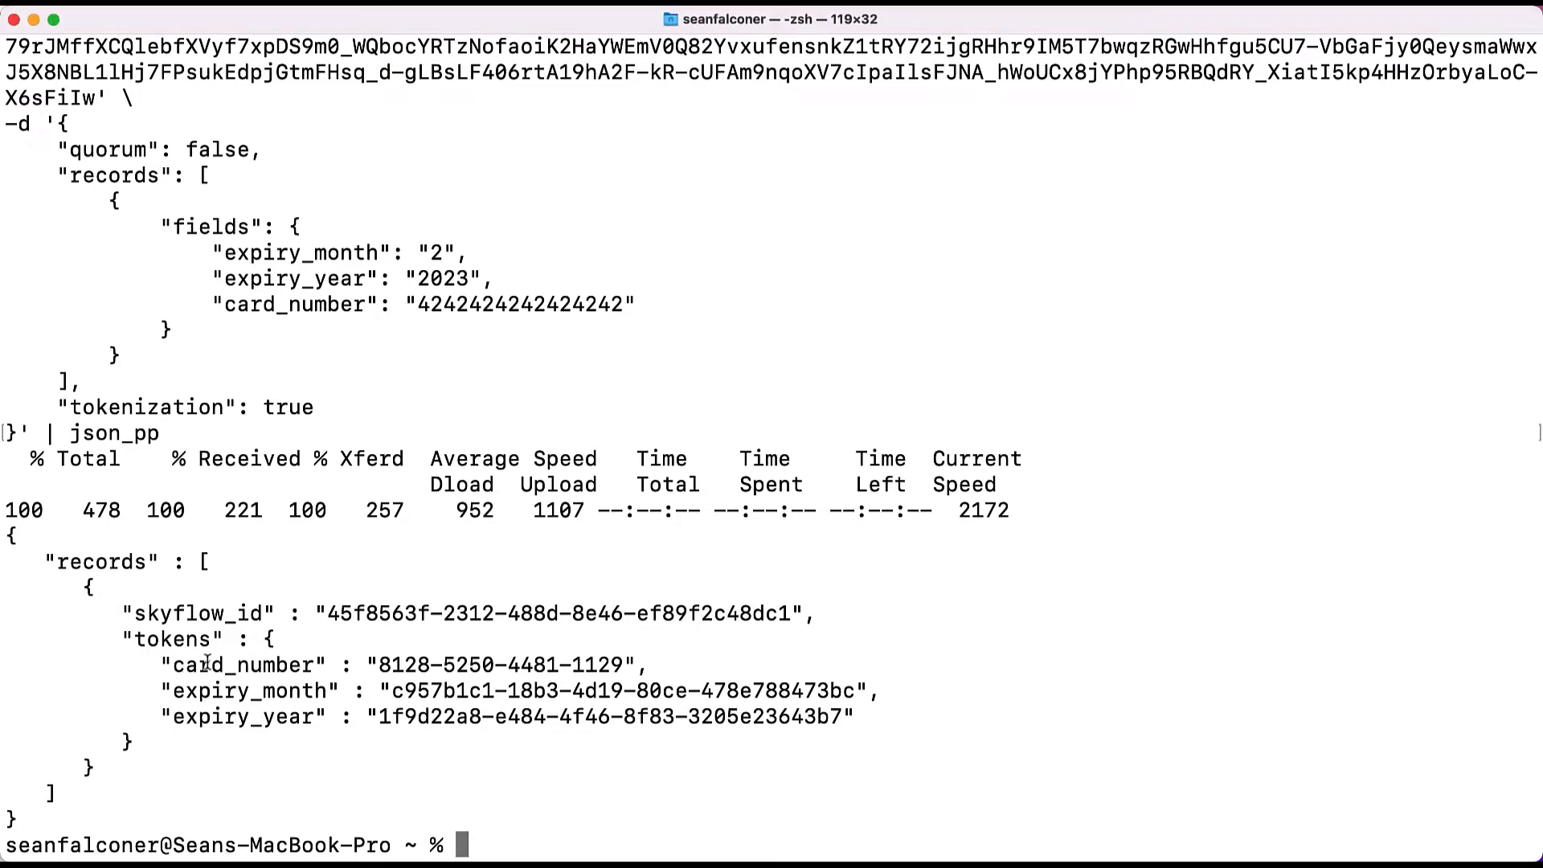
left_click_drag(168, 664, 847, 717)
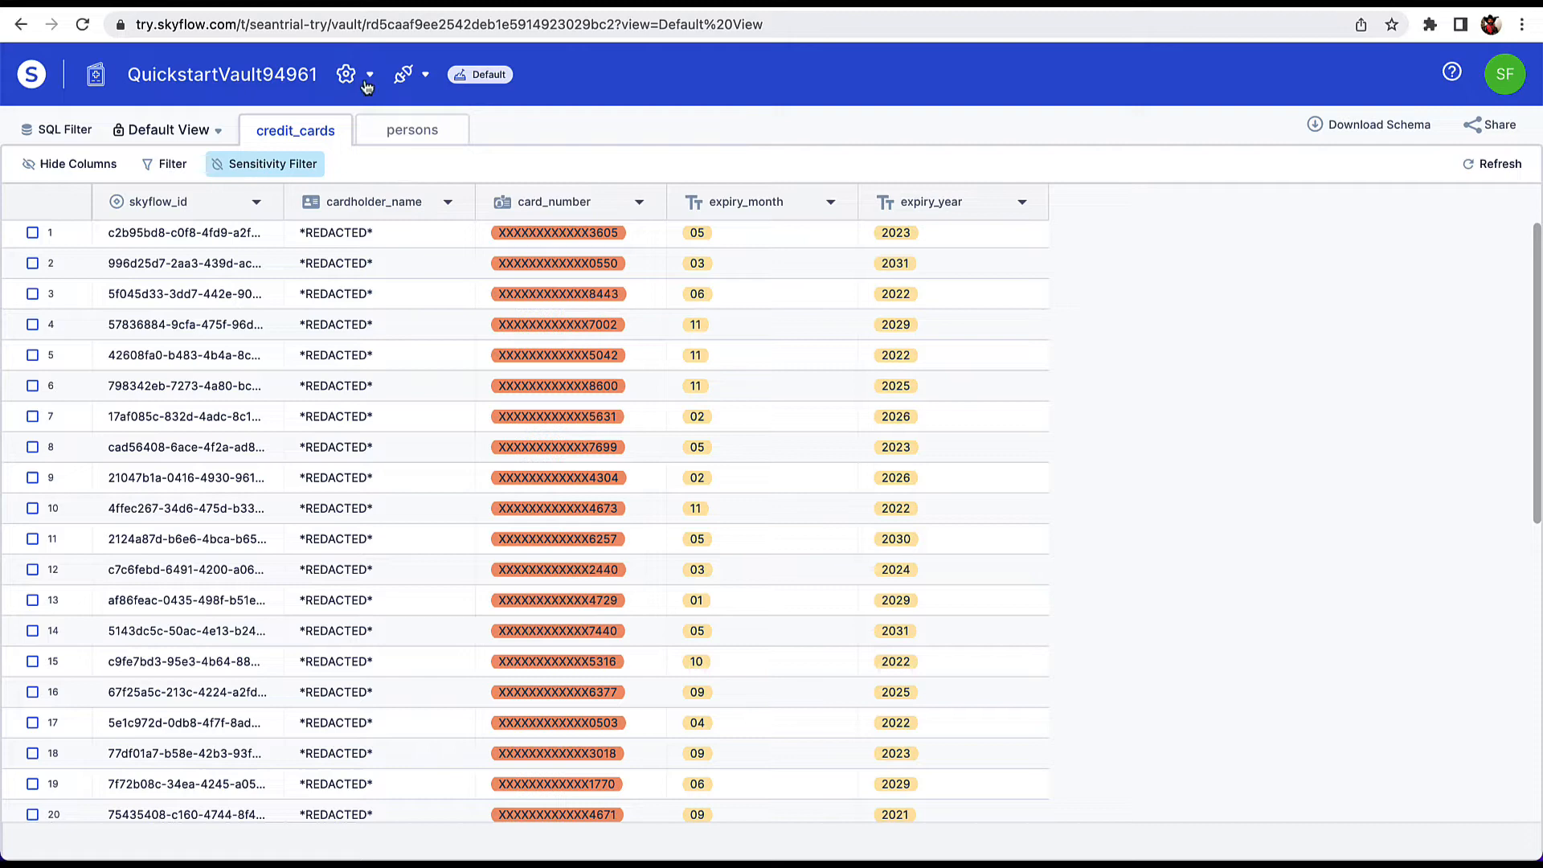
Go to Settings > Vault > Connections and start Create Connection to show the template chooser.
left_click(346, 74)
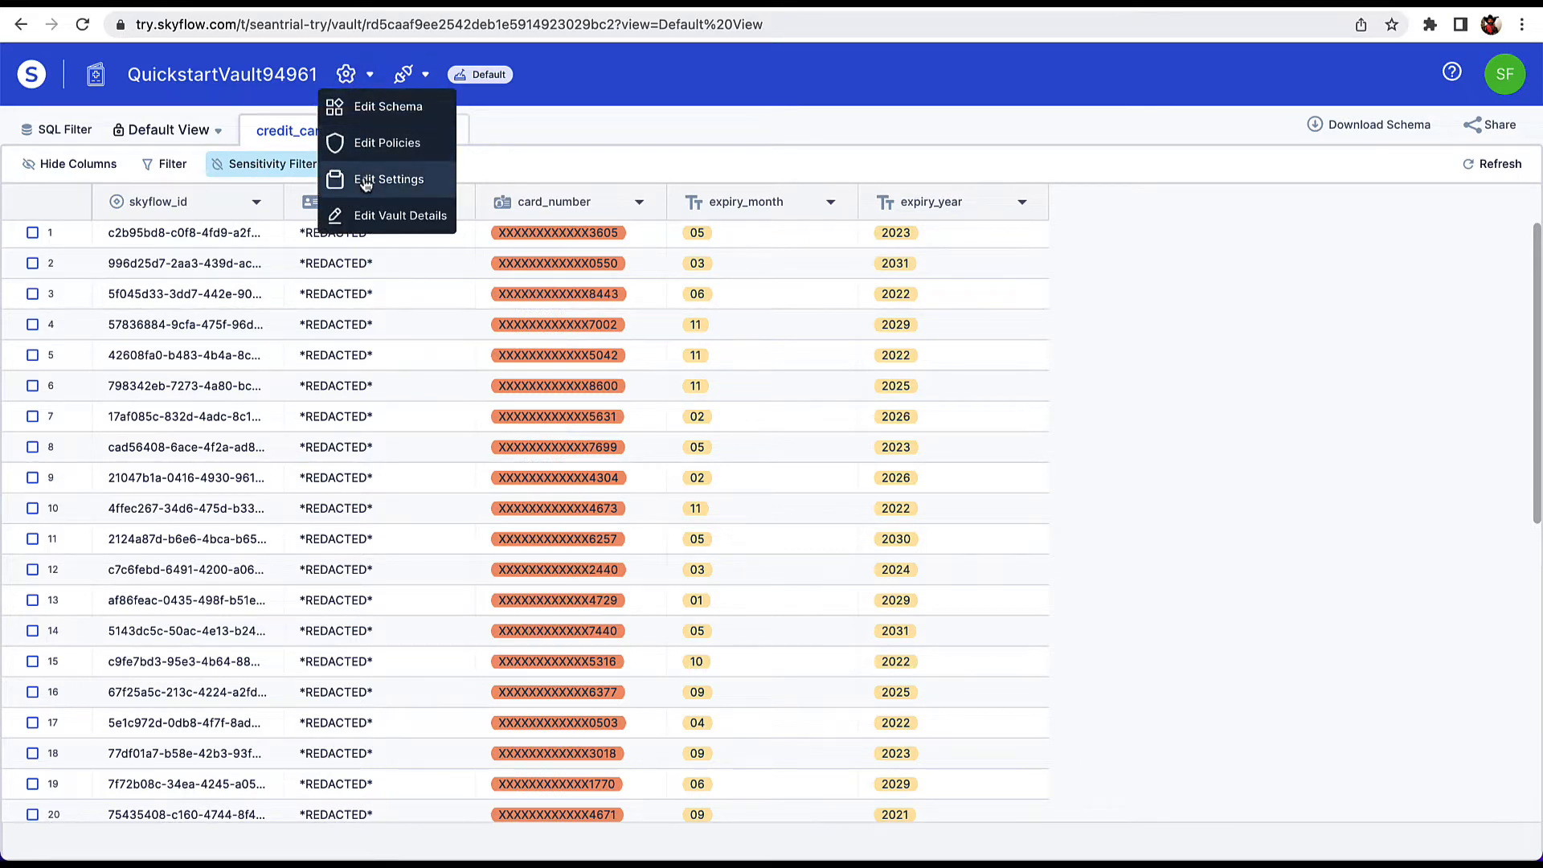
left_click(389, 179)
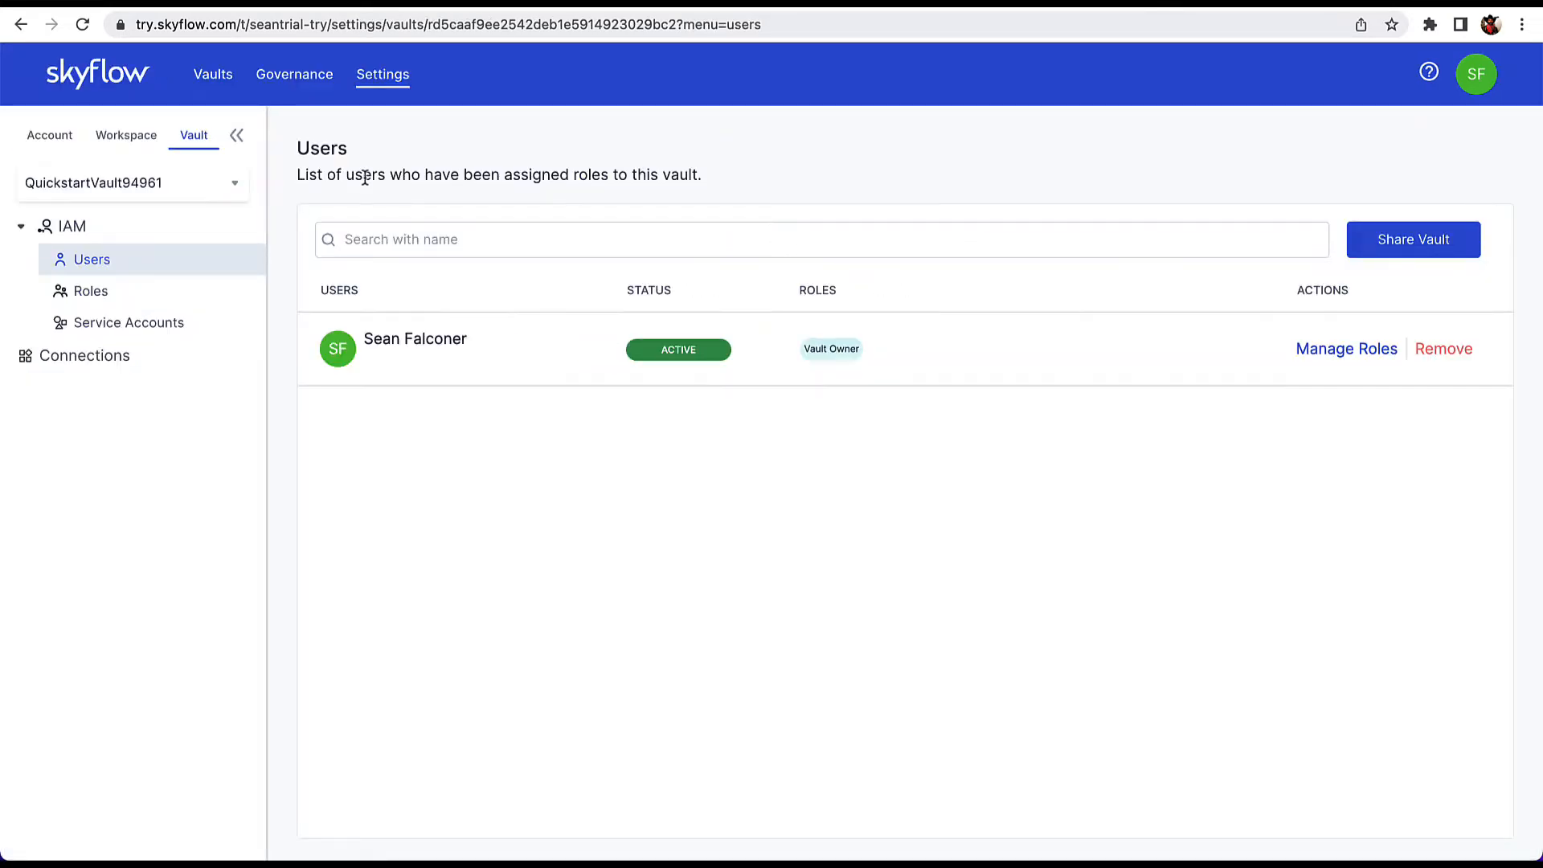
left_click(85, 356)
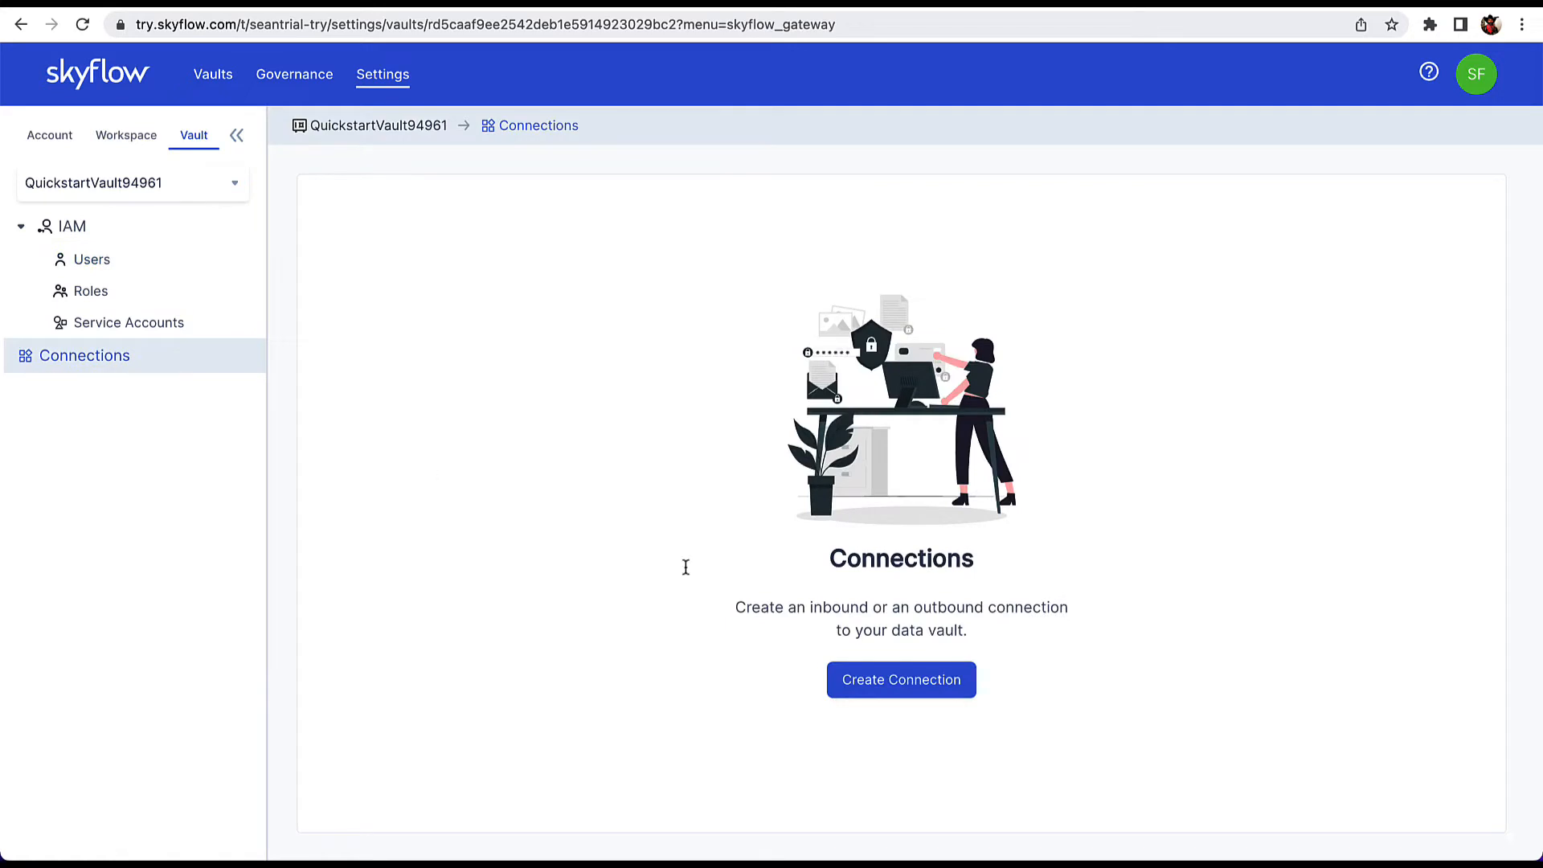
left_click(900, 678)
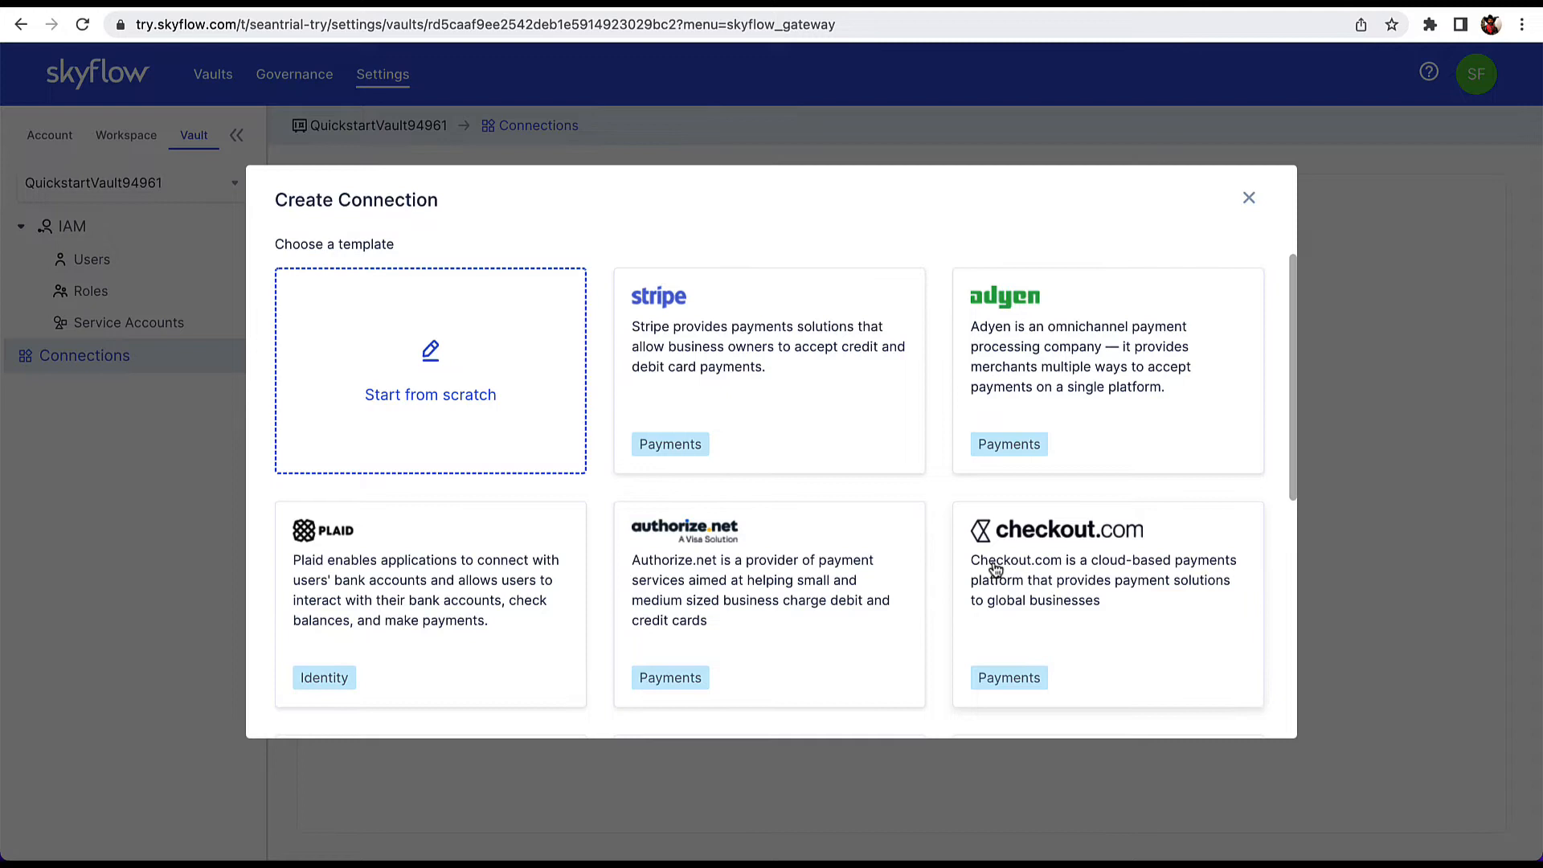
mouse_move(841, 406)
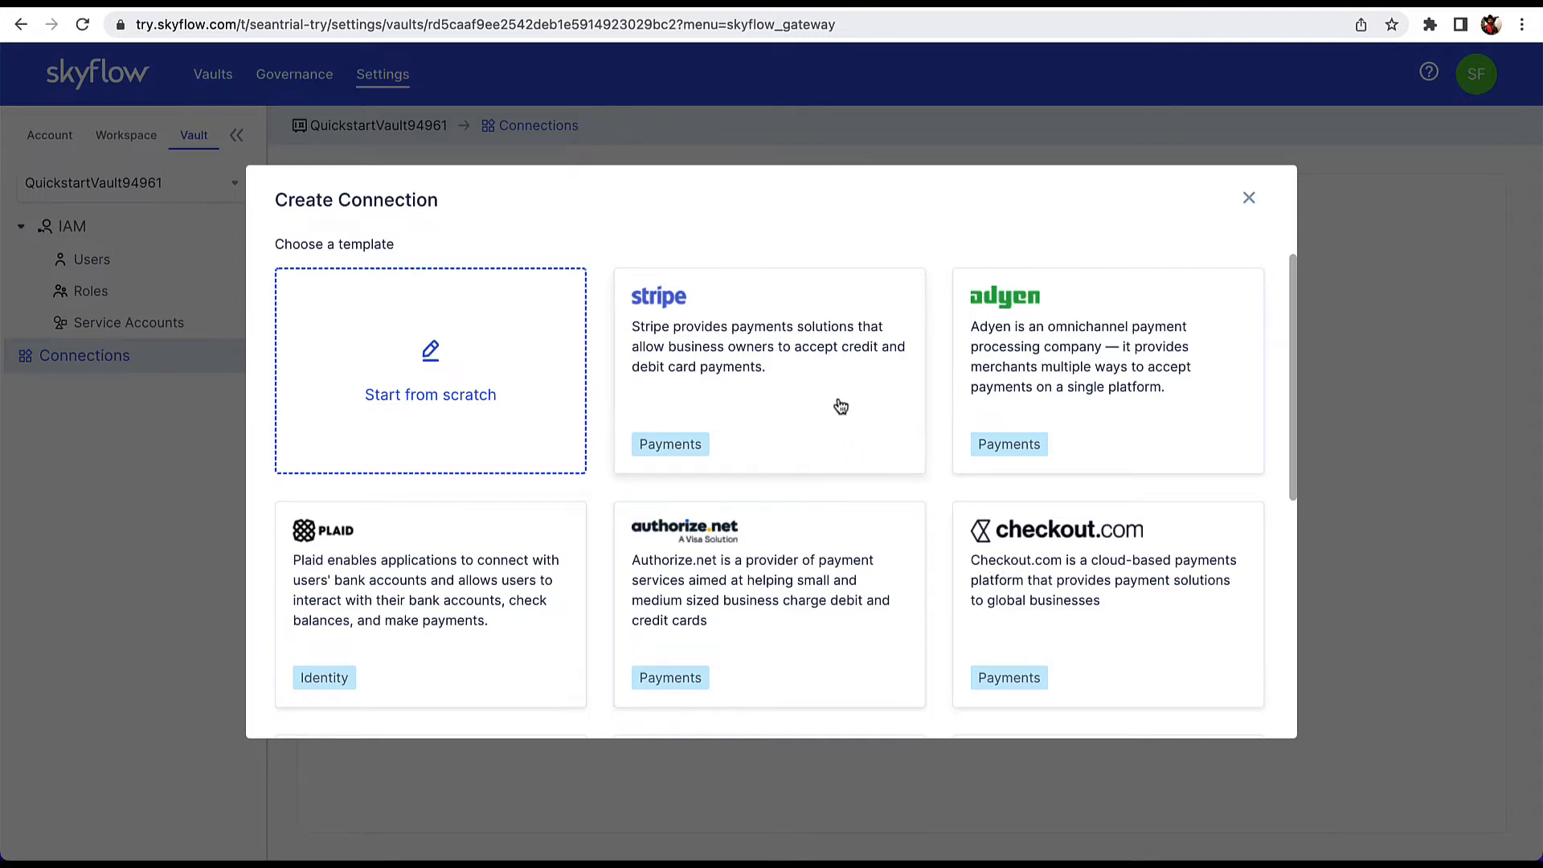
Choose the Stripe template and its Create Payment Method route, keeping the prefilled api.stripe.com outbound settings.
left_click(770, 369)
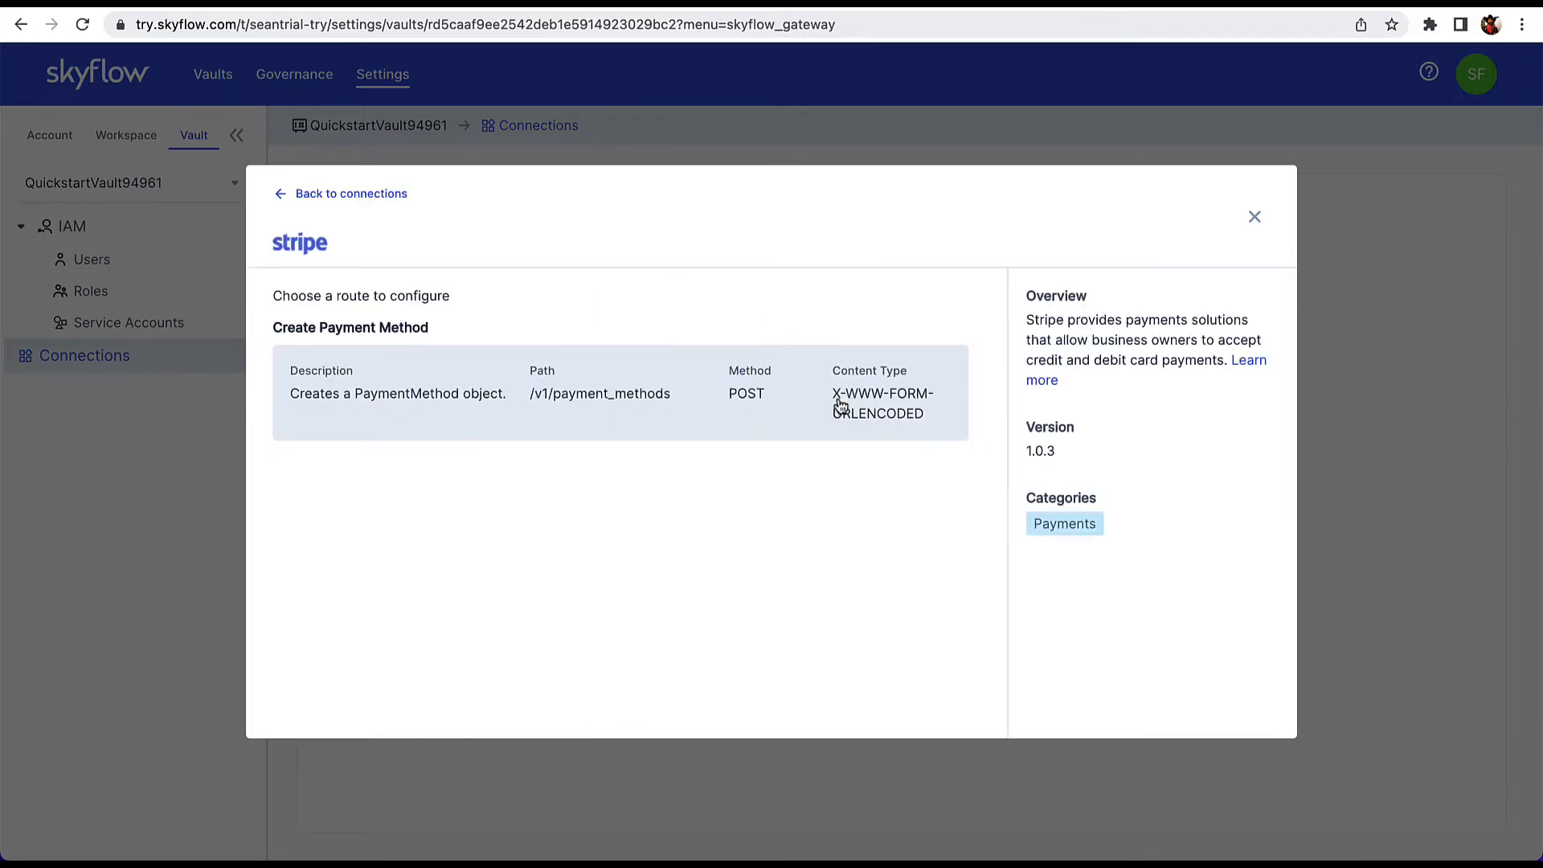
left_click(621, 392)
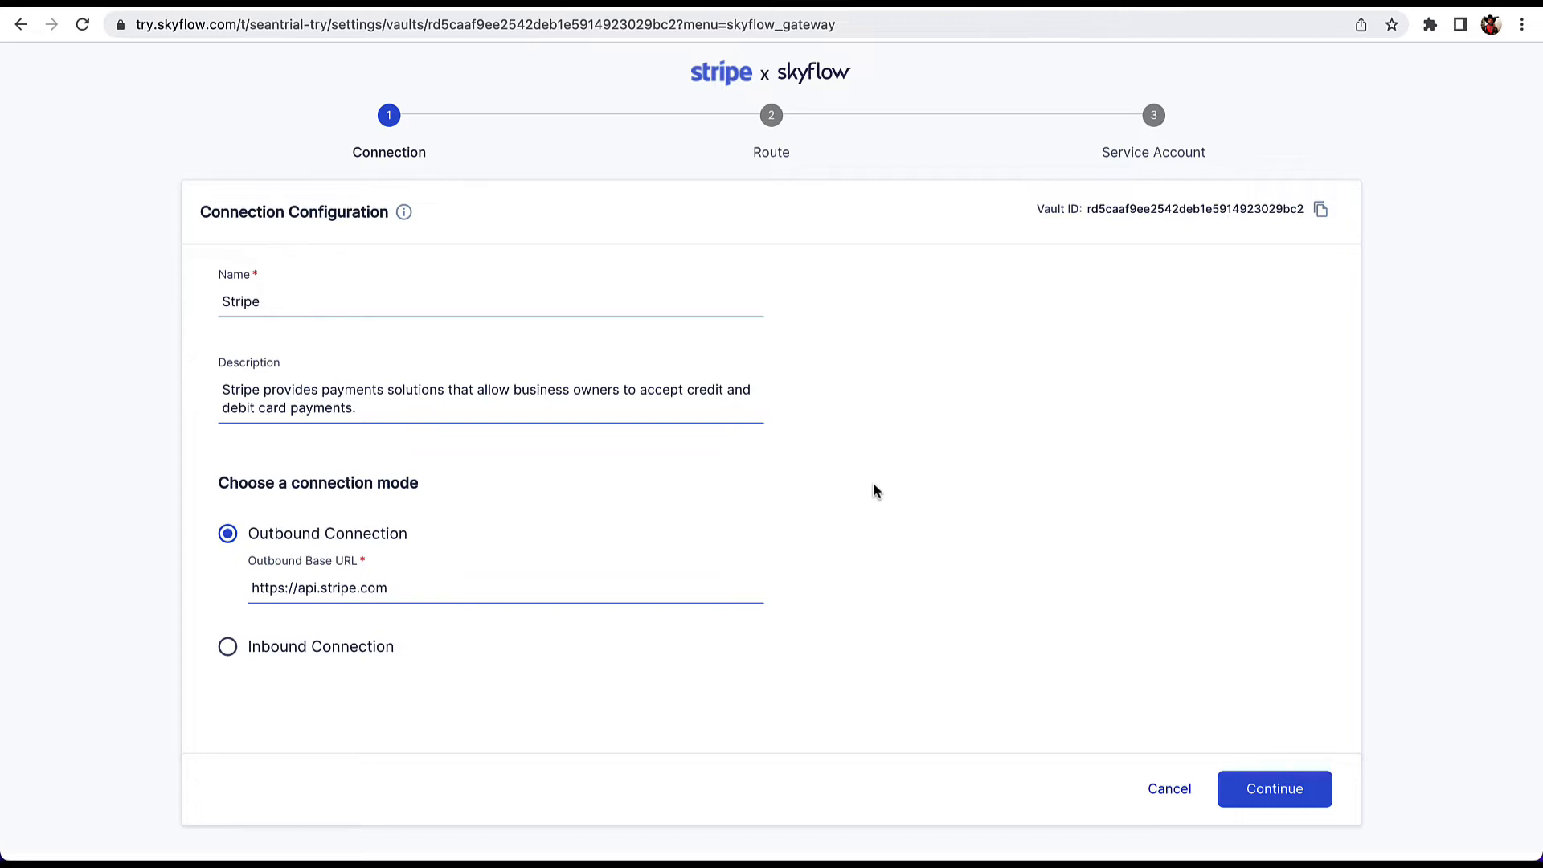
mouse_move(1053, 600)
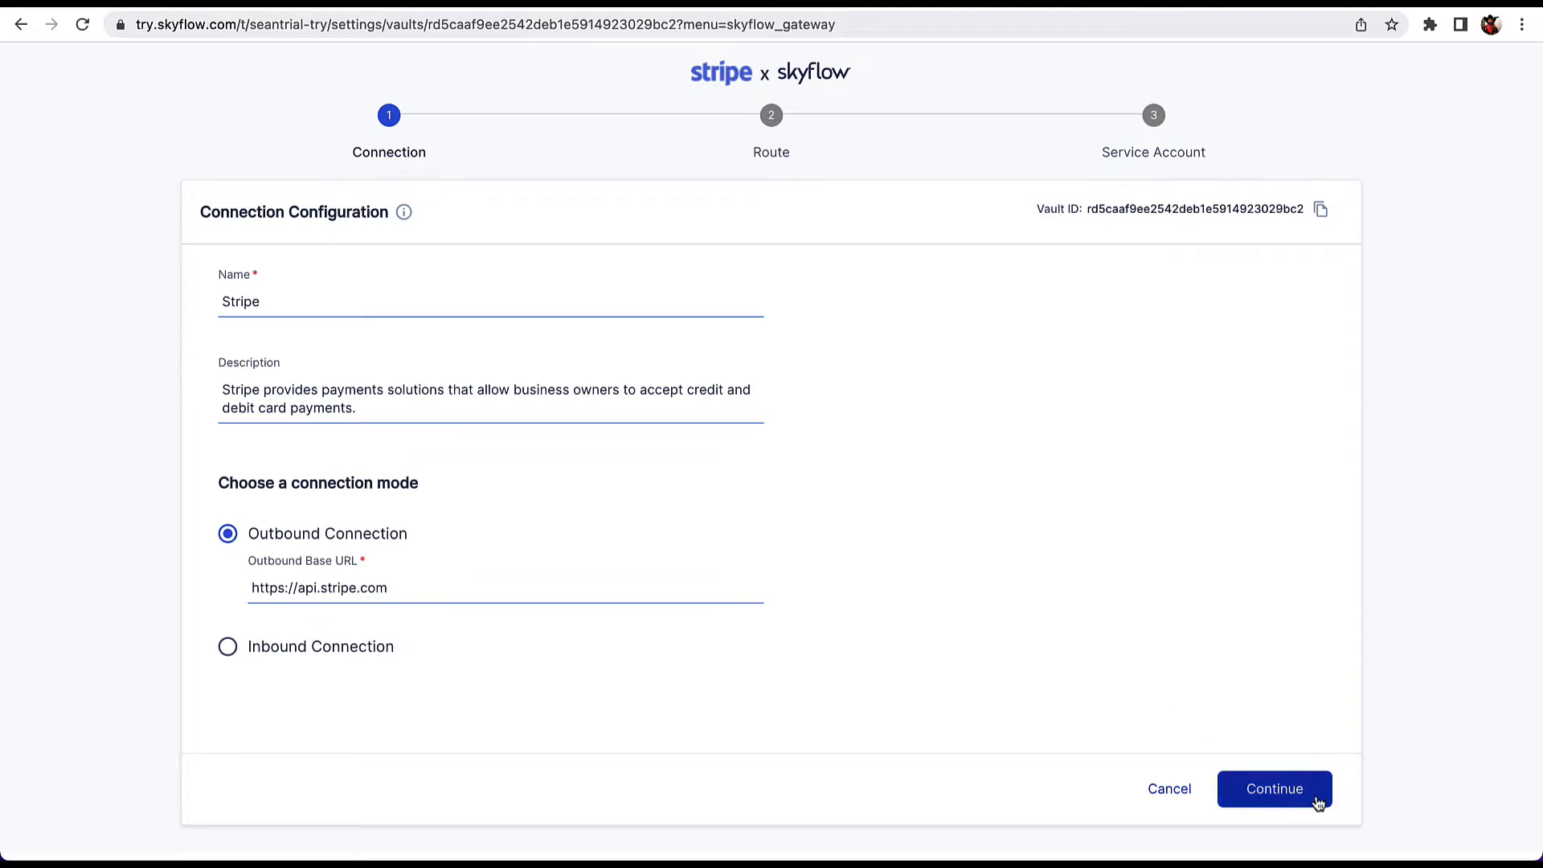
Continue to Route Configuration, review the detokenized card fields, and delete the id field from response-body tokenization.
left_click(1273, 787)
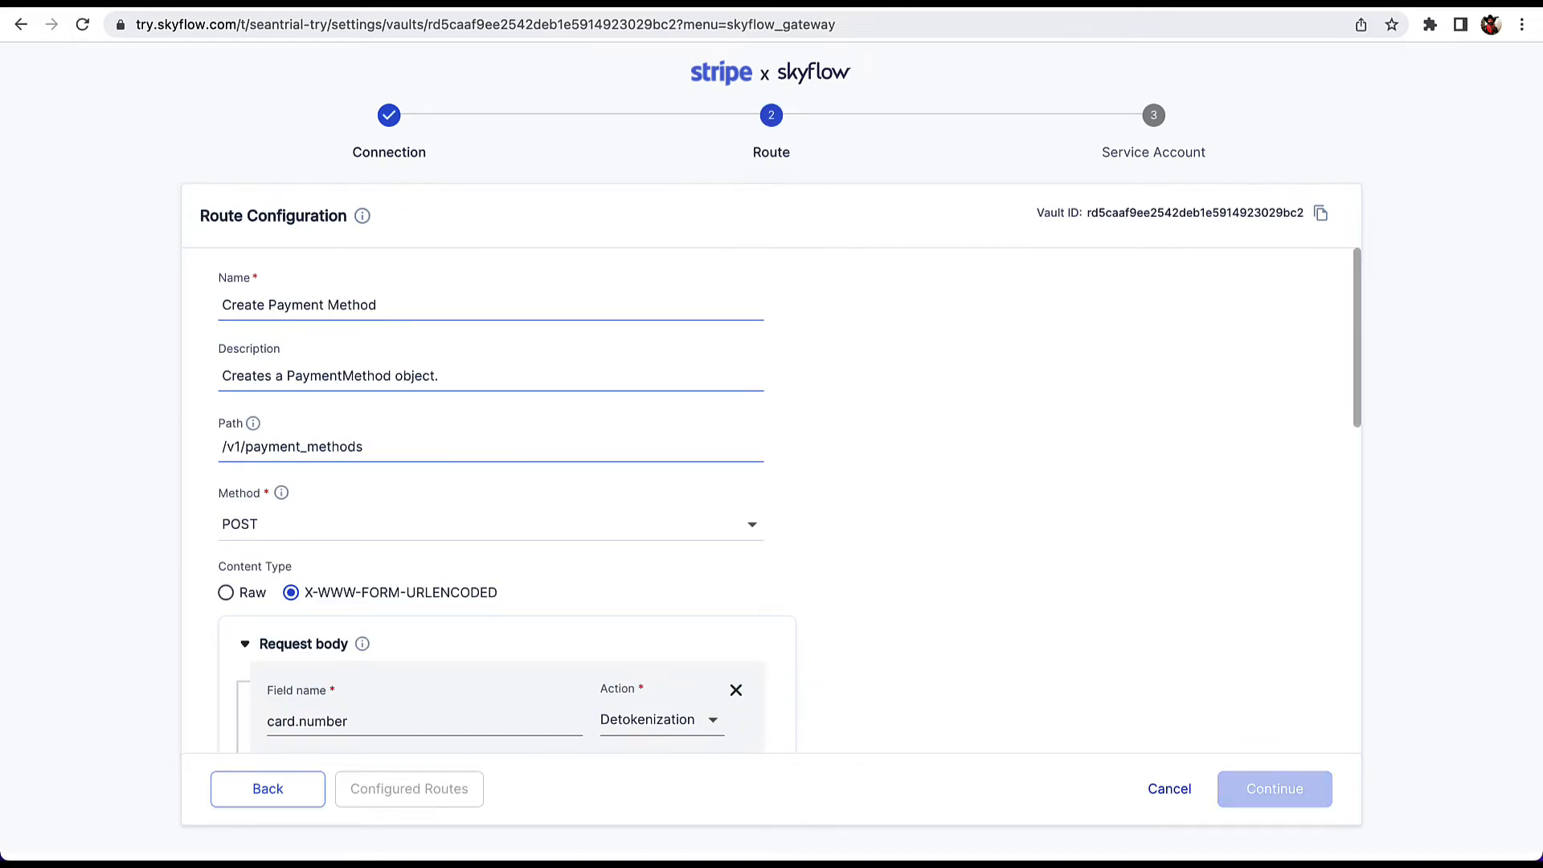
mouse_move(1227, 506)
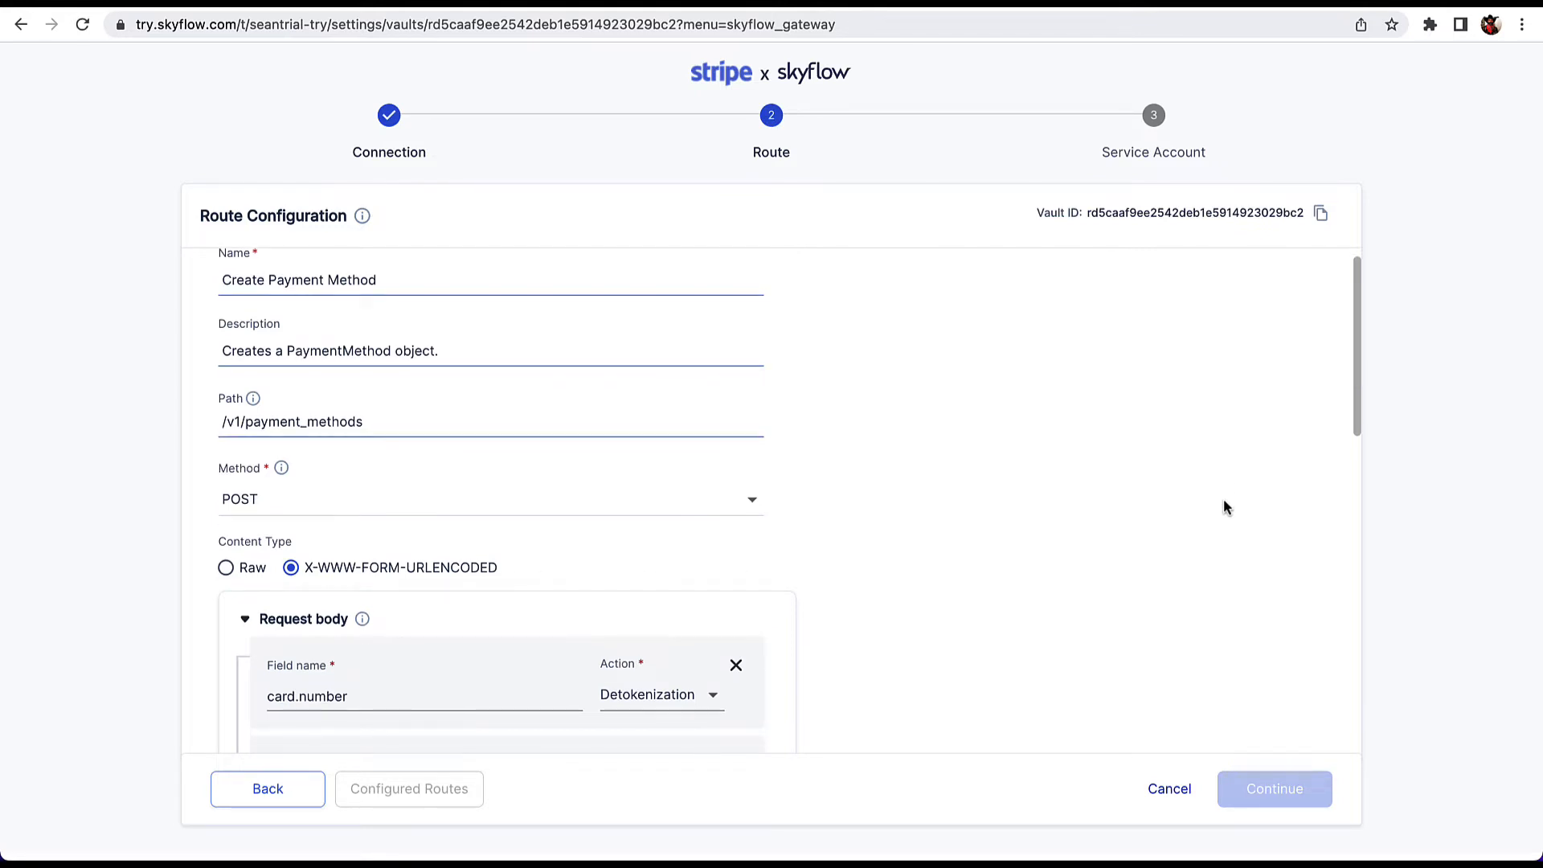
scroll("down", 3)
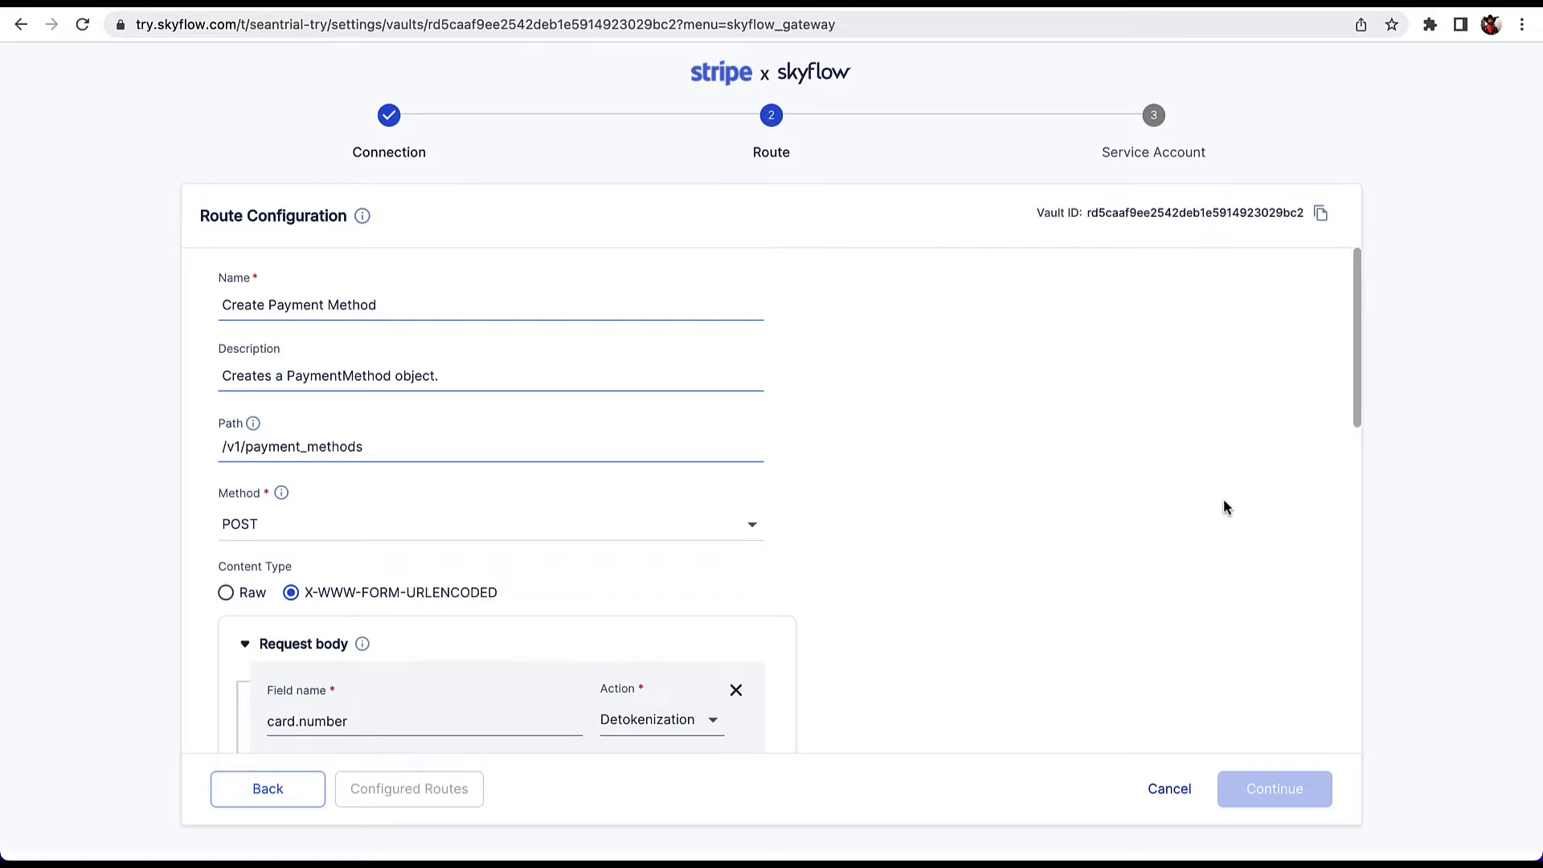
scroll("down", 3)
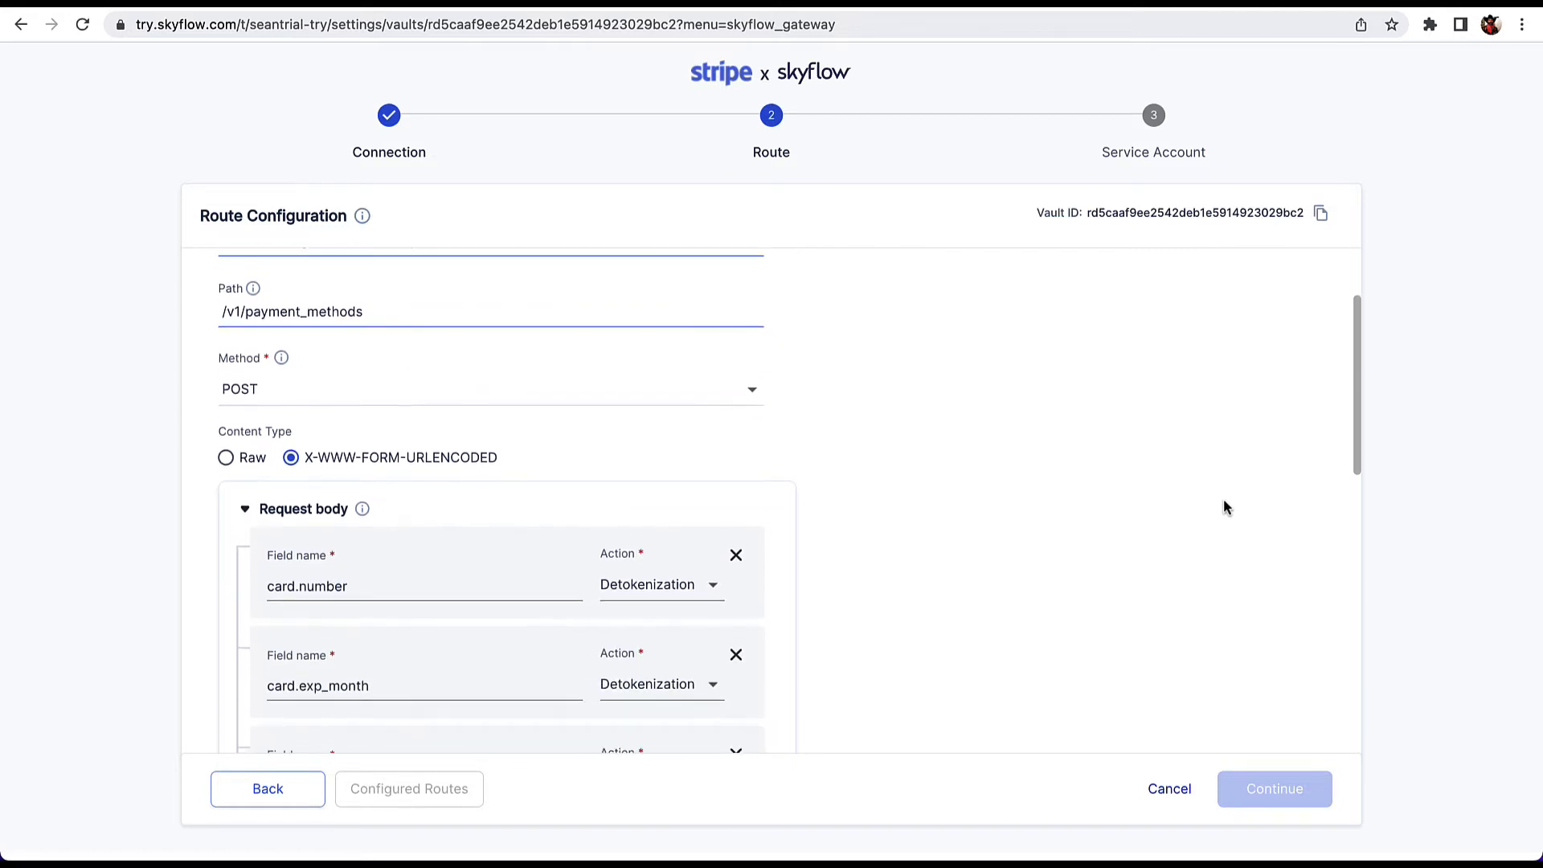
scroll("down", 3)
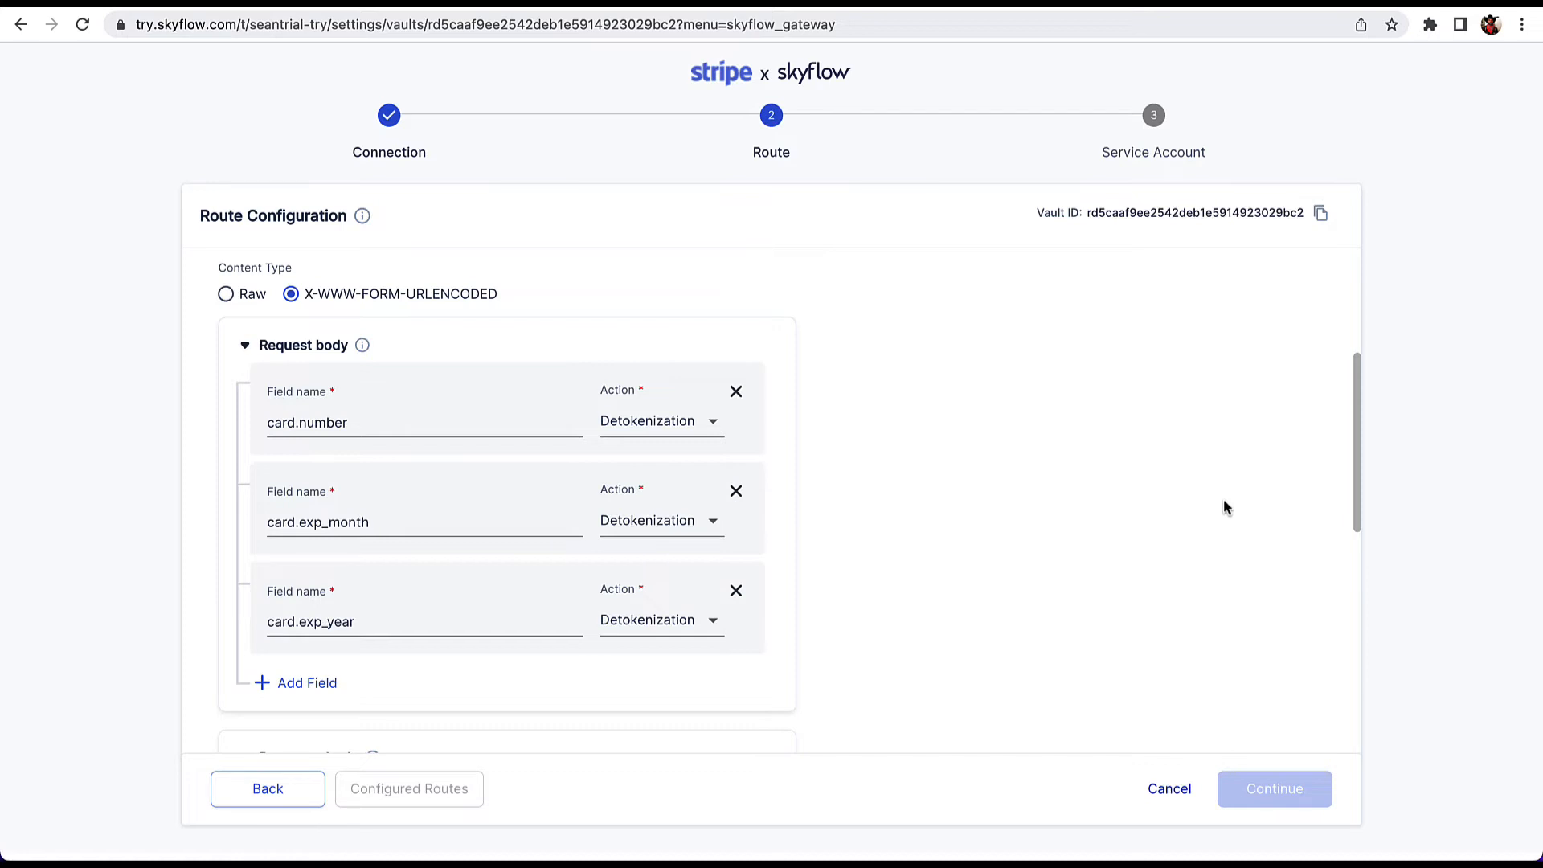
scroll("down", 3)
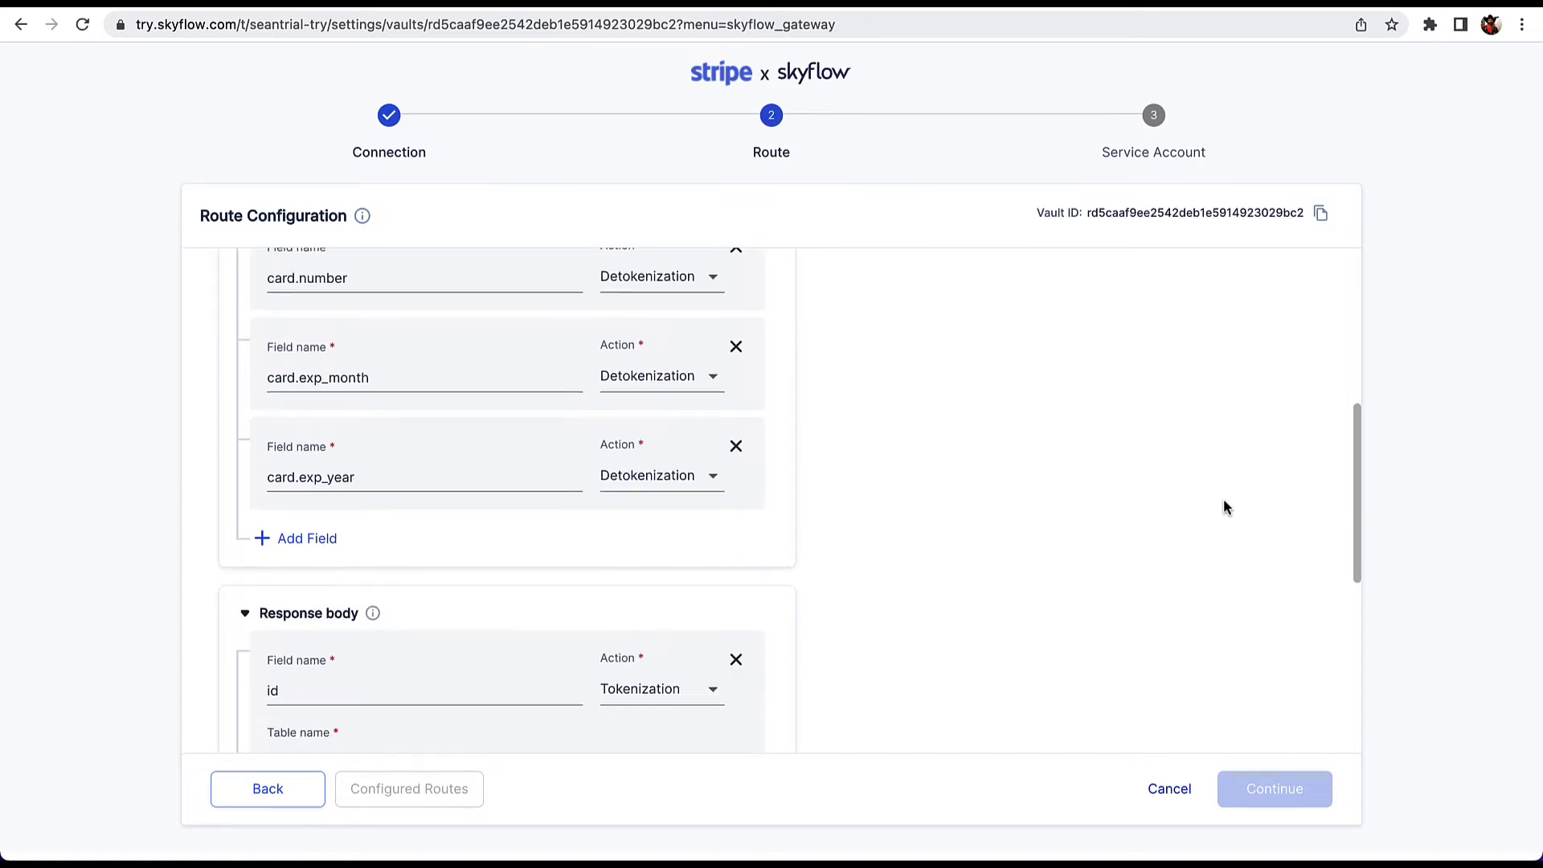
scroll("down", 3)
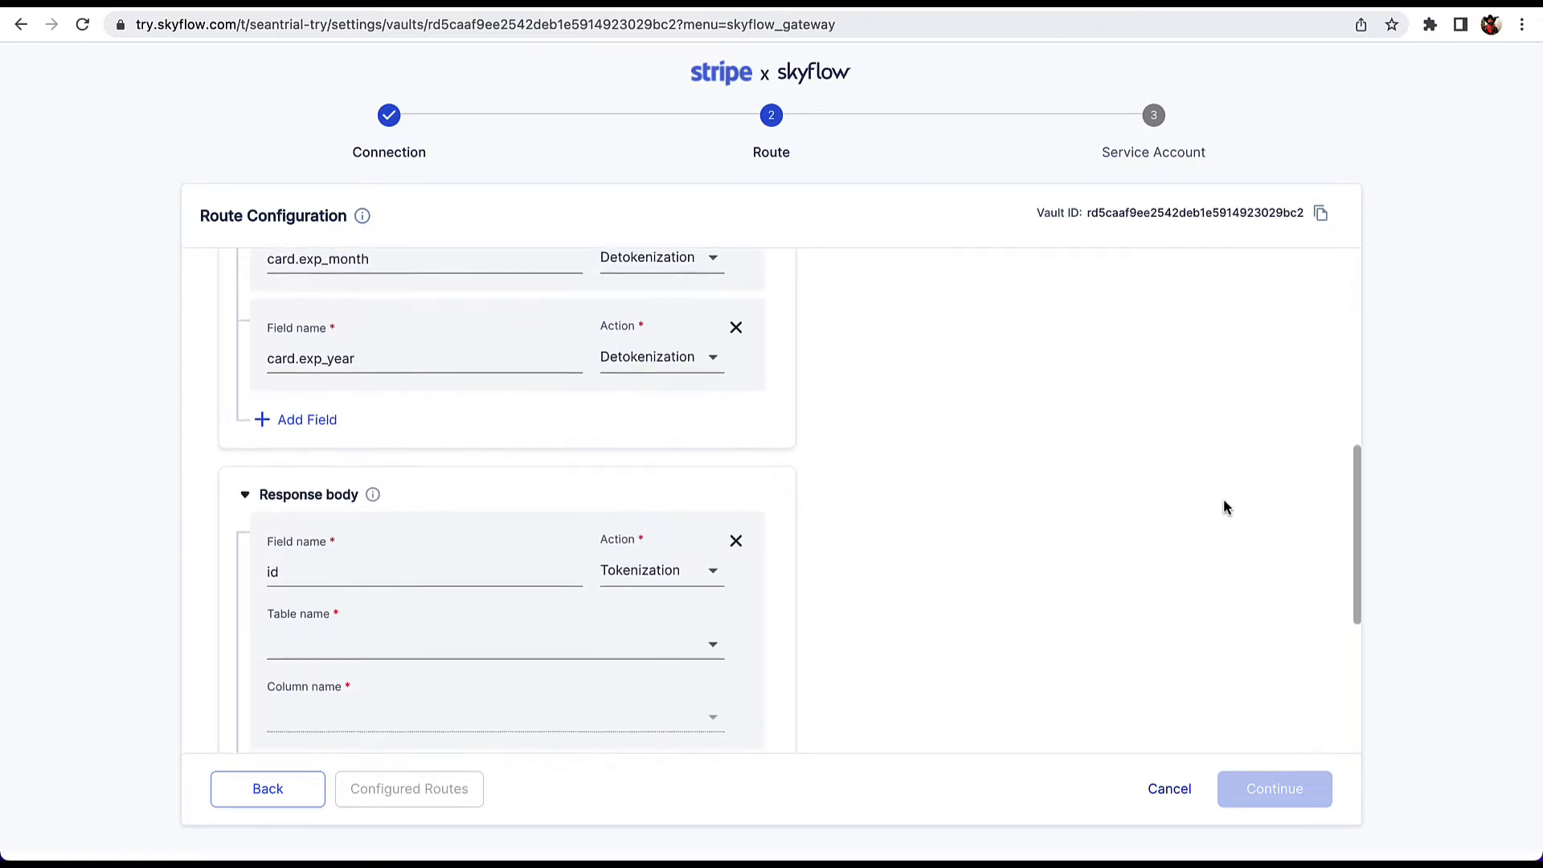
scroll("down", 3)
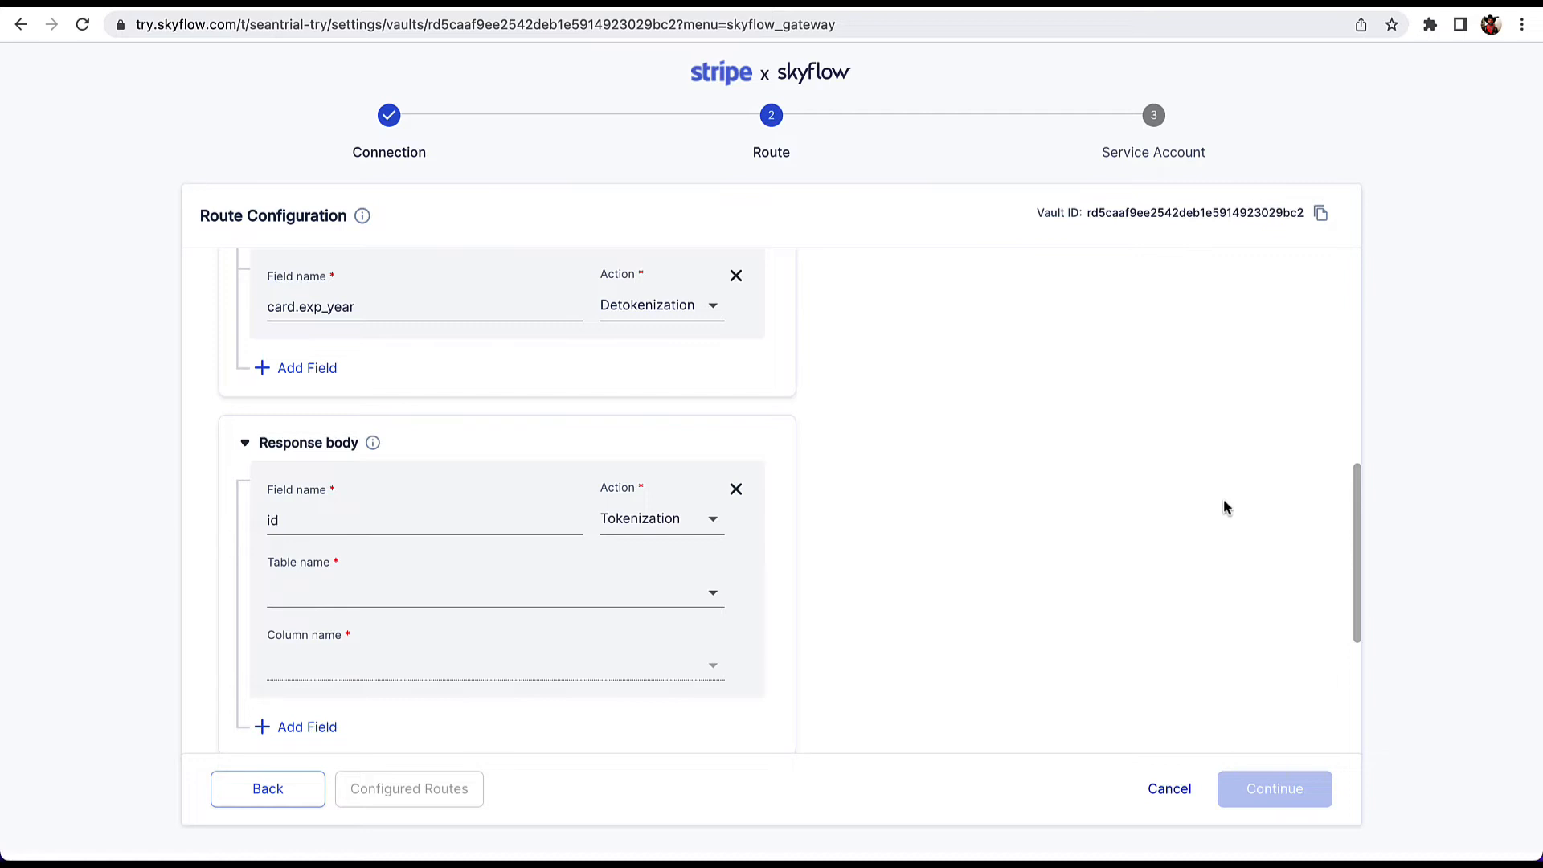
mouse_move(1078, 524)
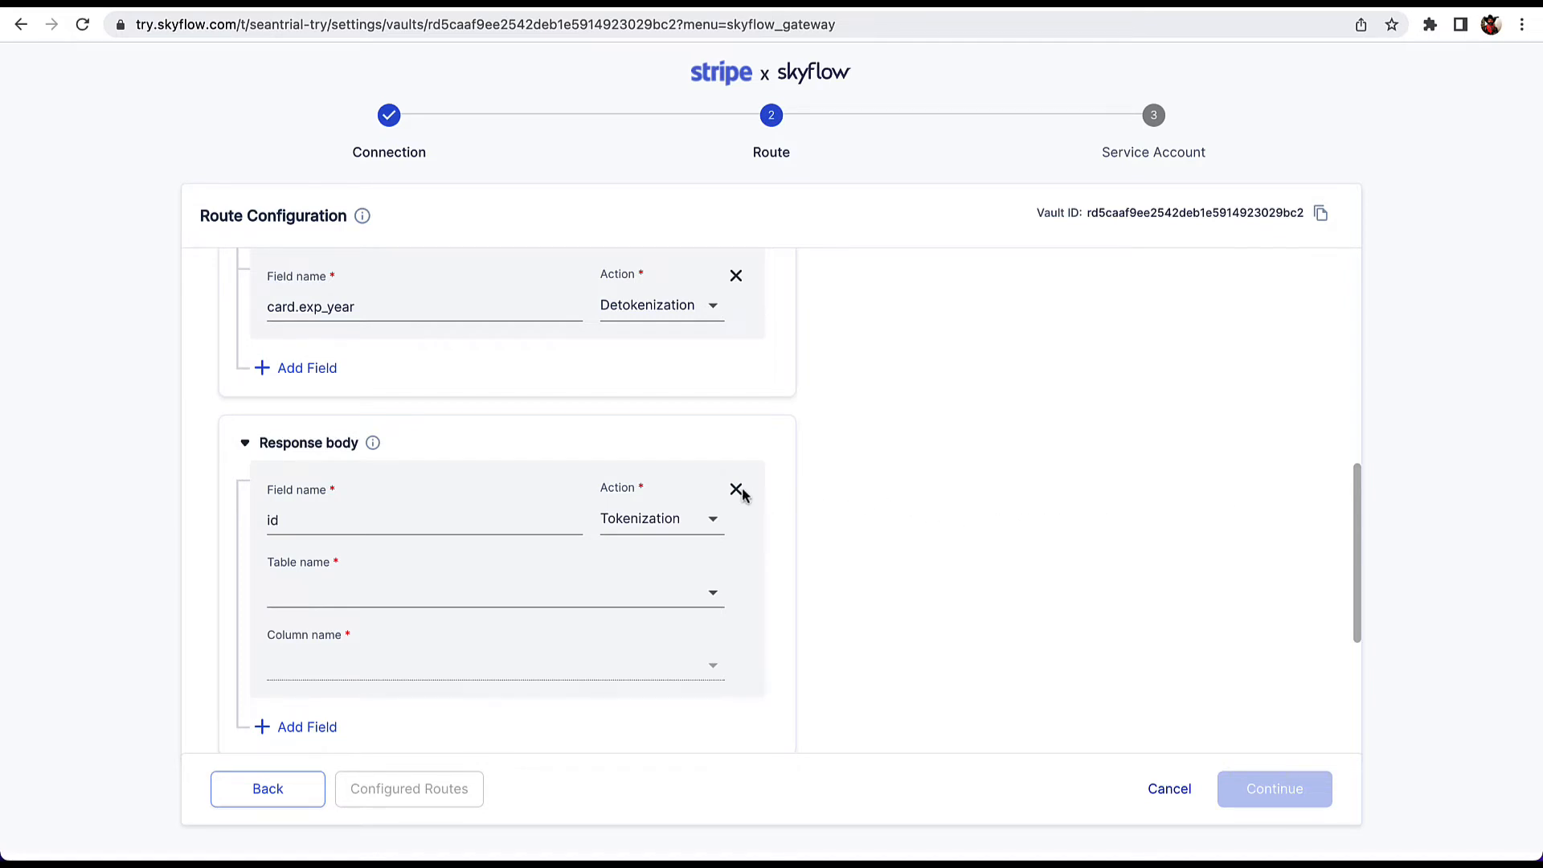
left_click(736, 492)
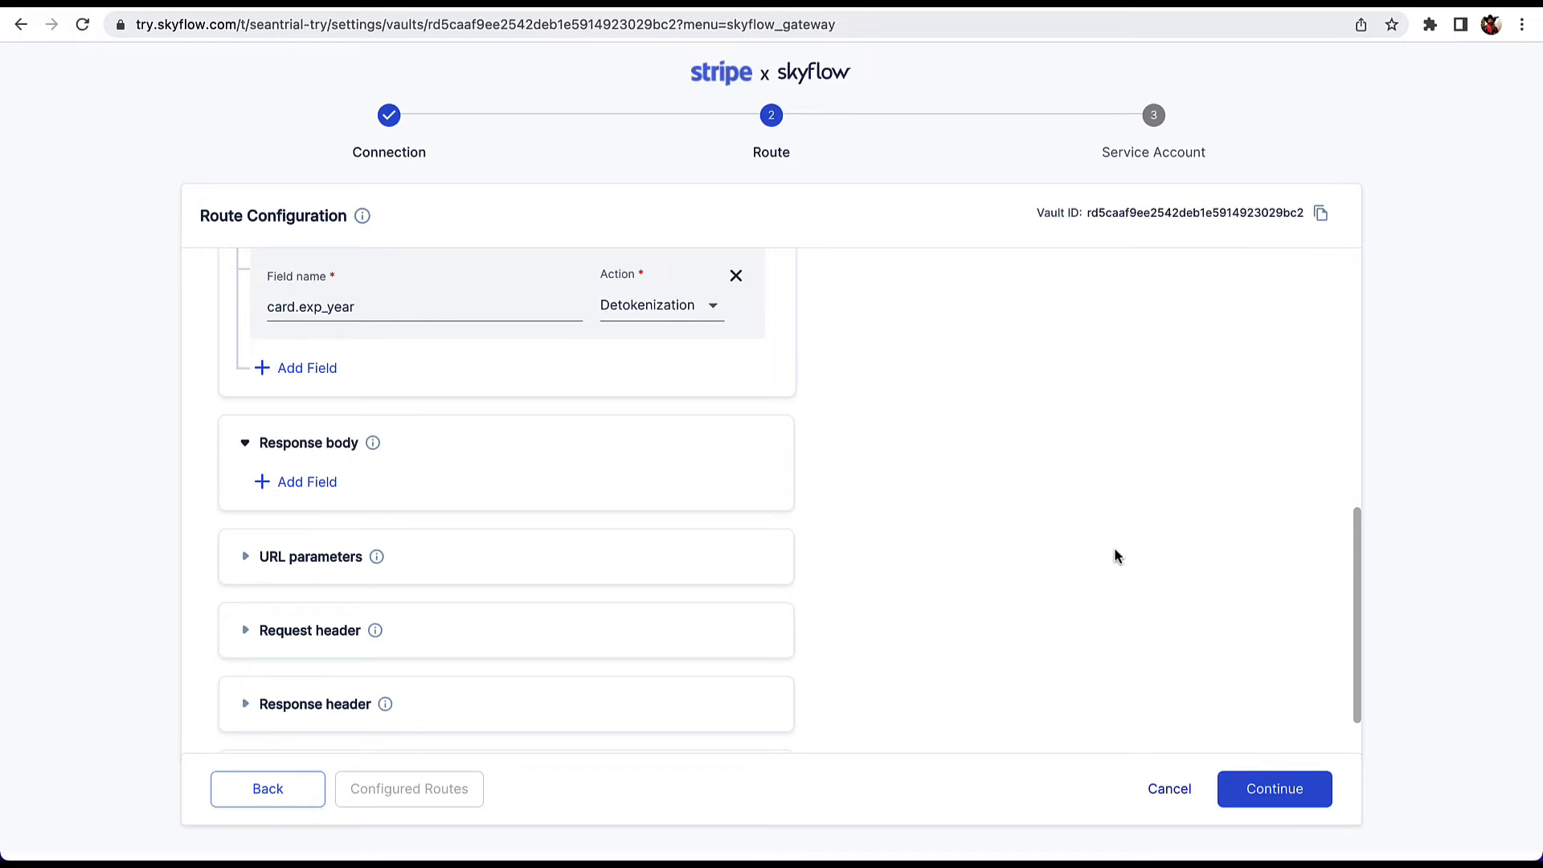
Save the route with Continue and create the connection, arriving at the Service Account step.
scroll("down", 3)
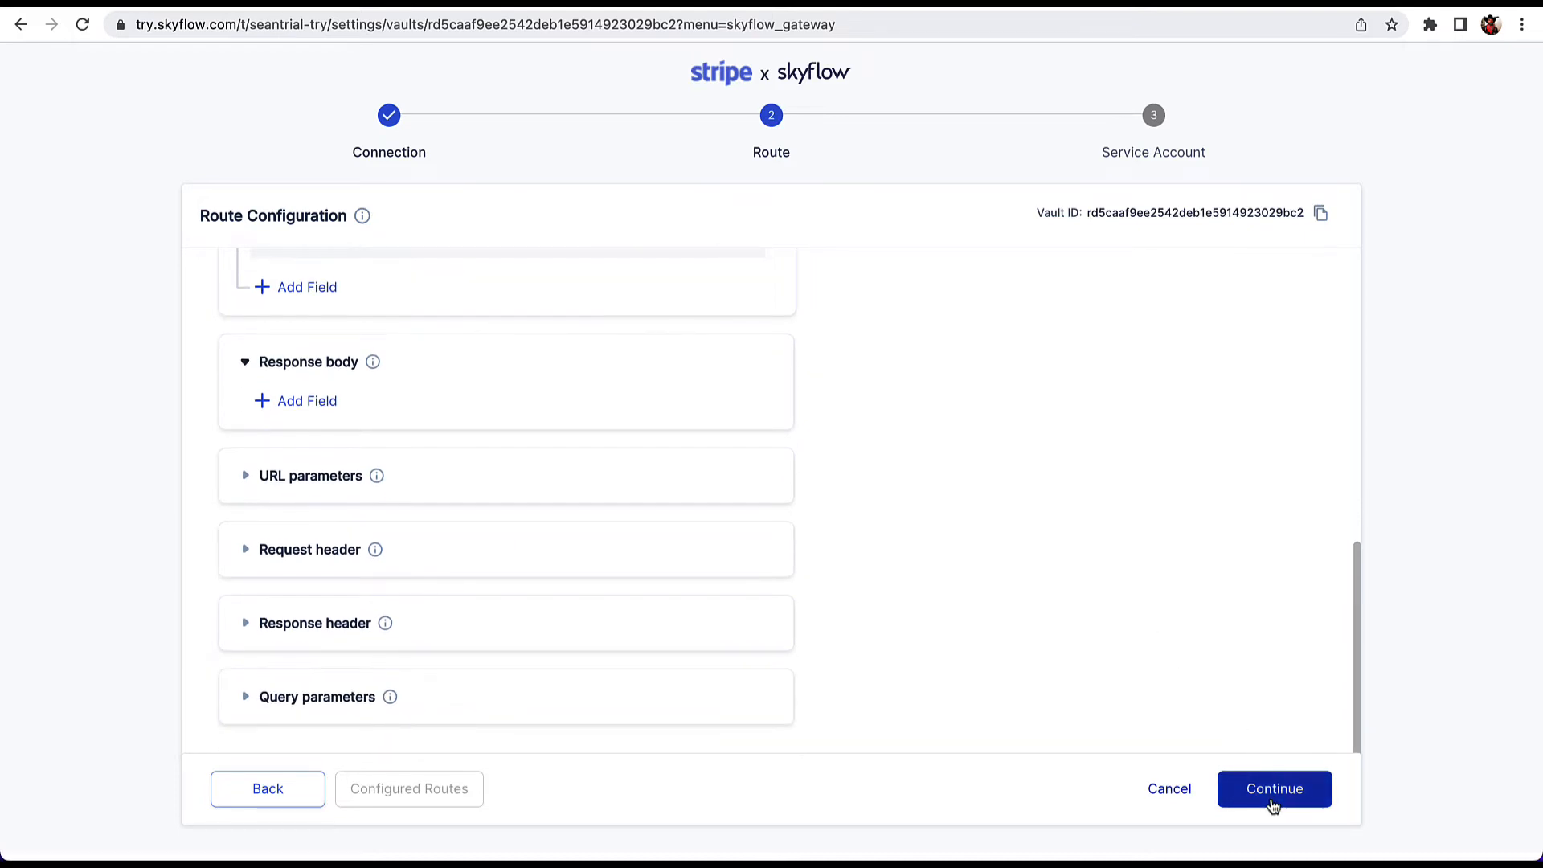
left_click(1273, 788)
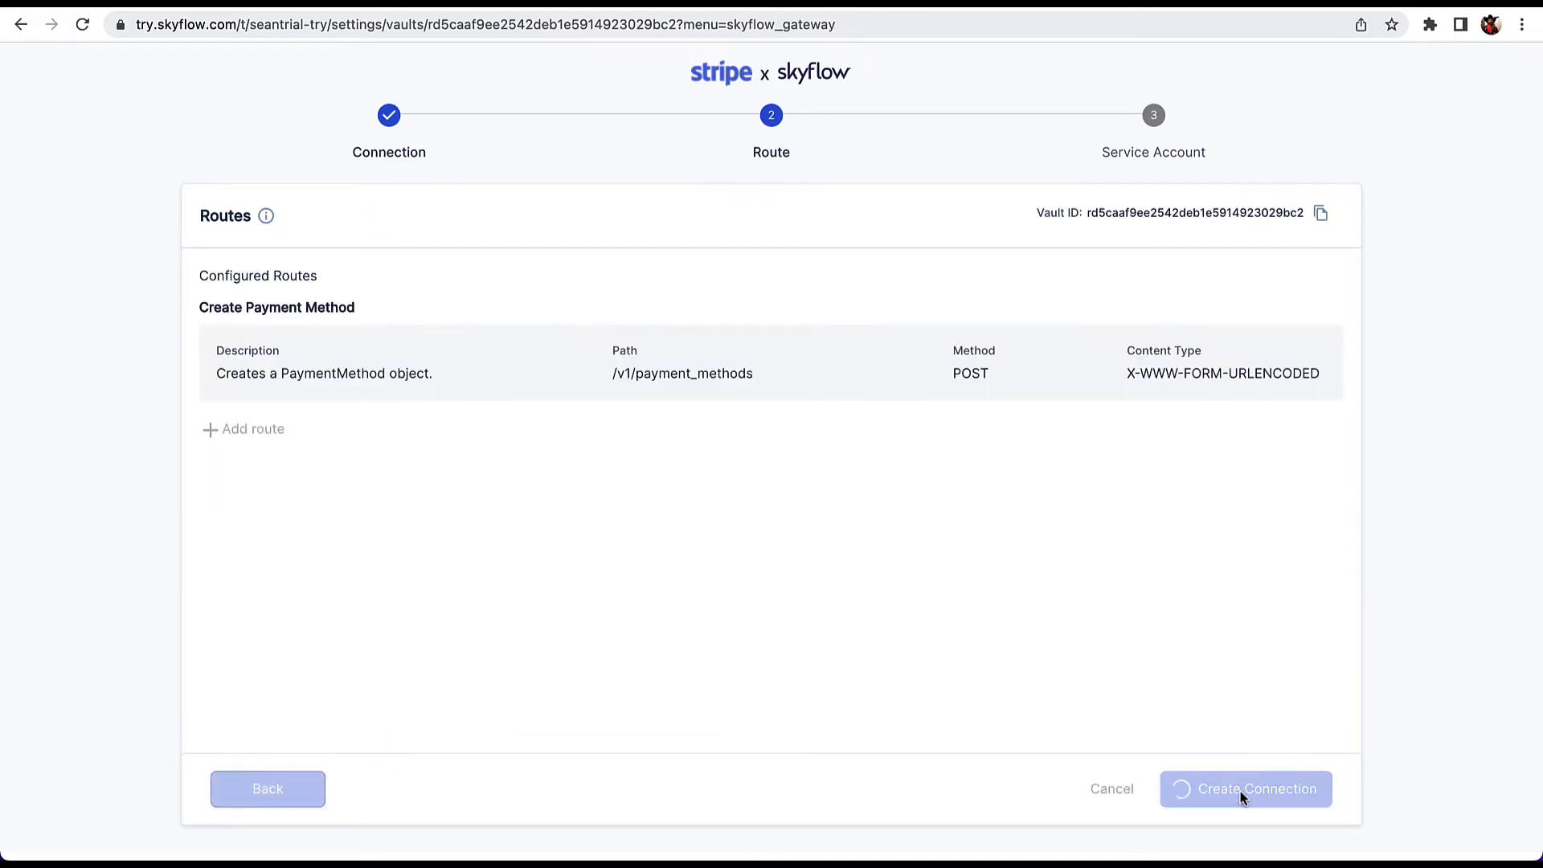
left_click(1244, 788)
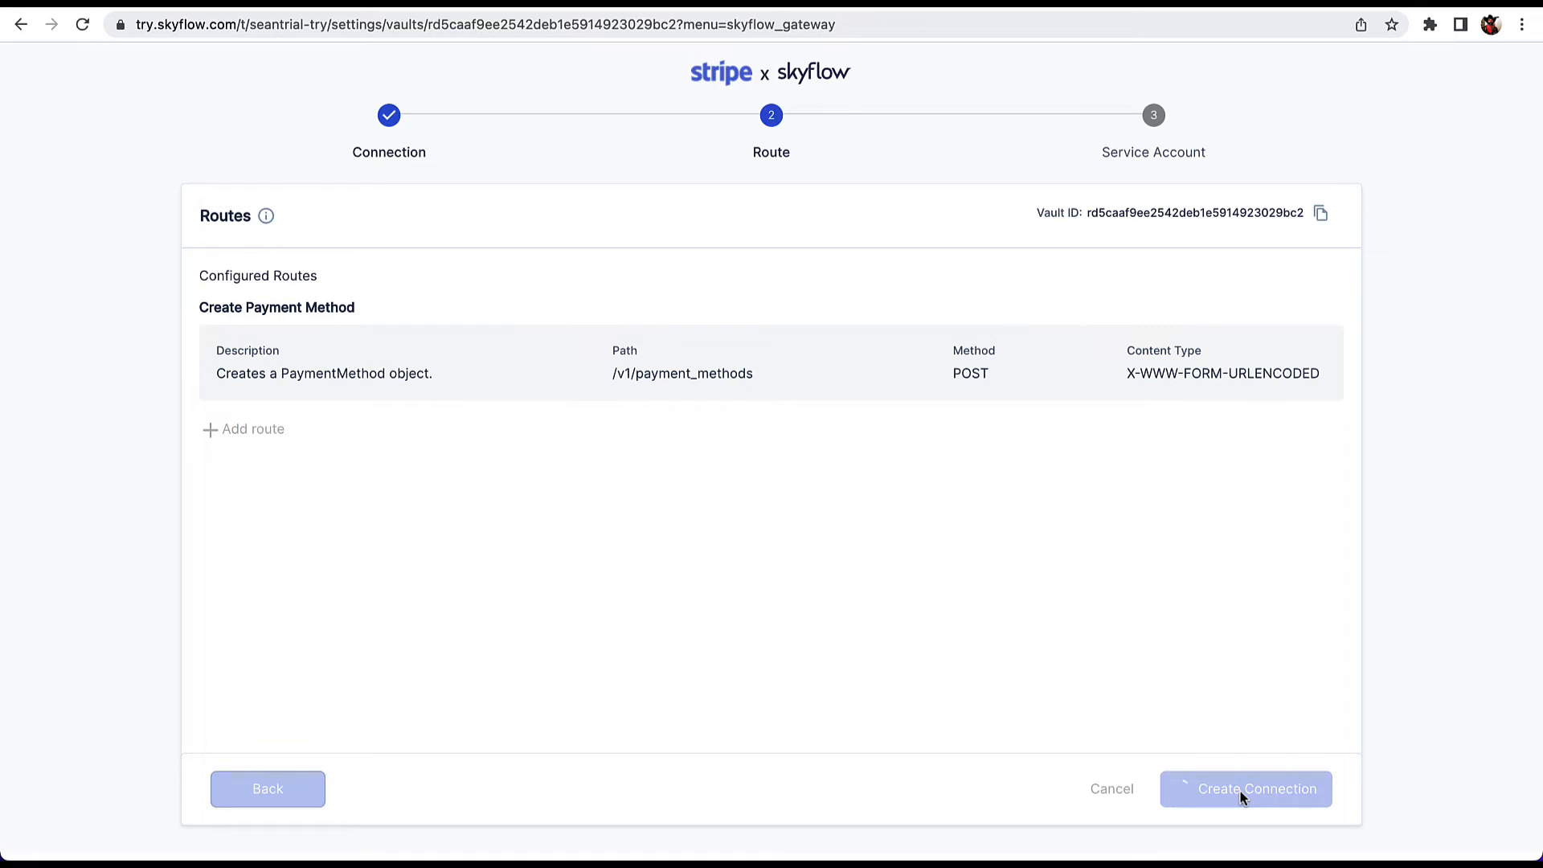
left_click(1244, 788)
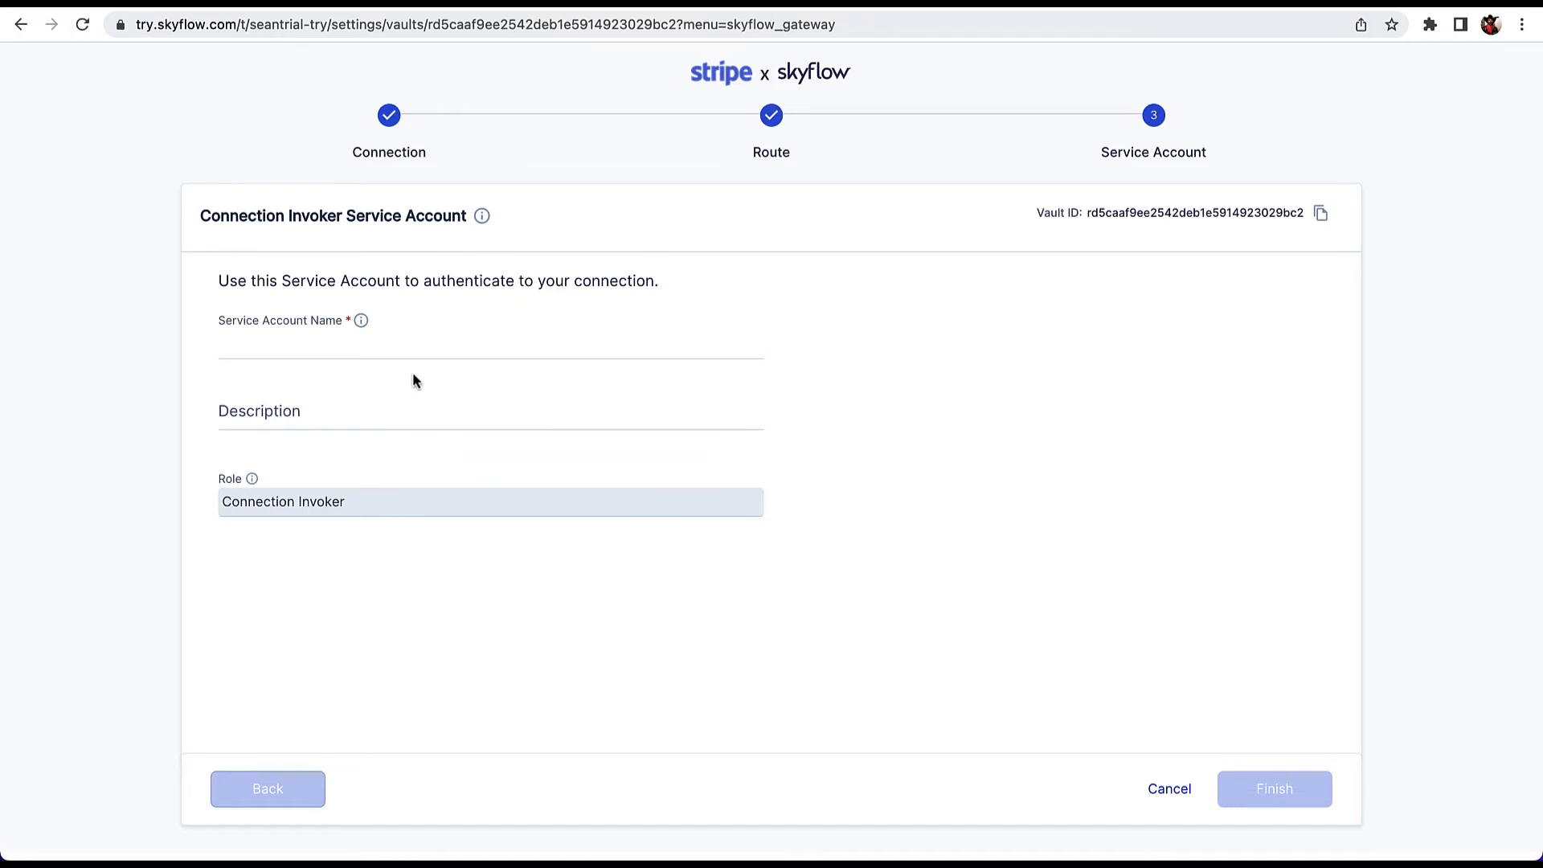
Name the service account 'Stripe Connections Service Account' and finish, downloading credentials.json.
type("Stripe Connections S")
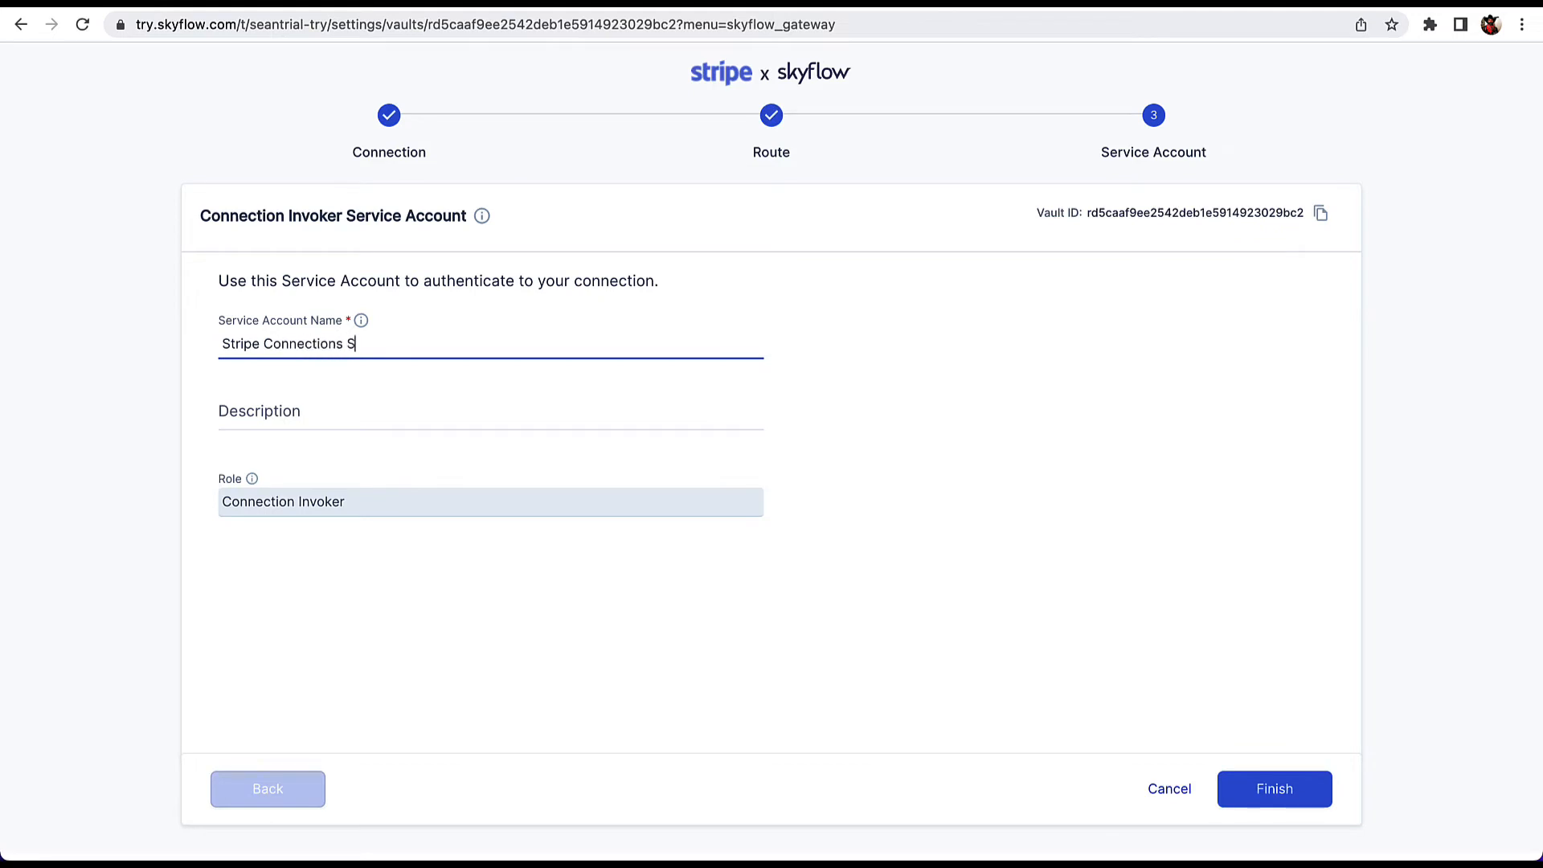
type("ervice Account")
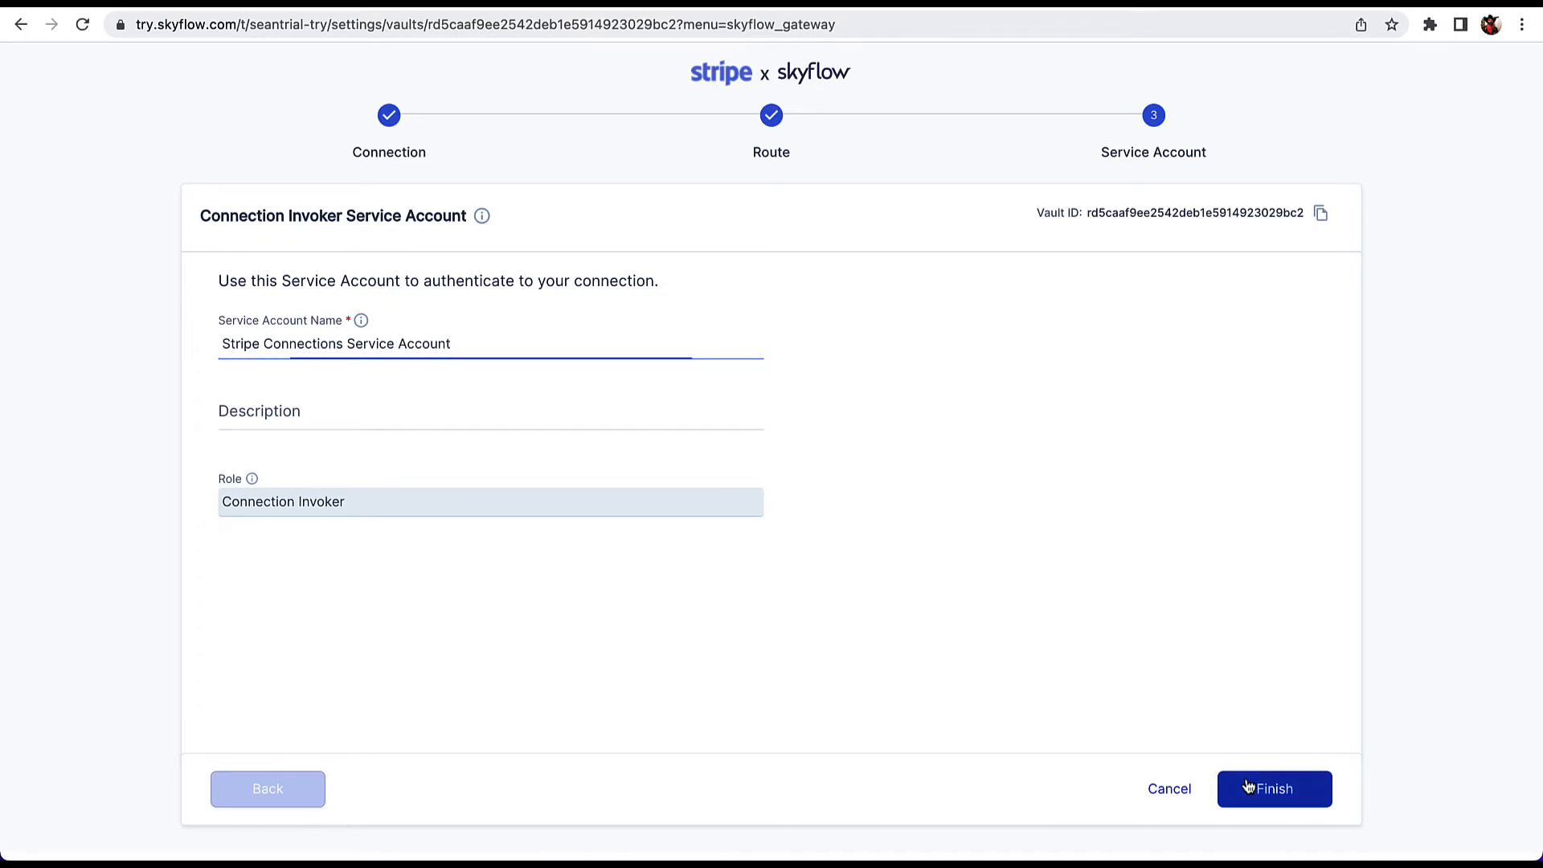
left_click(1273, 788)
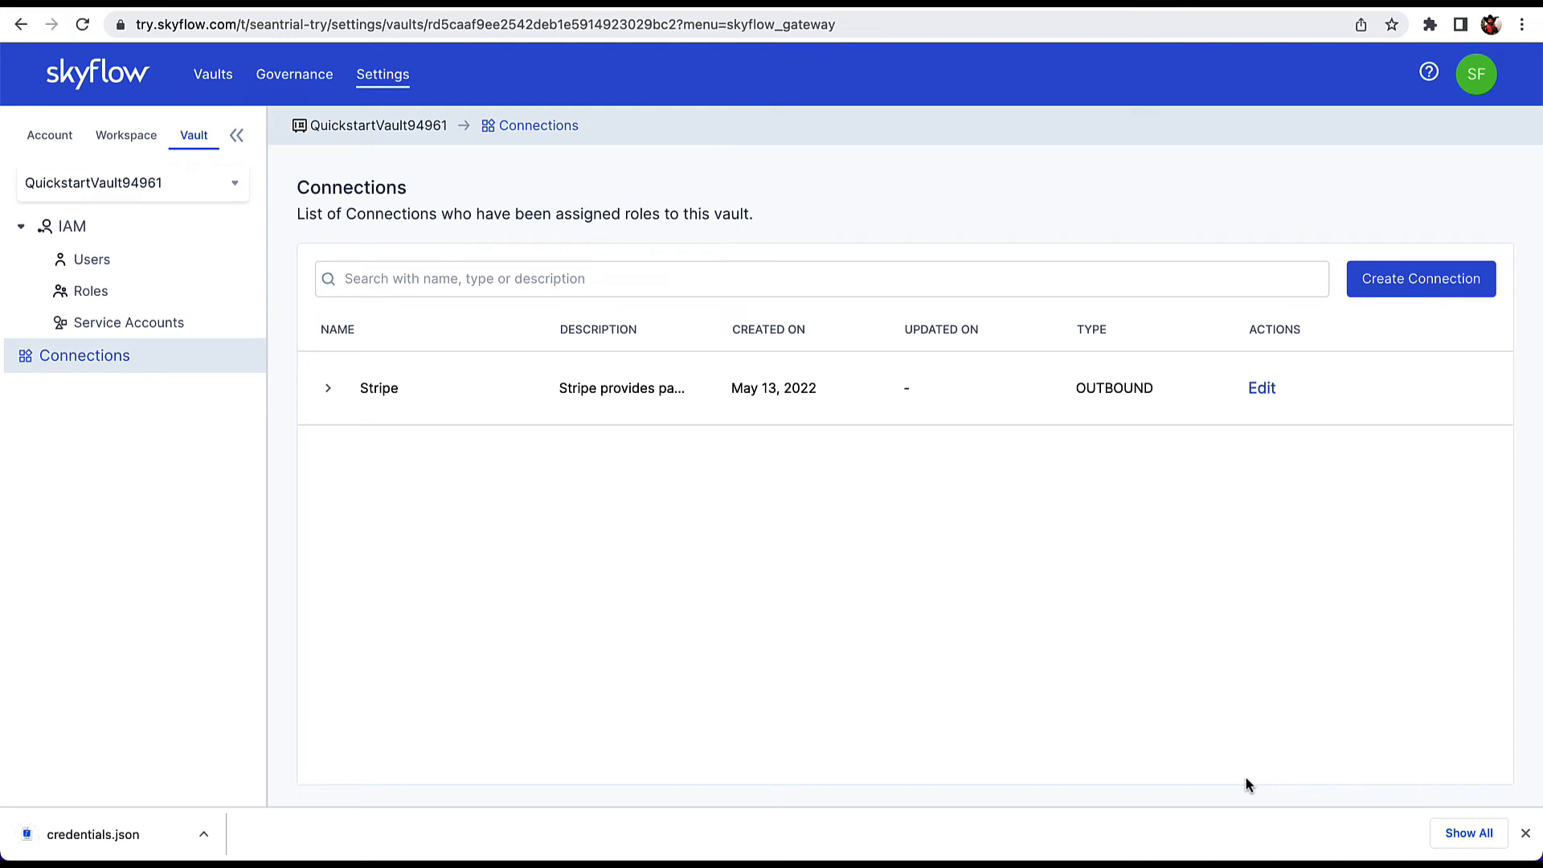
Expand the Stripe connection, review the Create Payment Method sample request's body, and close it.
left_click(328, 388)
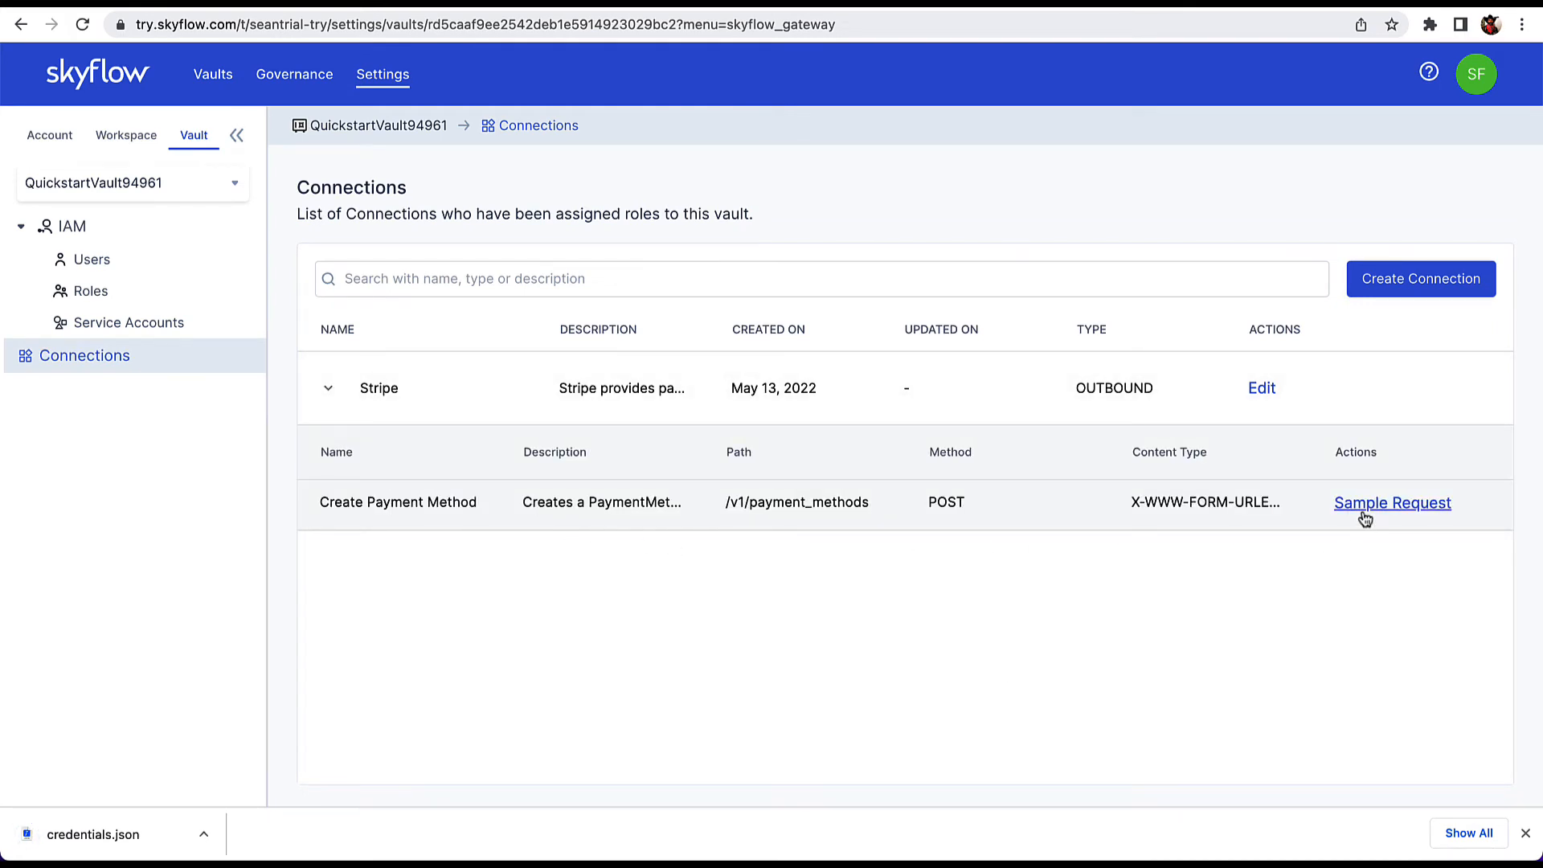
left_click(1392, 503)
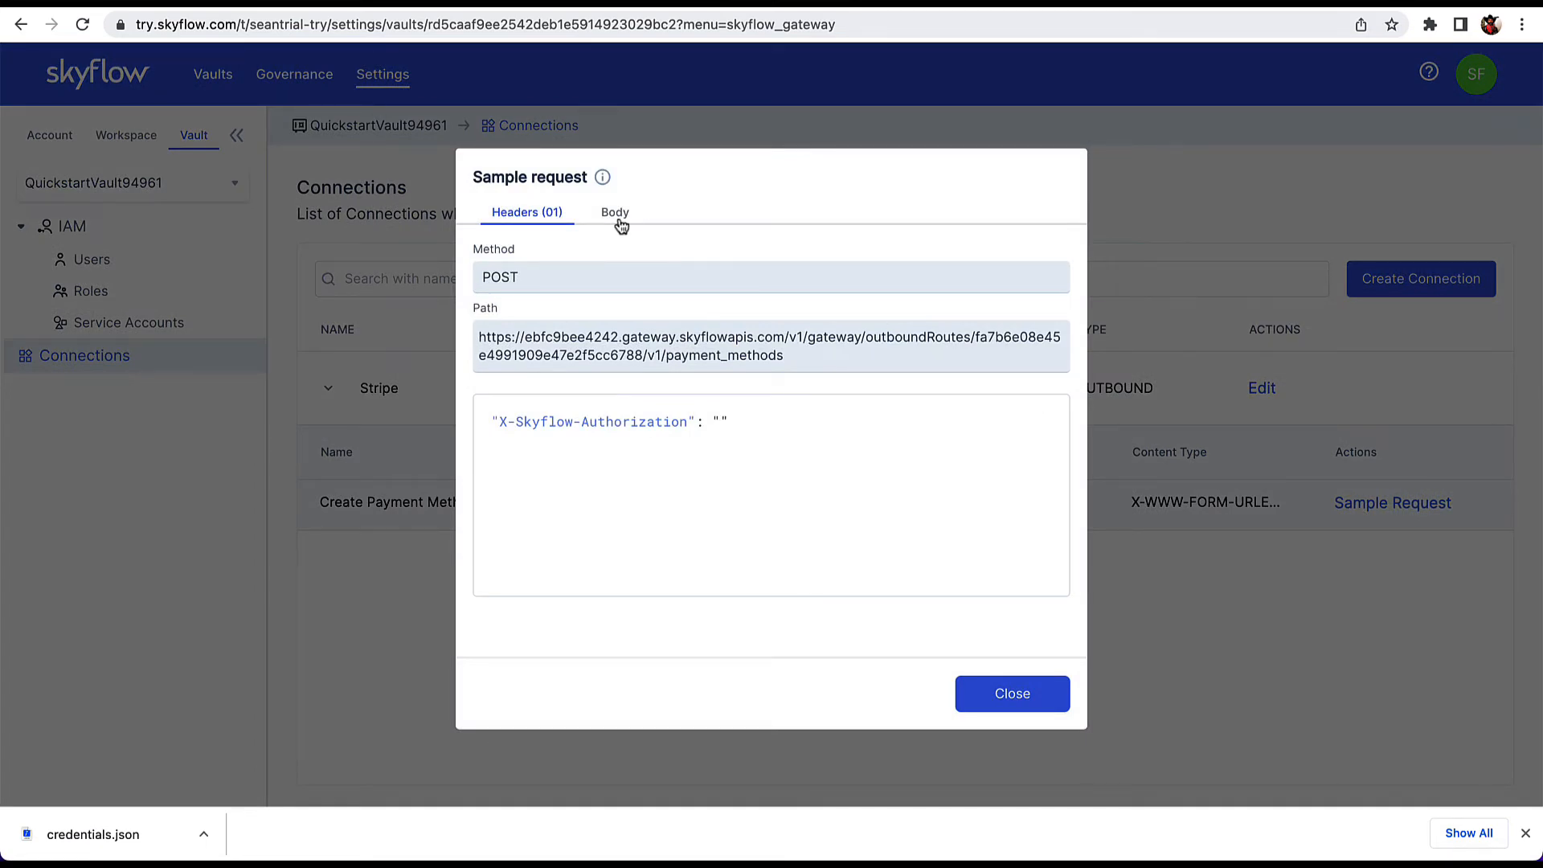
left_click(614, 213)
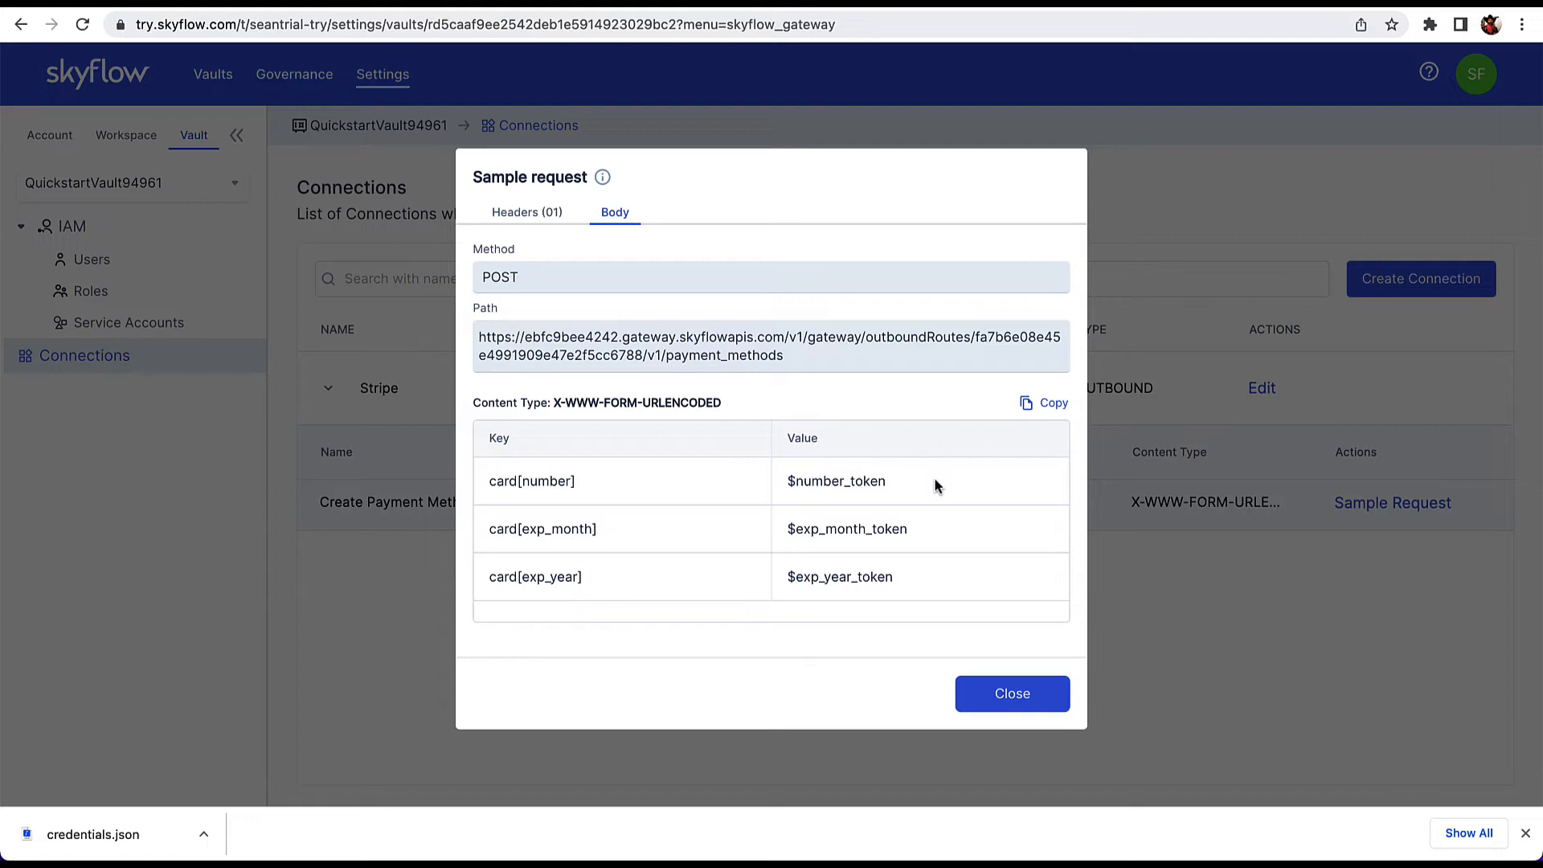
mouse_move(1011, 694)
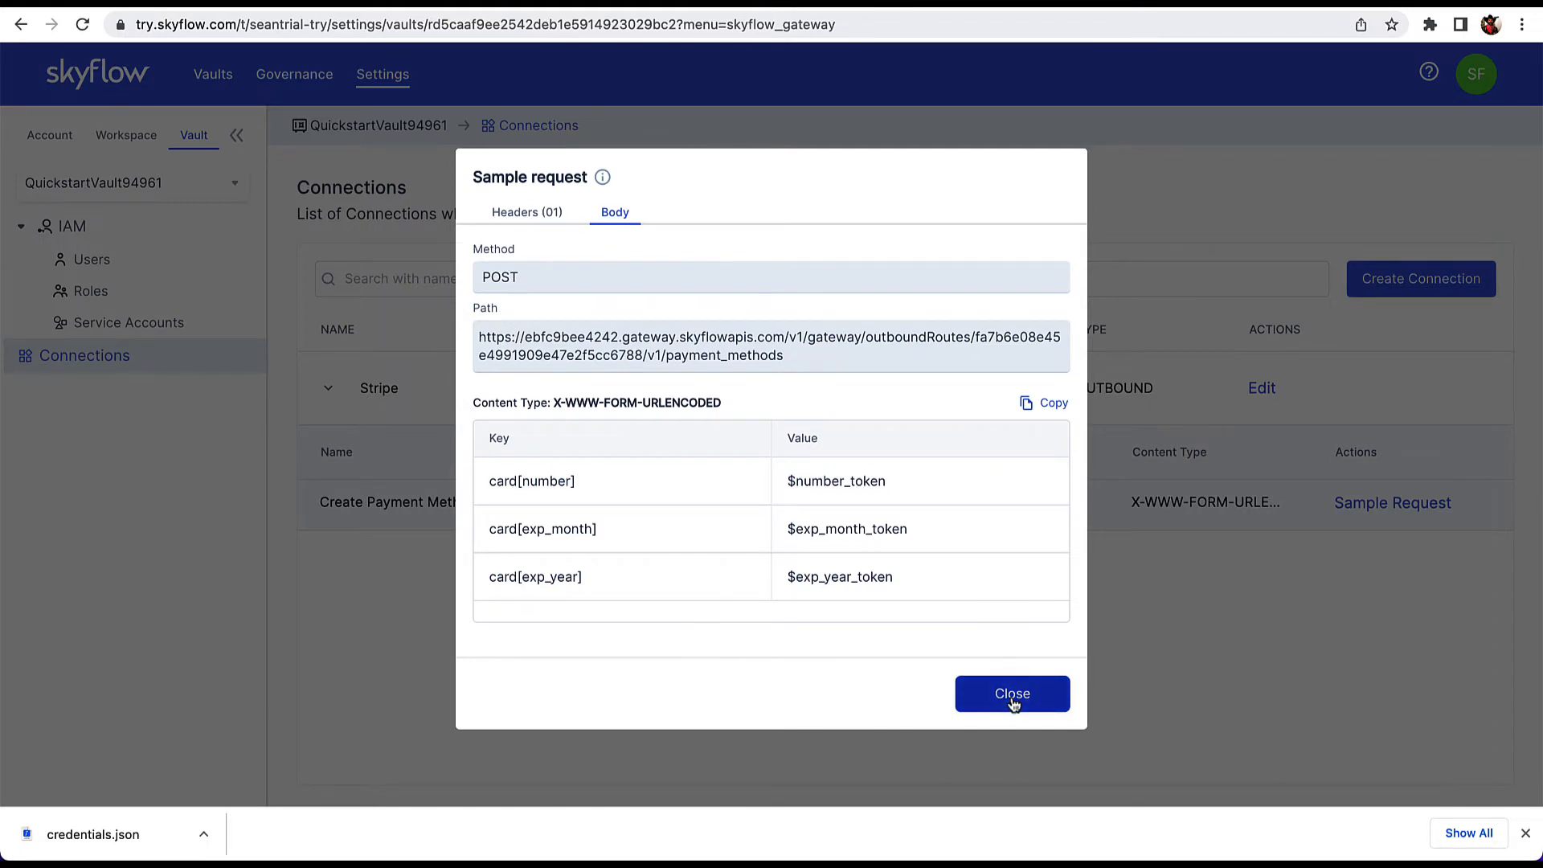
left_click(1011, 695)
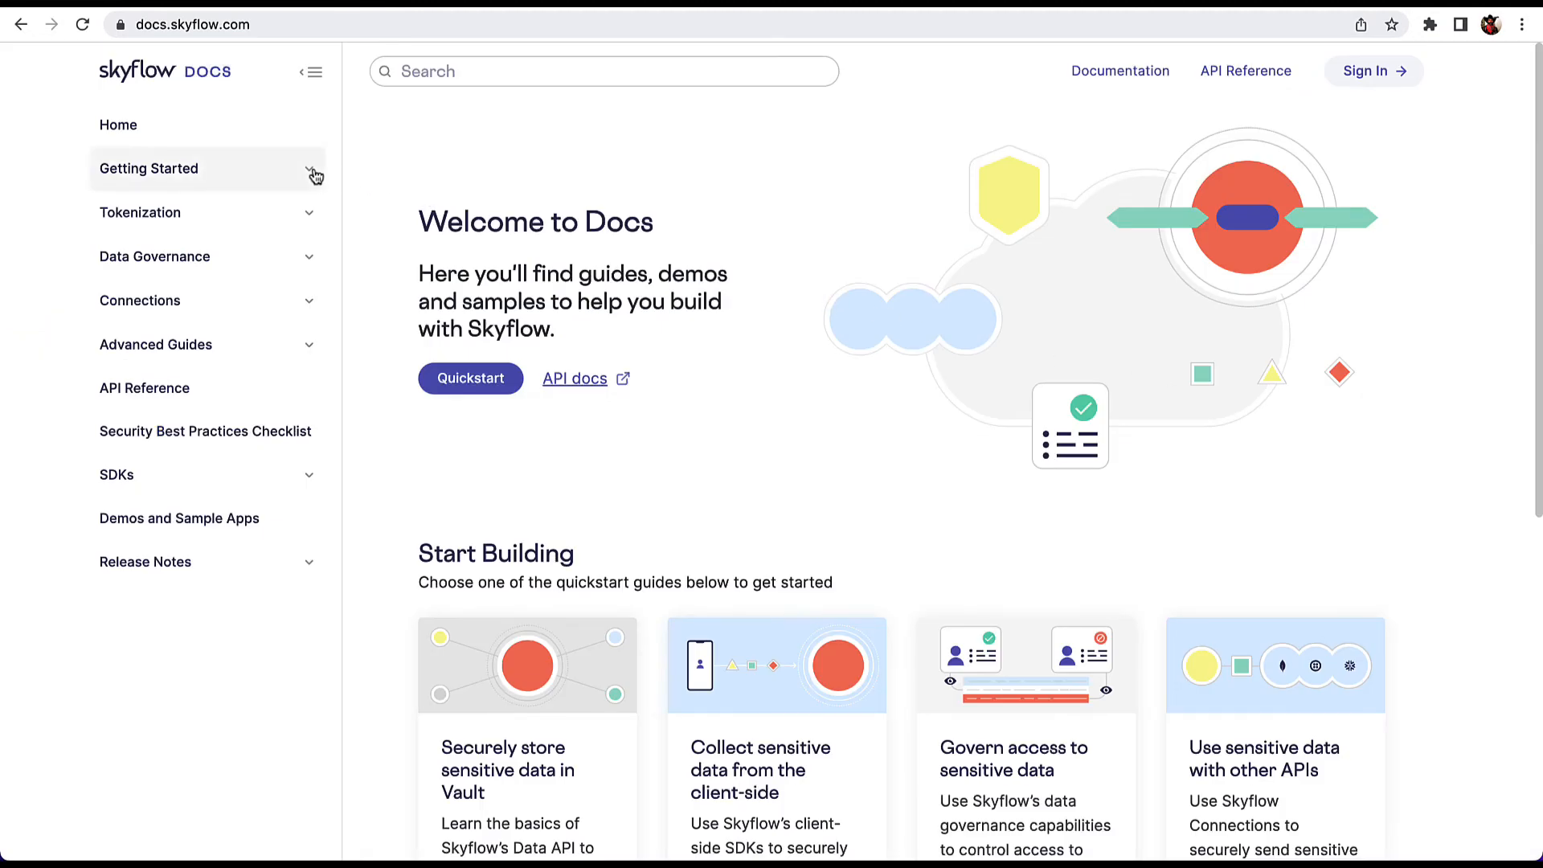
Reach the API Authentication guide and show the Production vaults authentication steps.
left_click(149, 169)
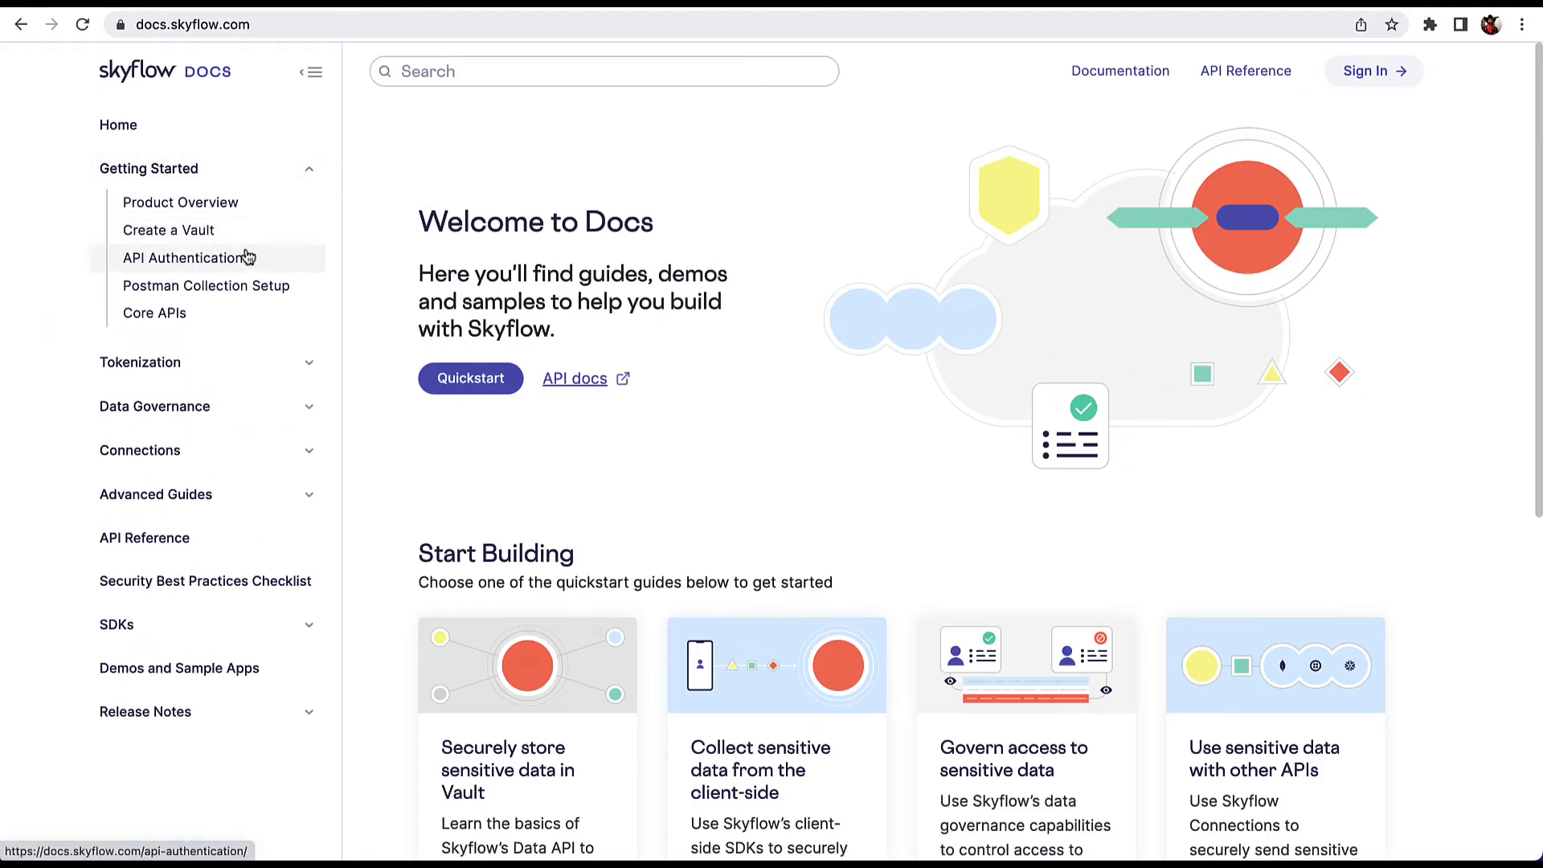
left_click(183, 257)
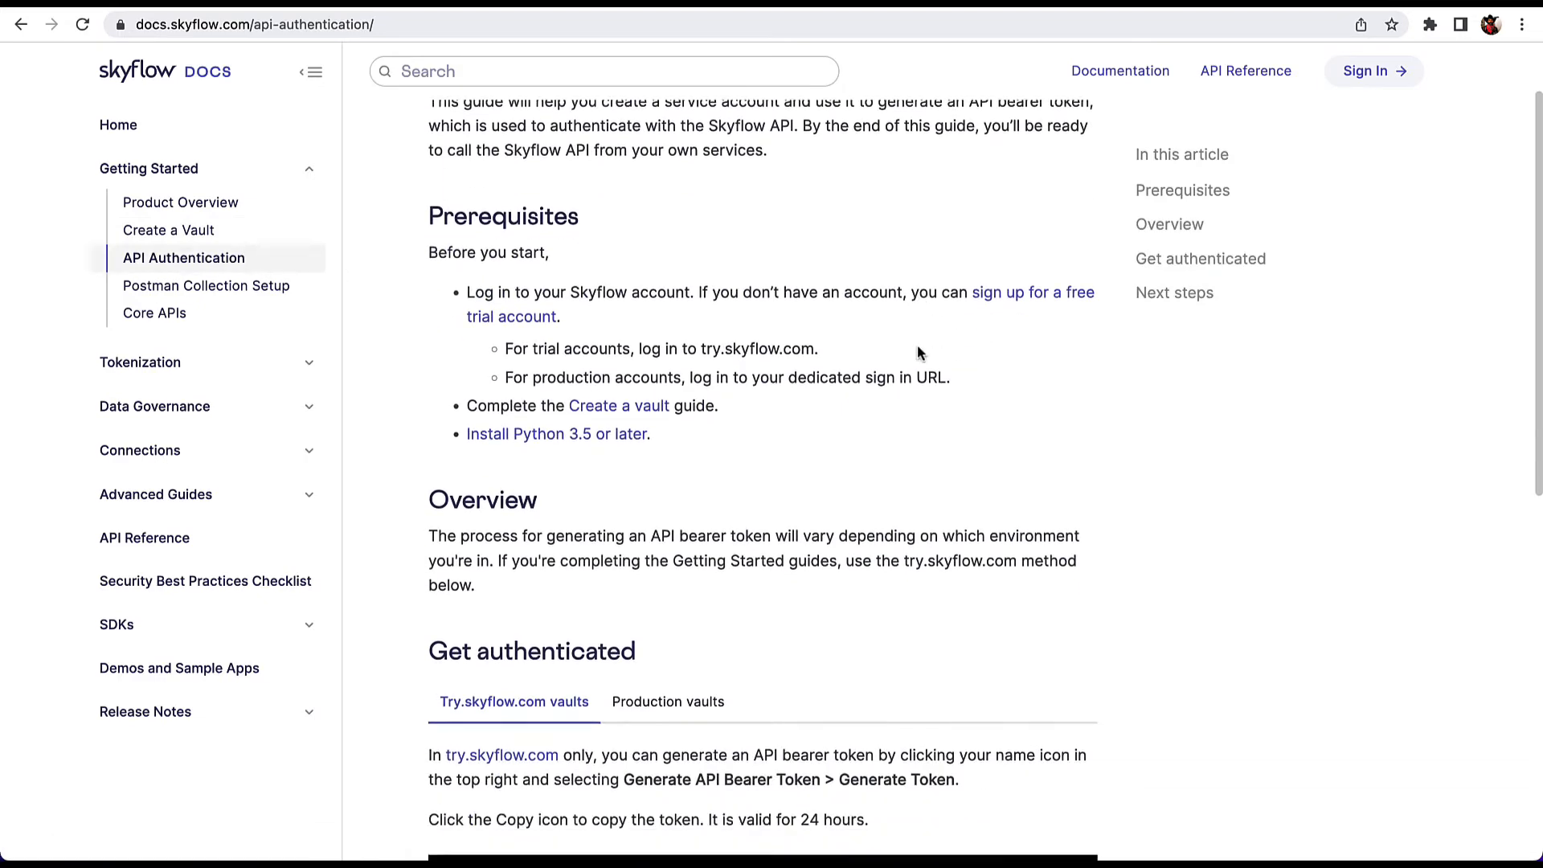
left_click(667, 548)
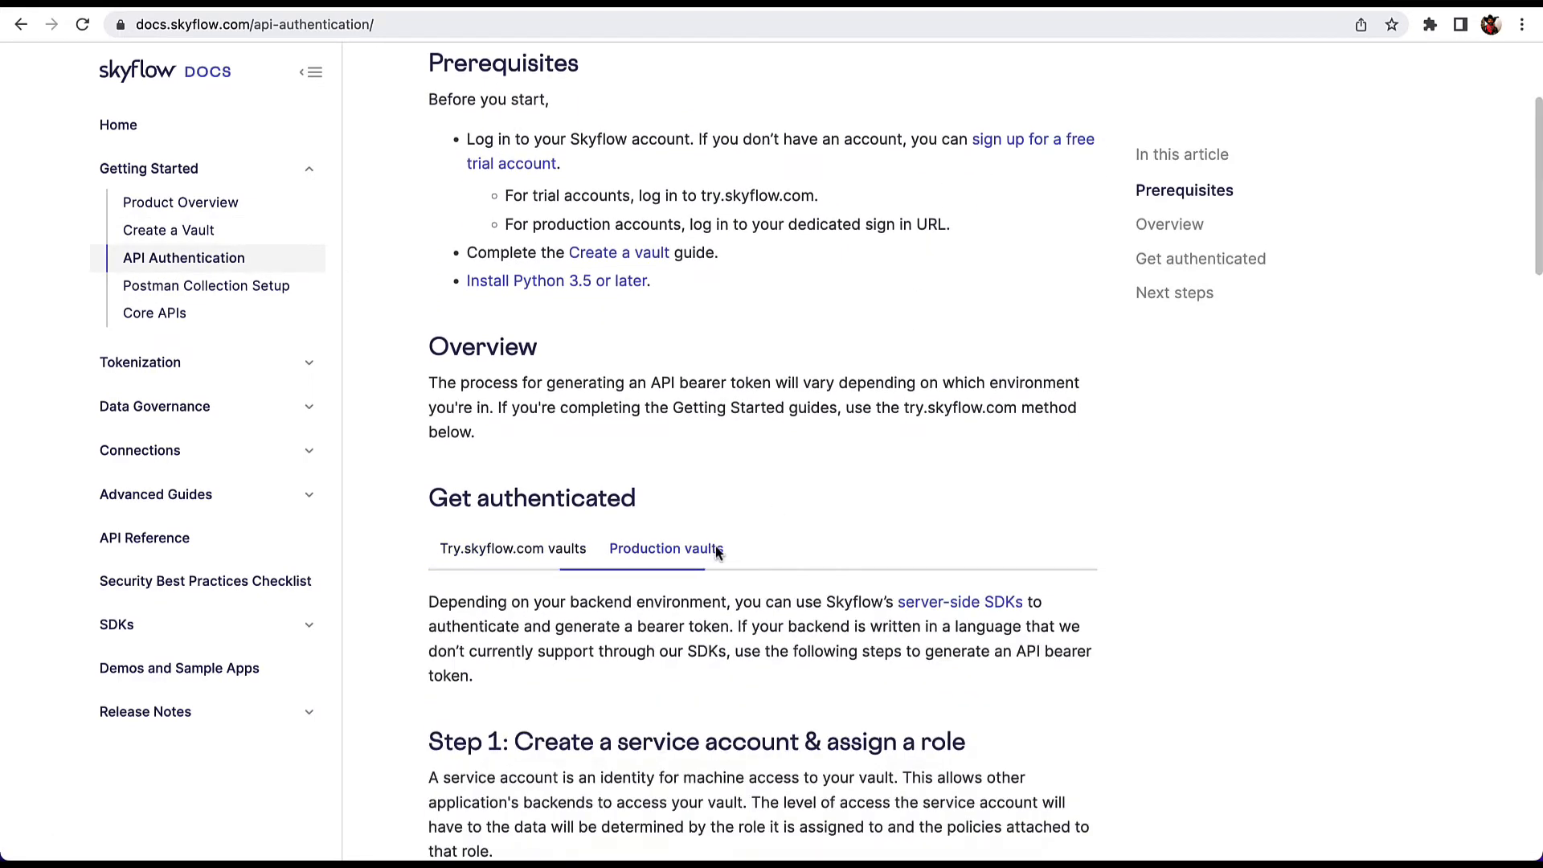
Follow Step 2 down to the 'this Python script' link and load getBearerToken.py on GitHub.
scroll("down", 3)
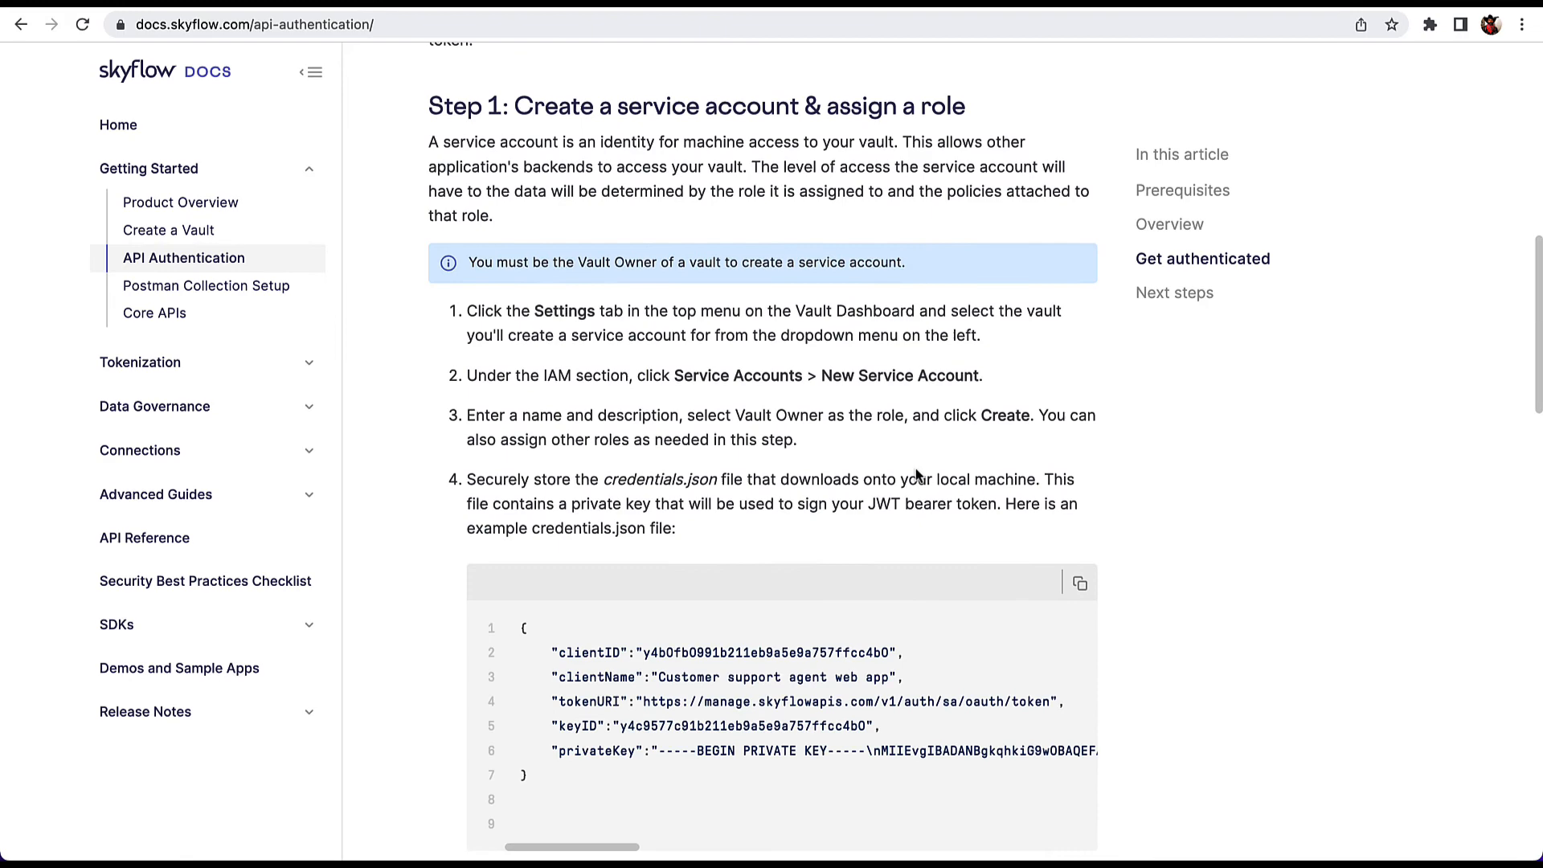
scroll("down", 3)
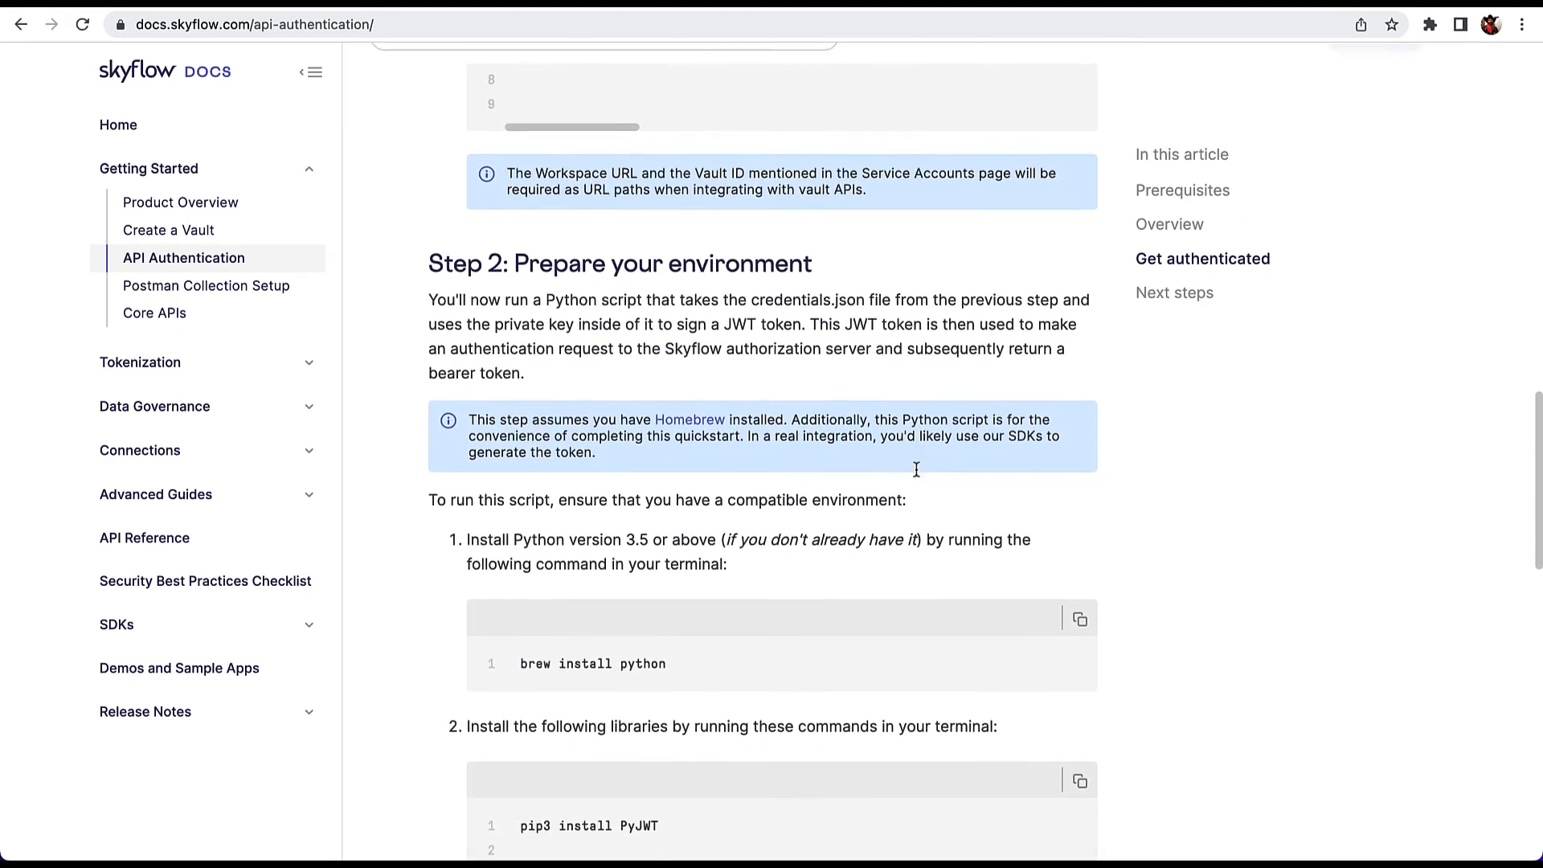
scroll("down", 3)
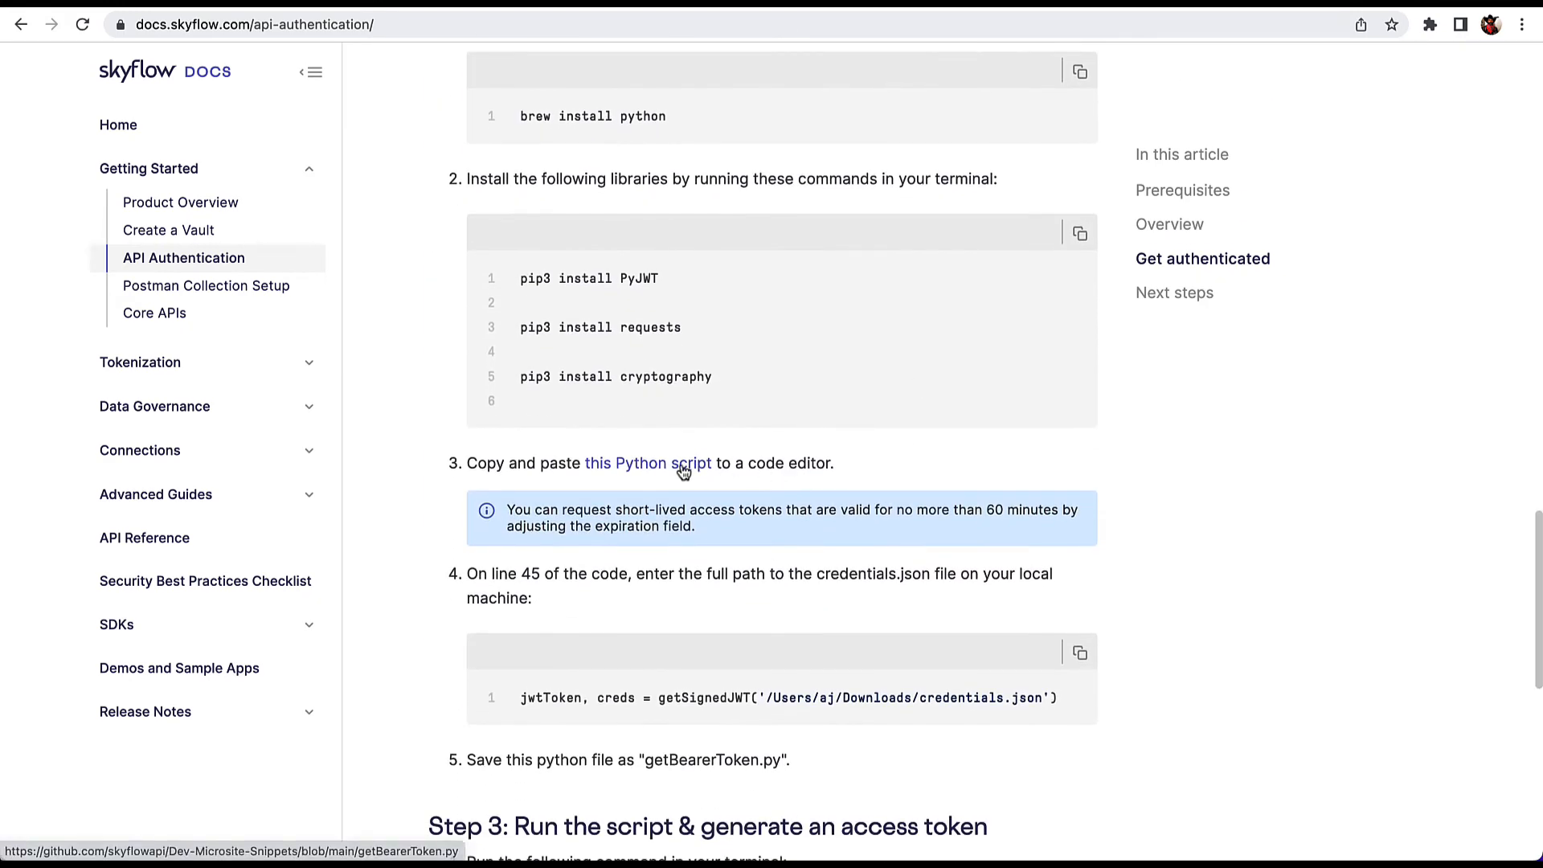
left_click(646, 463)
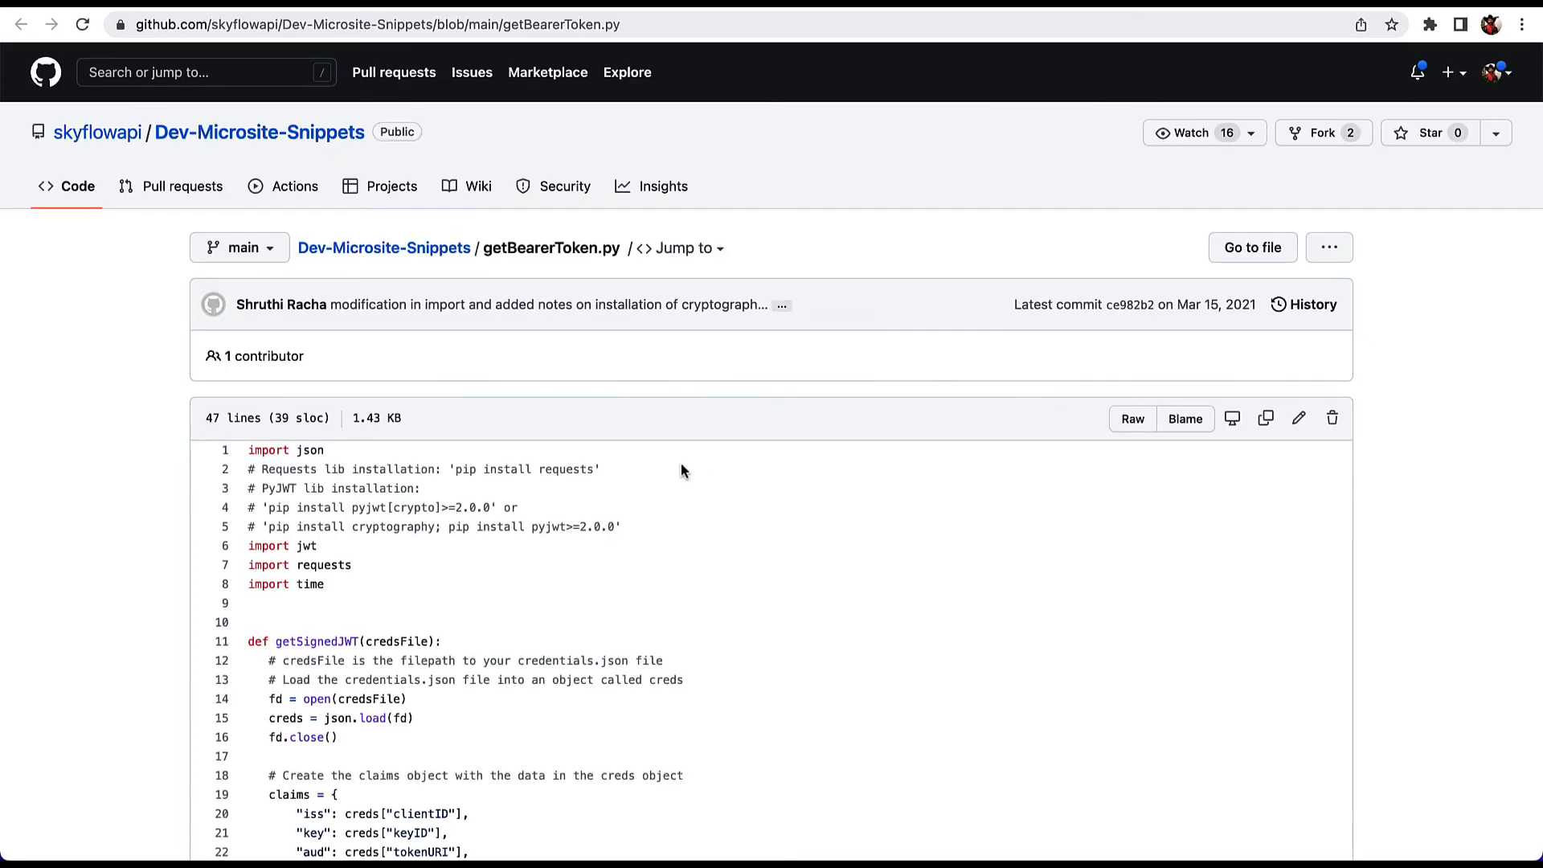
Review the getBearerToken.py source on GitHub before moving to the local copy.
scroll("down", 3)
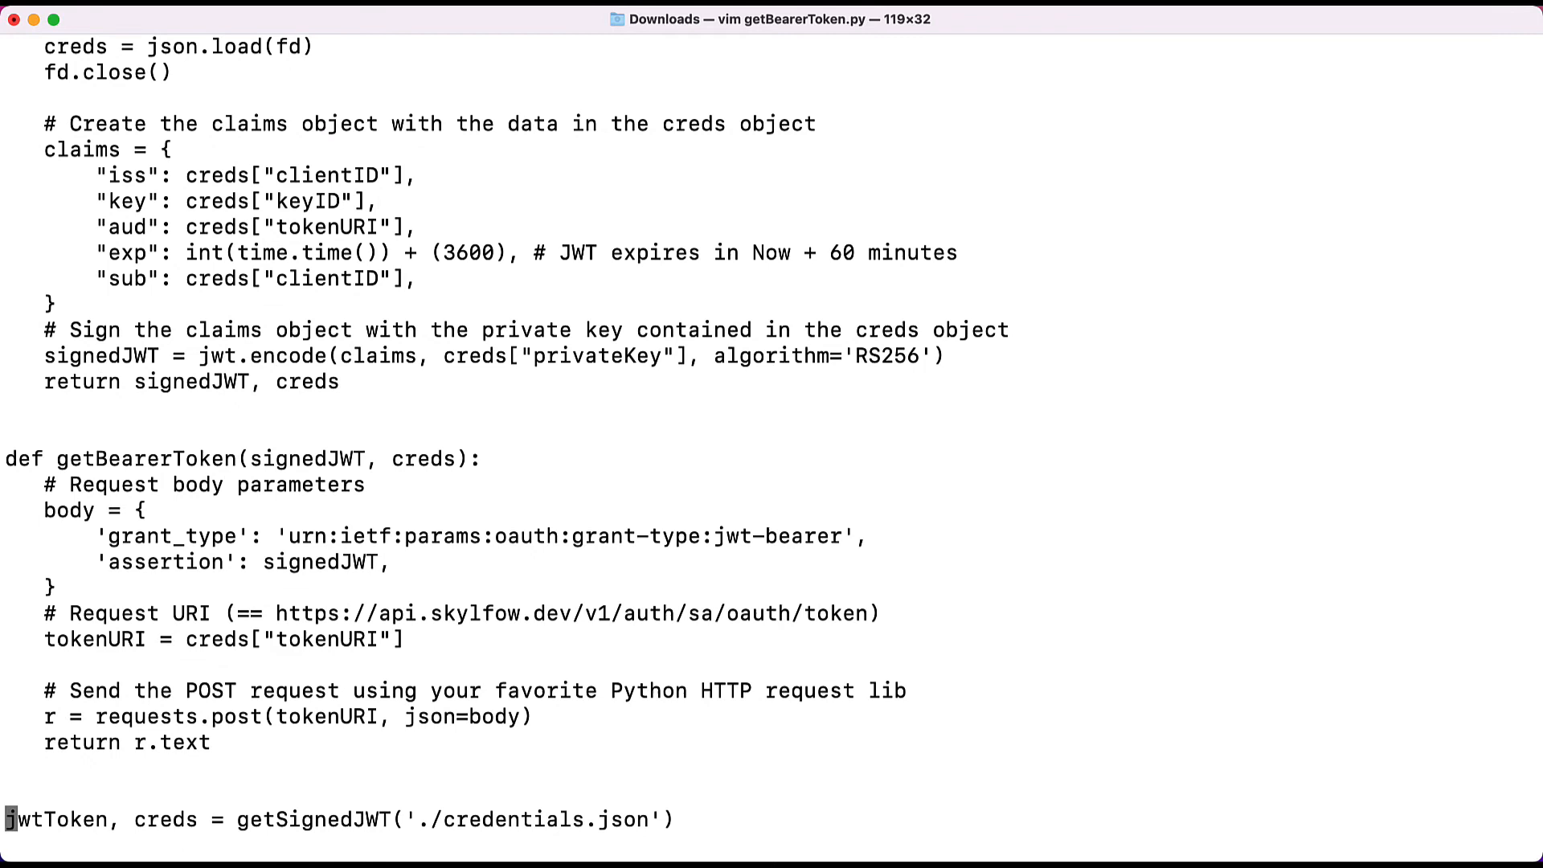
Add the bearerToken = getBearerToken(jwtToken, creds) call and run python3 getBearerToken.py.
type("bearerToken = getBearerToken(jwtToken, creds)")
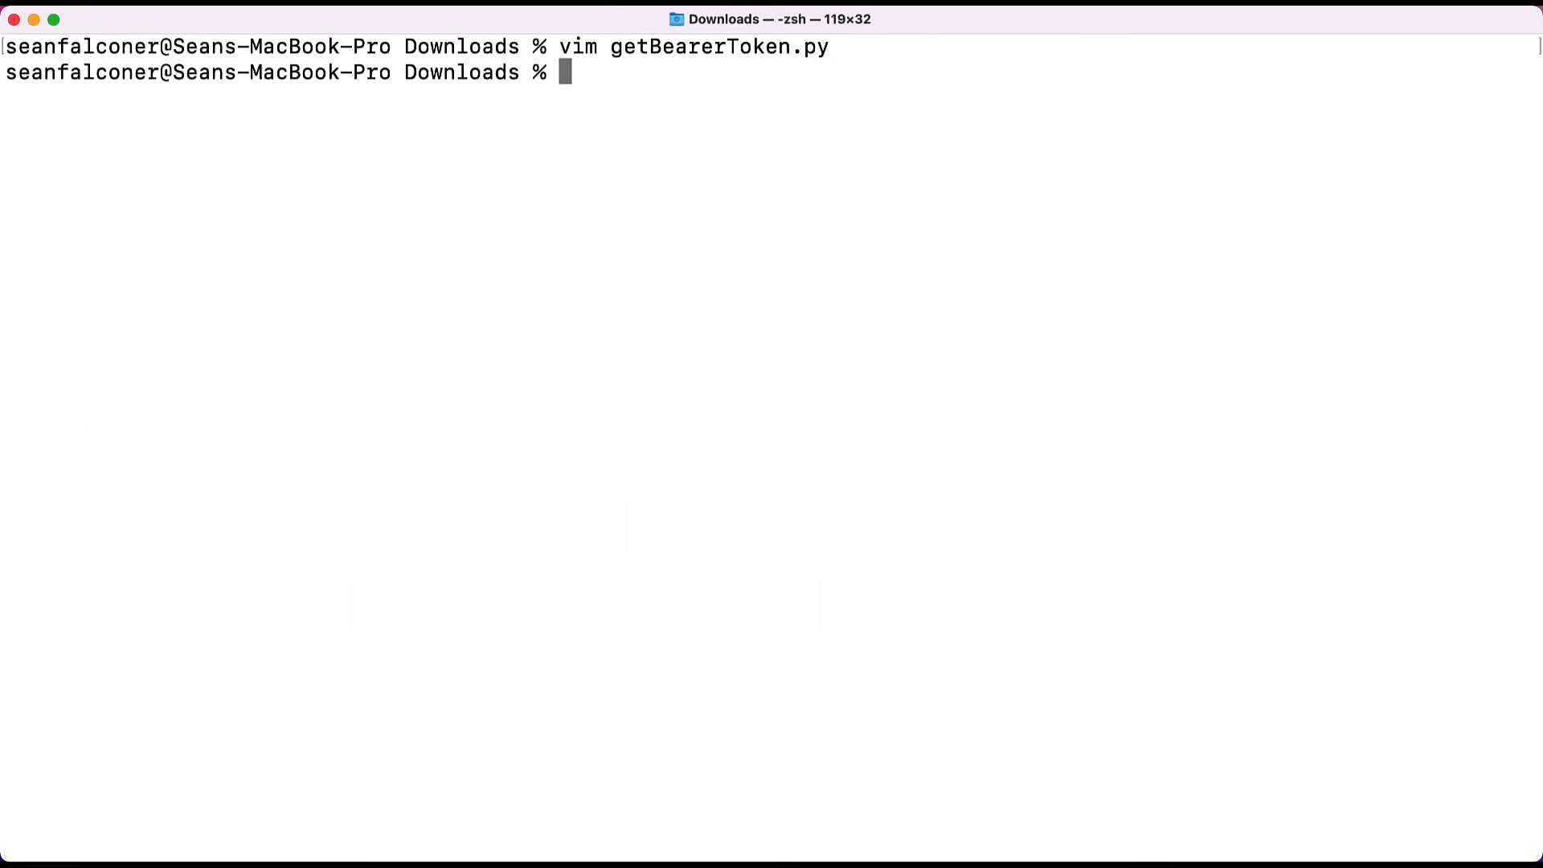
type("python3 getBearerToken.py")
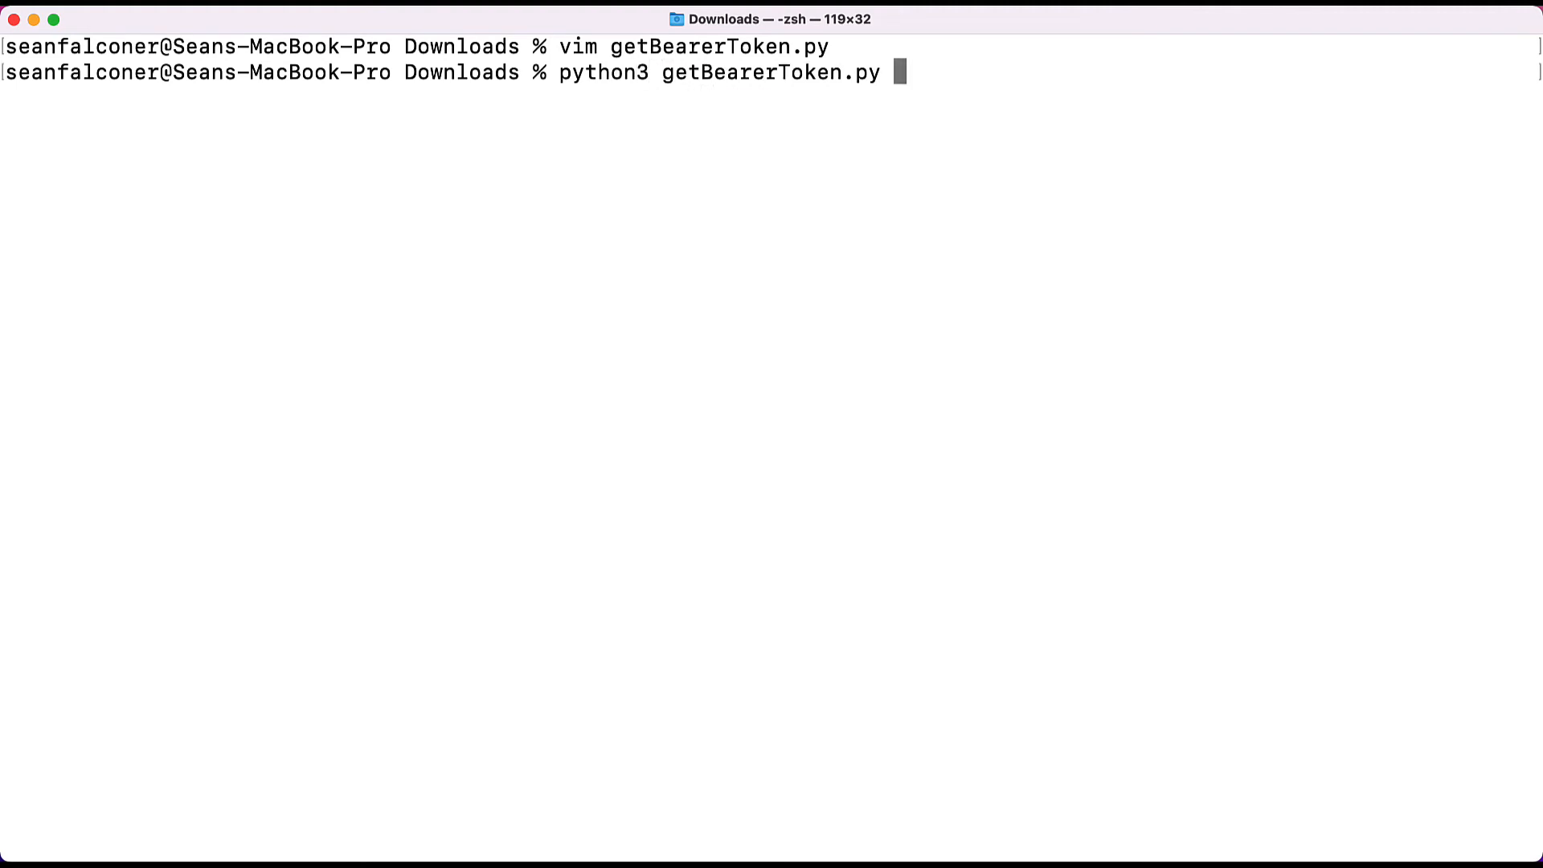
key("Return")
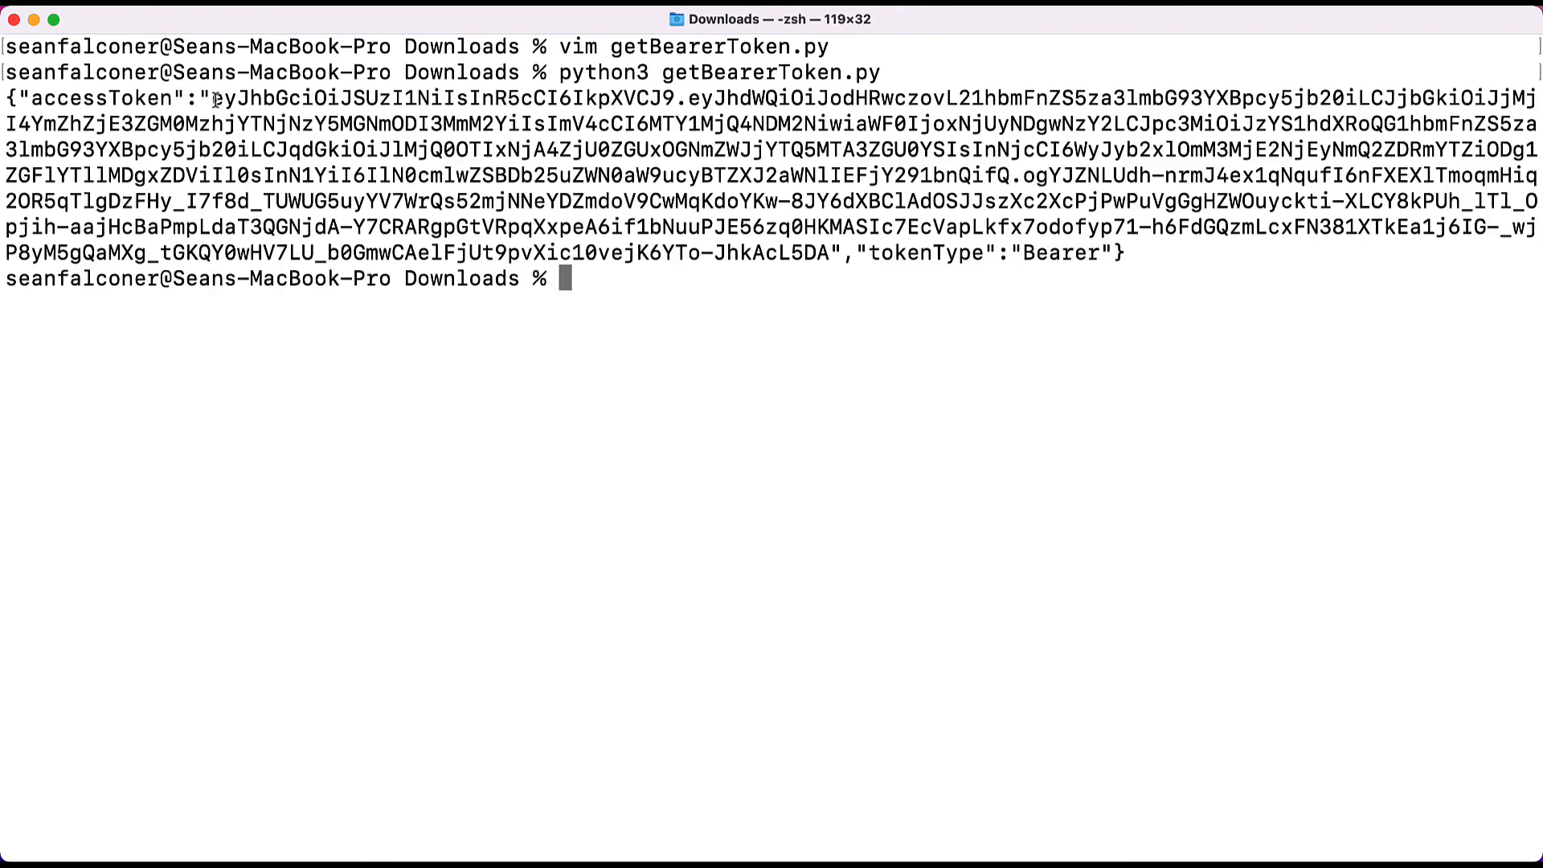
Copy the printed accessToken value from the script output.
left_click_drag(212, 98, 829, 253)
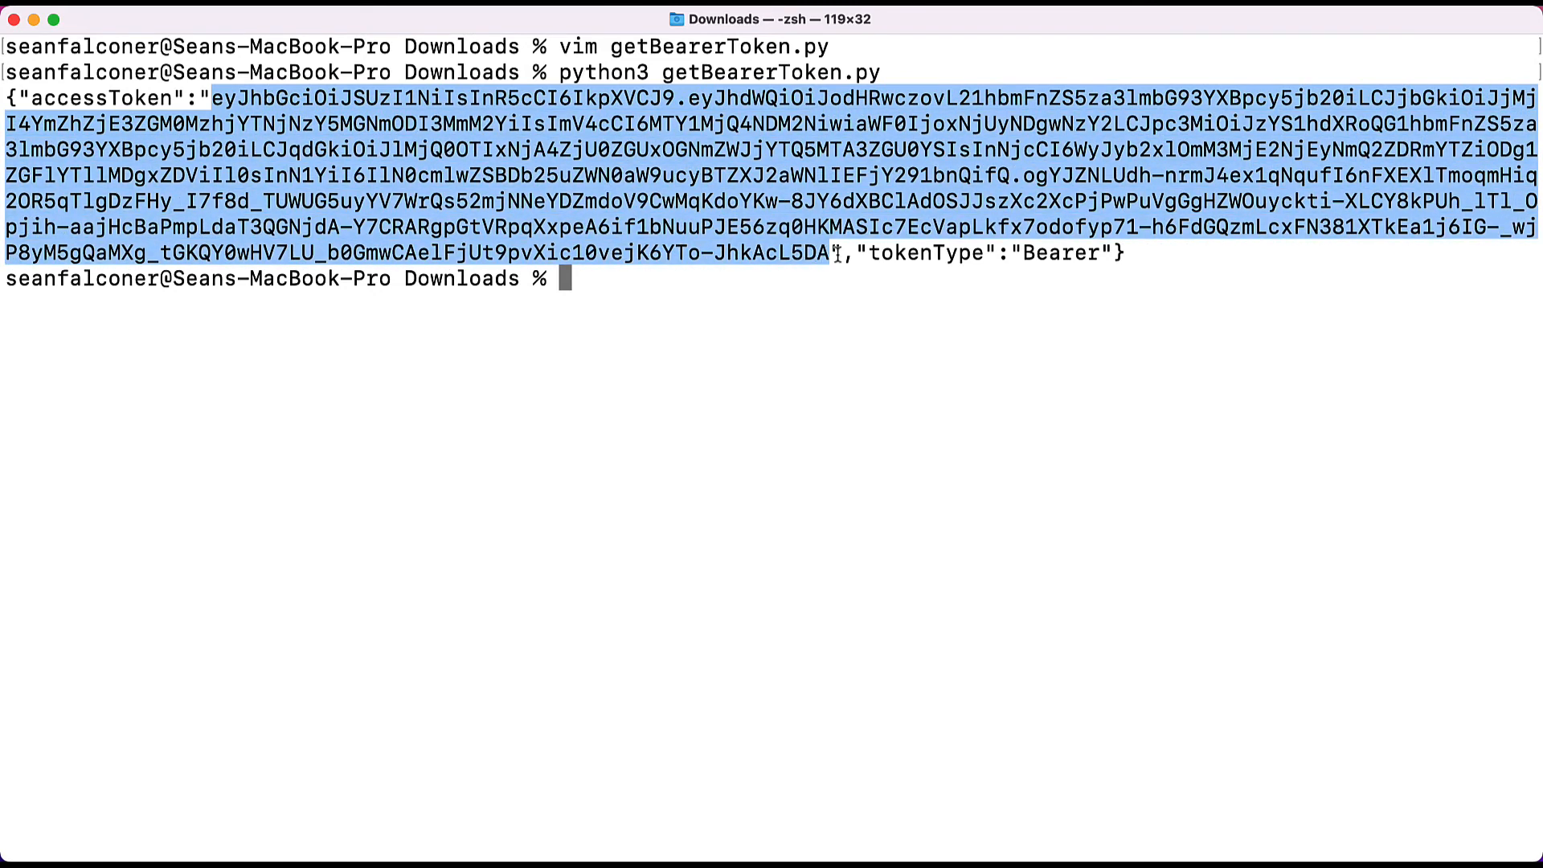
mouse_move(650, 176)
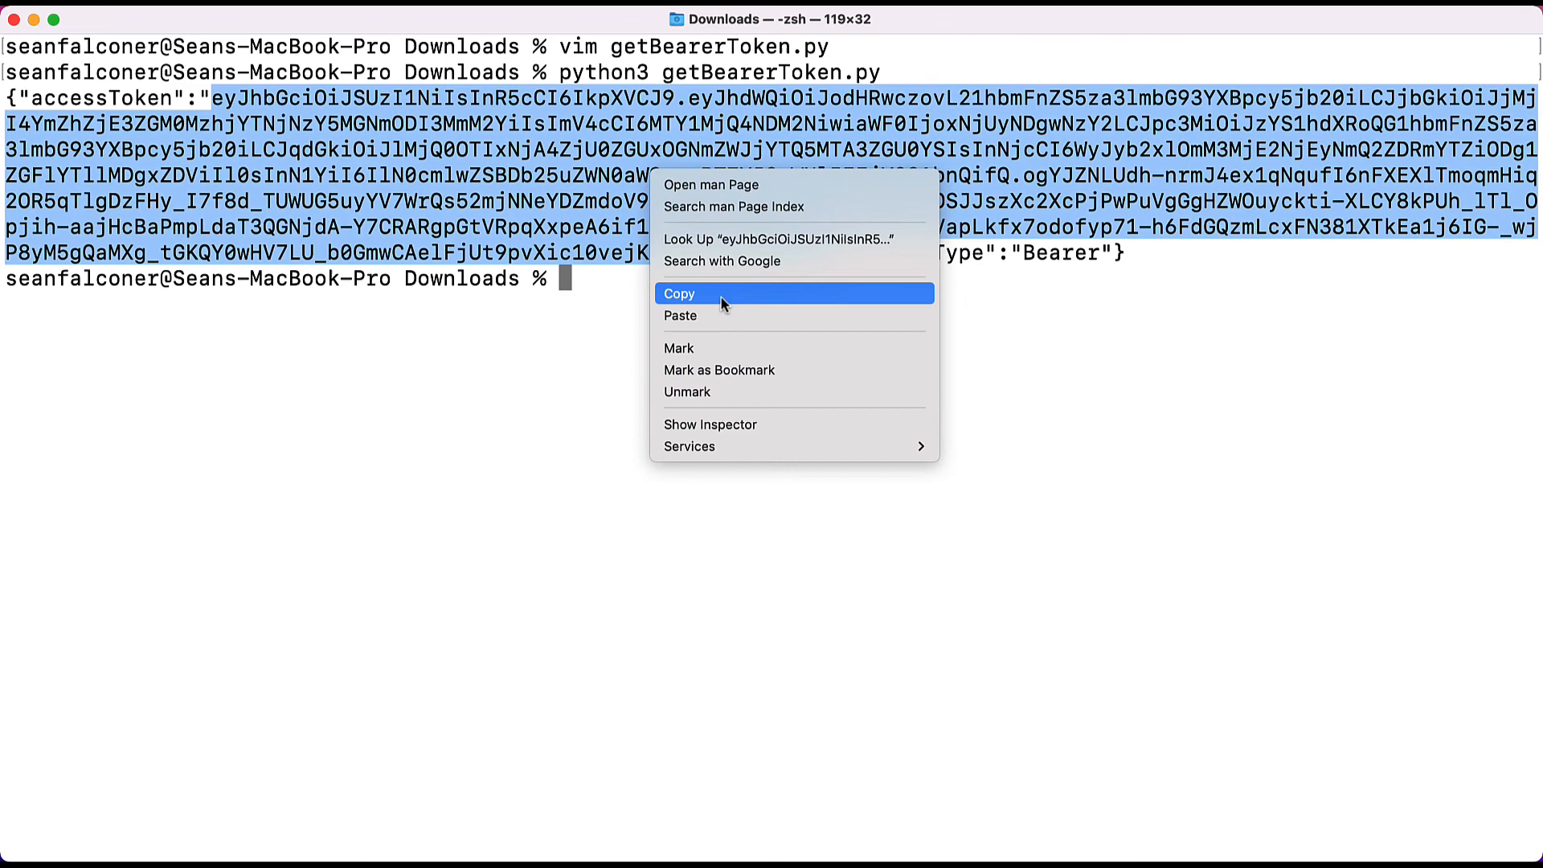
left_click(678, 293)
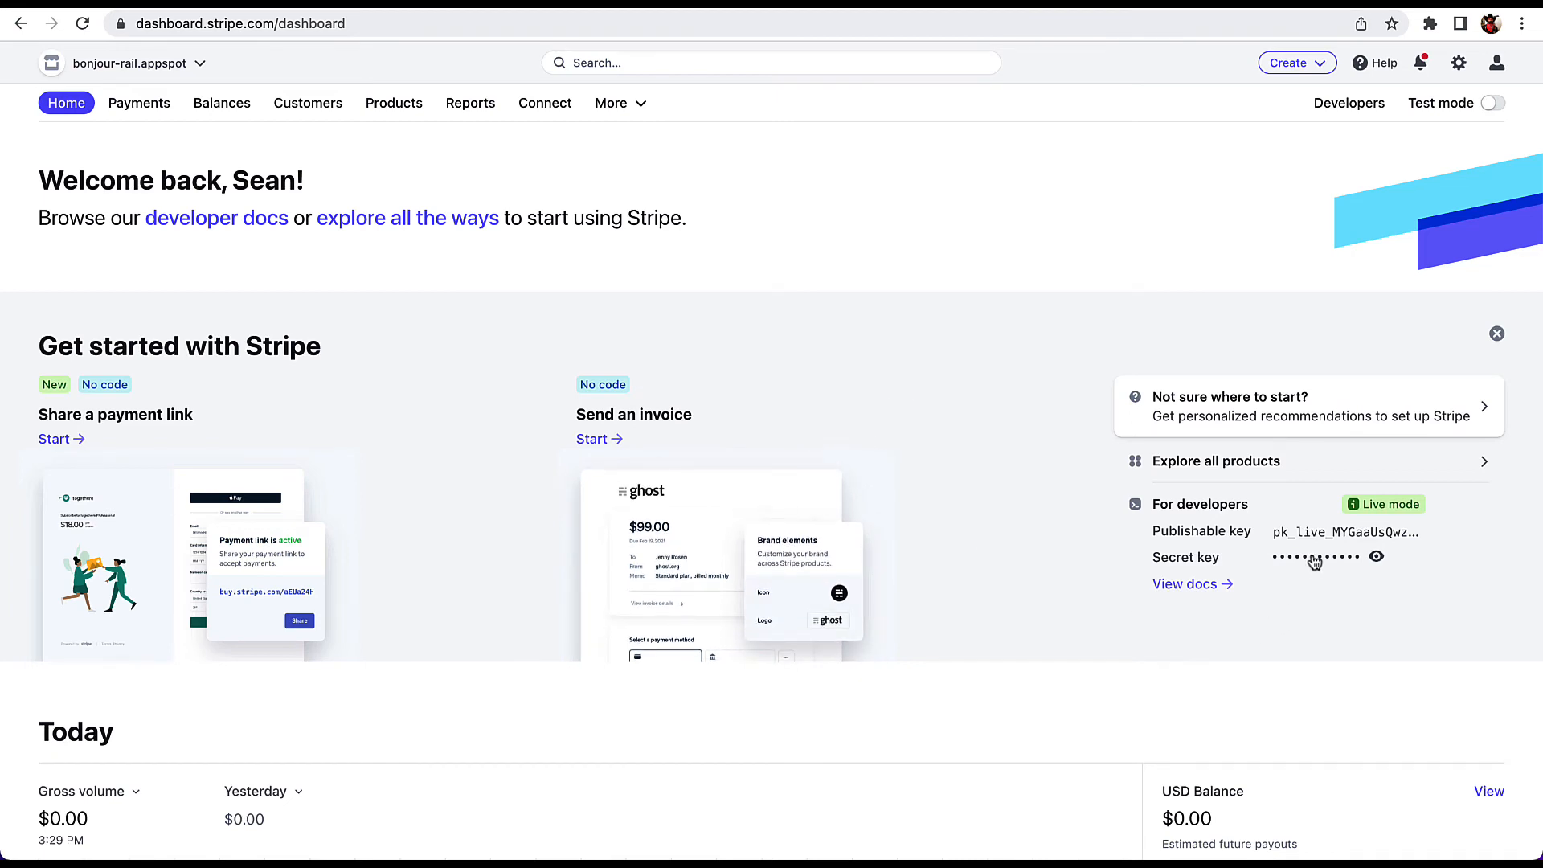
mouse_move(1378, 557)
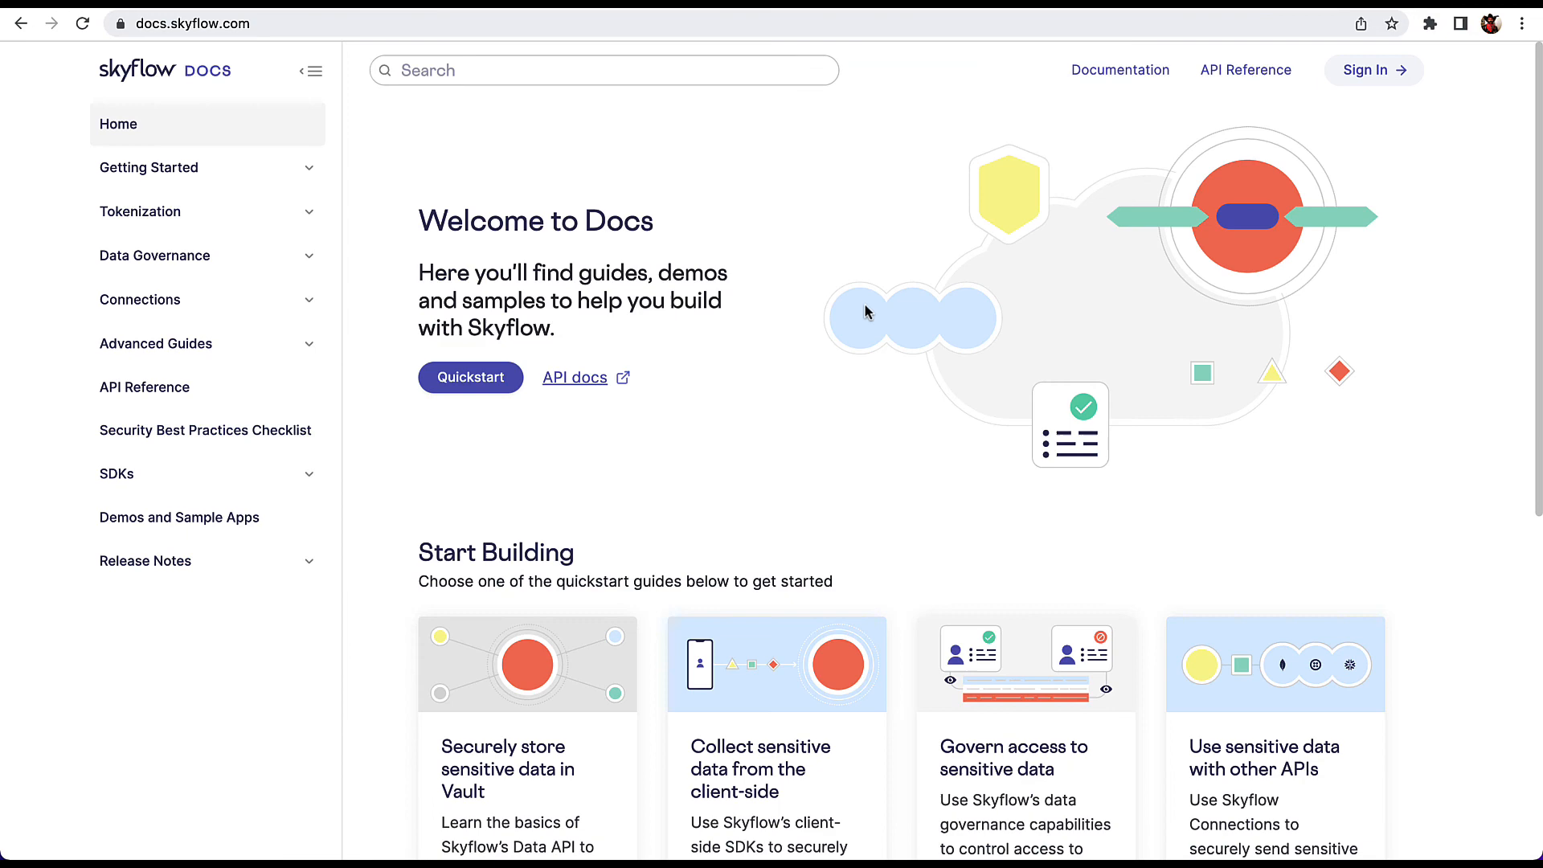
Load the Stripe connection guide from Connections > Guides at Step 4, Invoke the Connection.
left_click(139, 299)
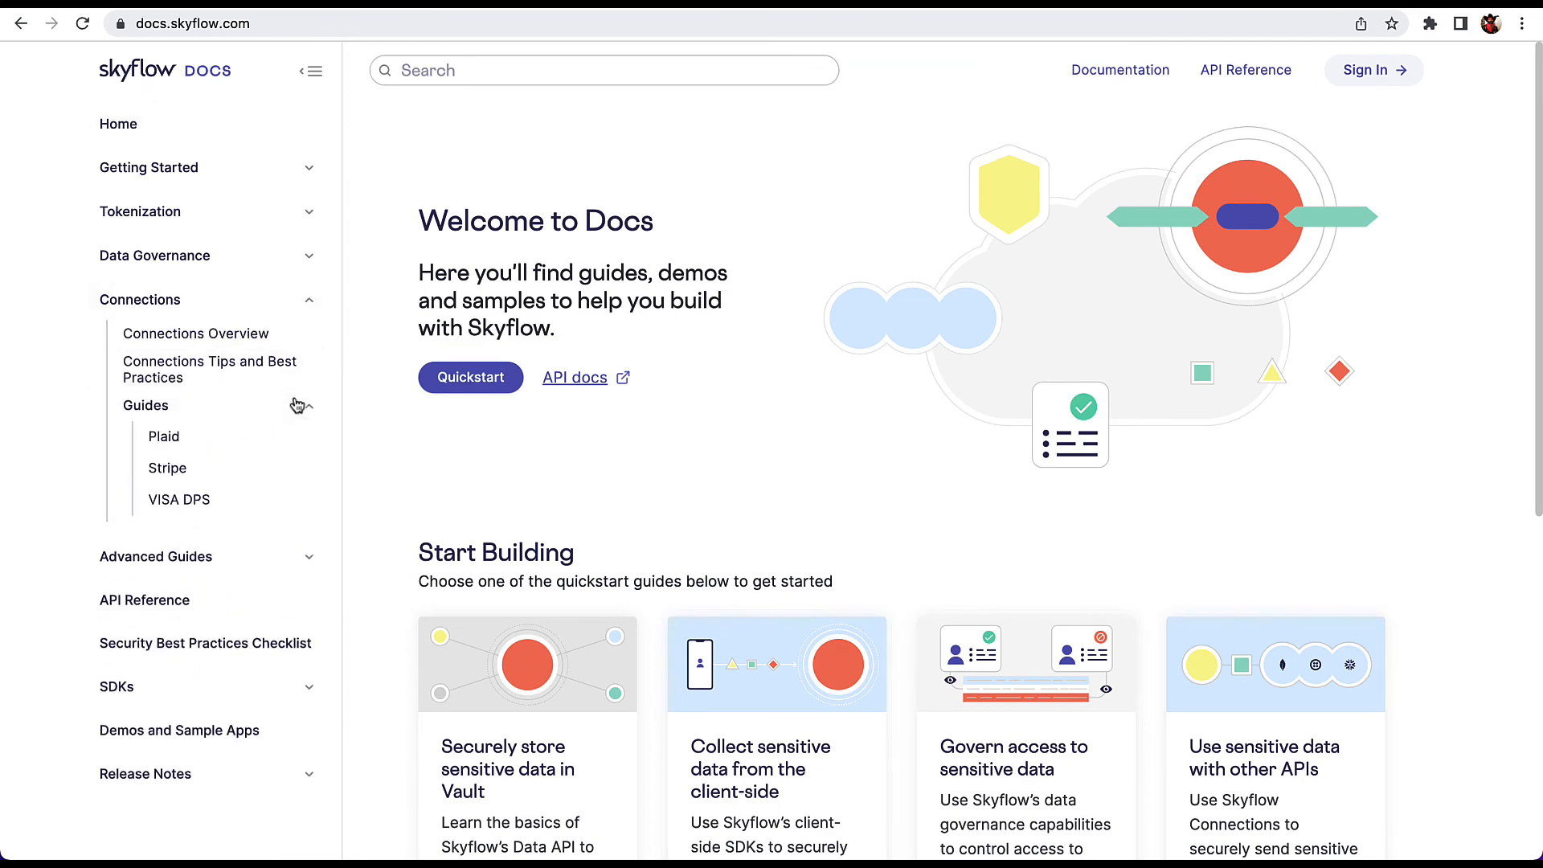
left_click(165, 468)
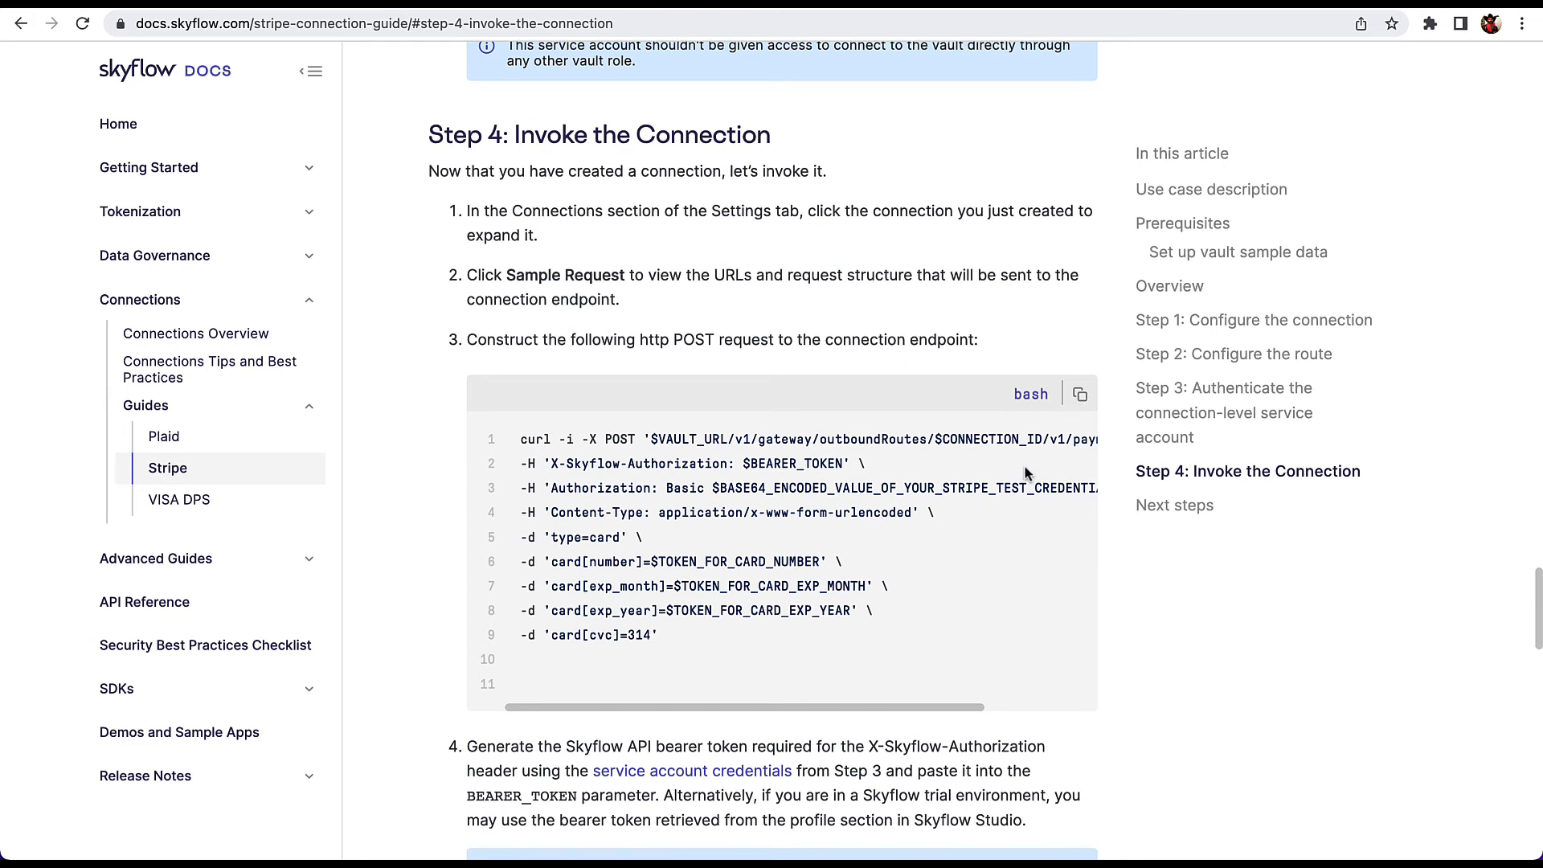
mouse_move(704, 435)
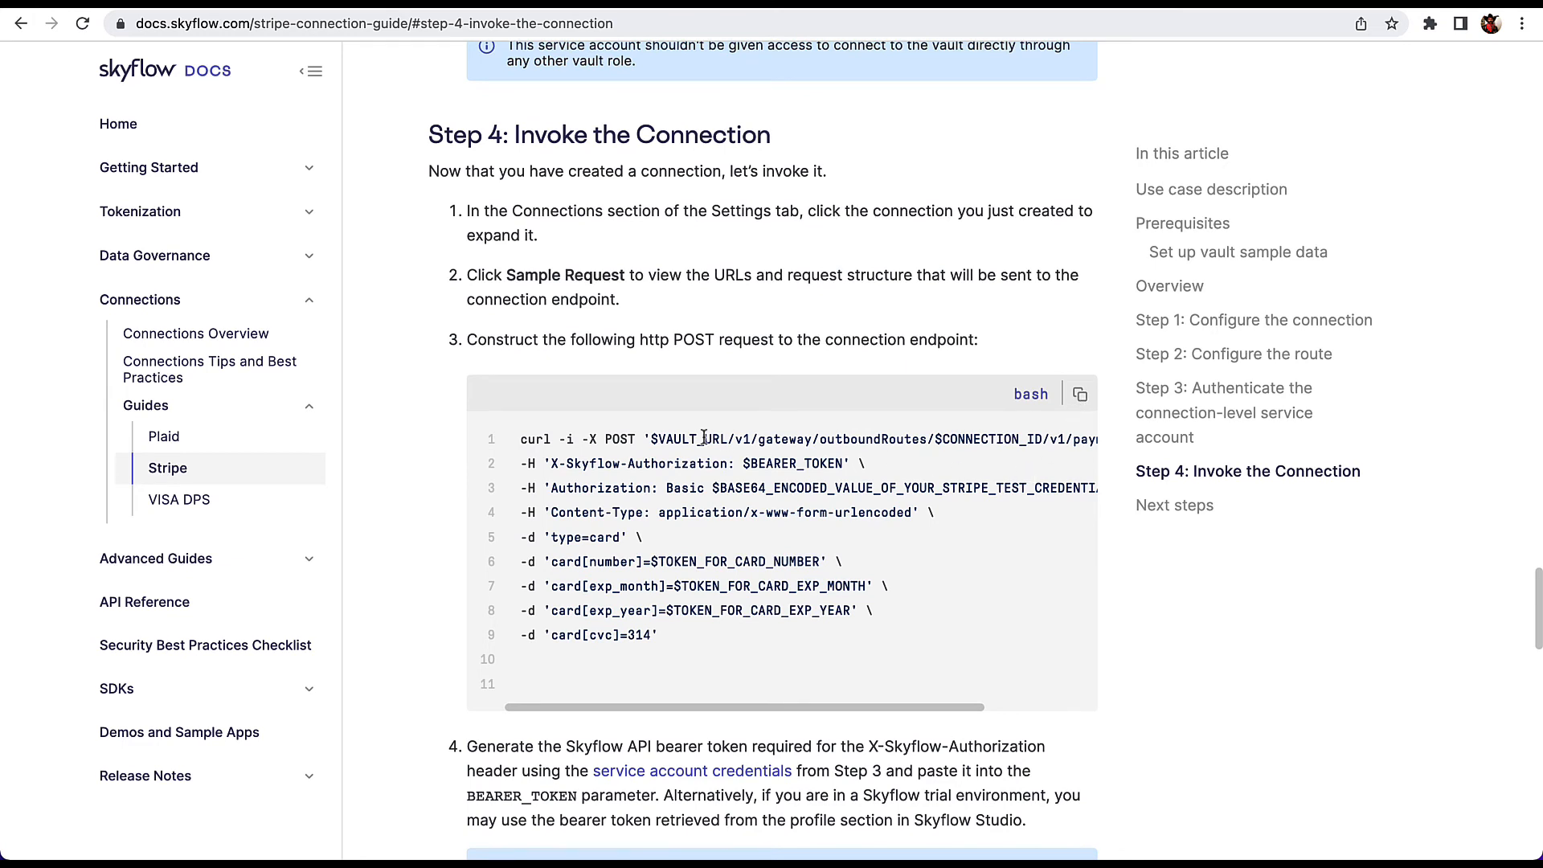
mouse_move(821, 460)
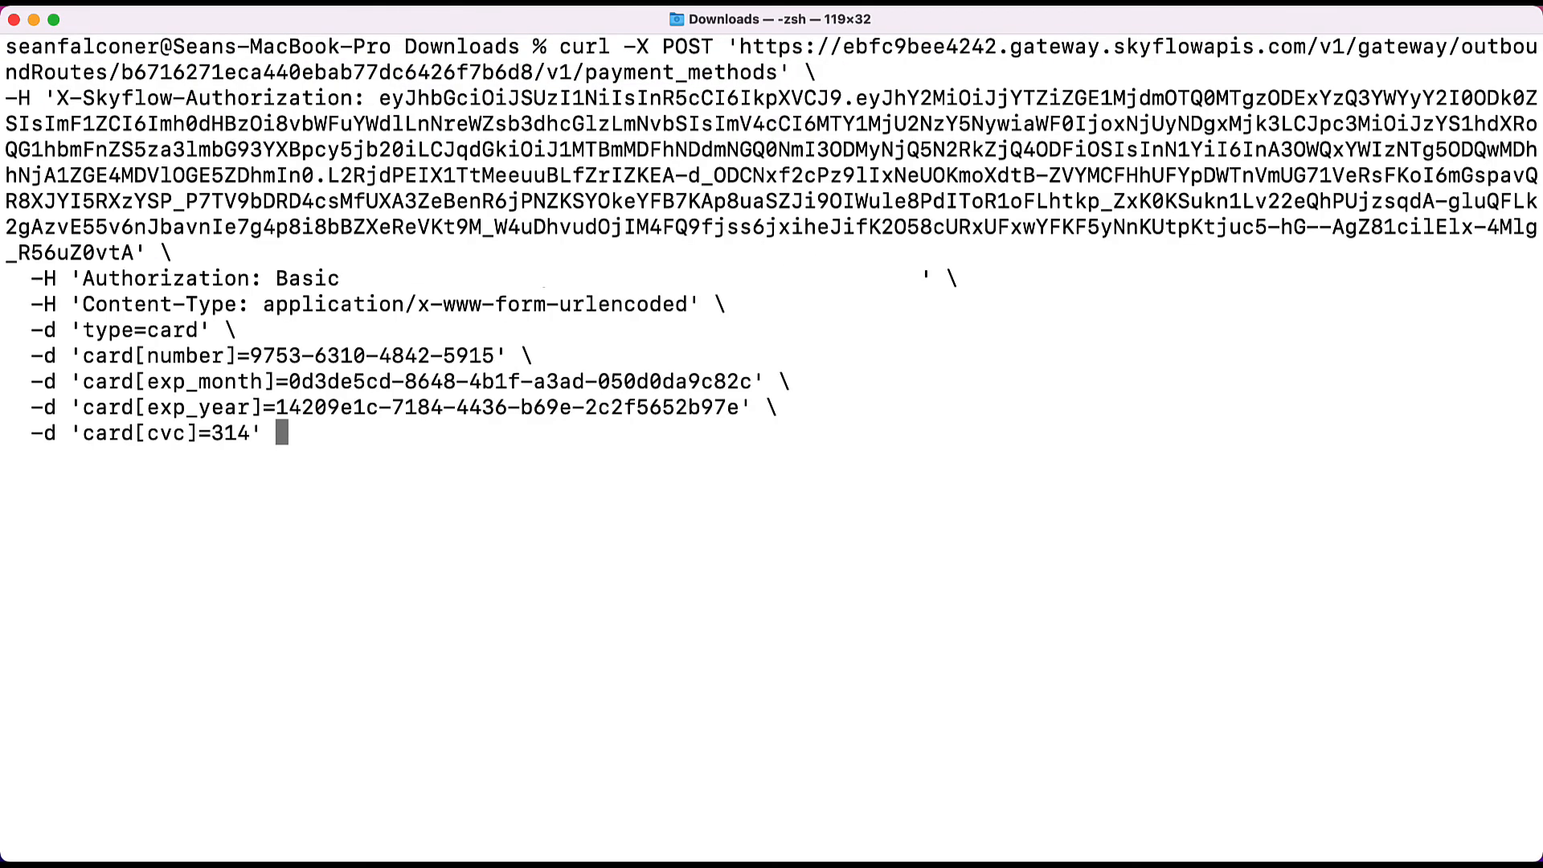
Send the curl POST through the Skyflow gateway piped to json_pp.
type("| json")
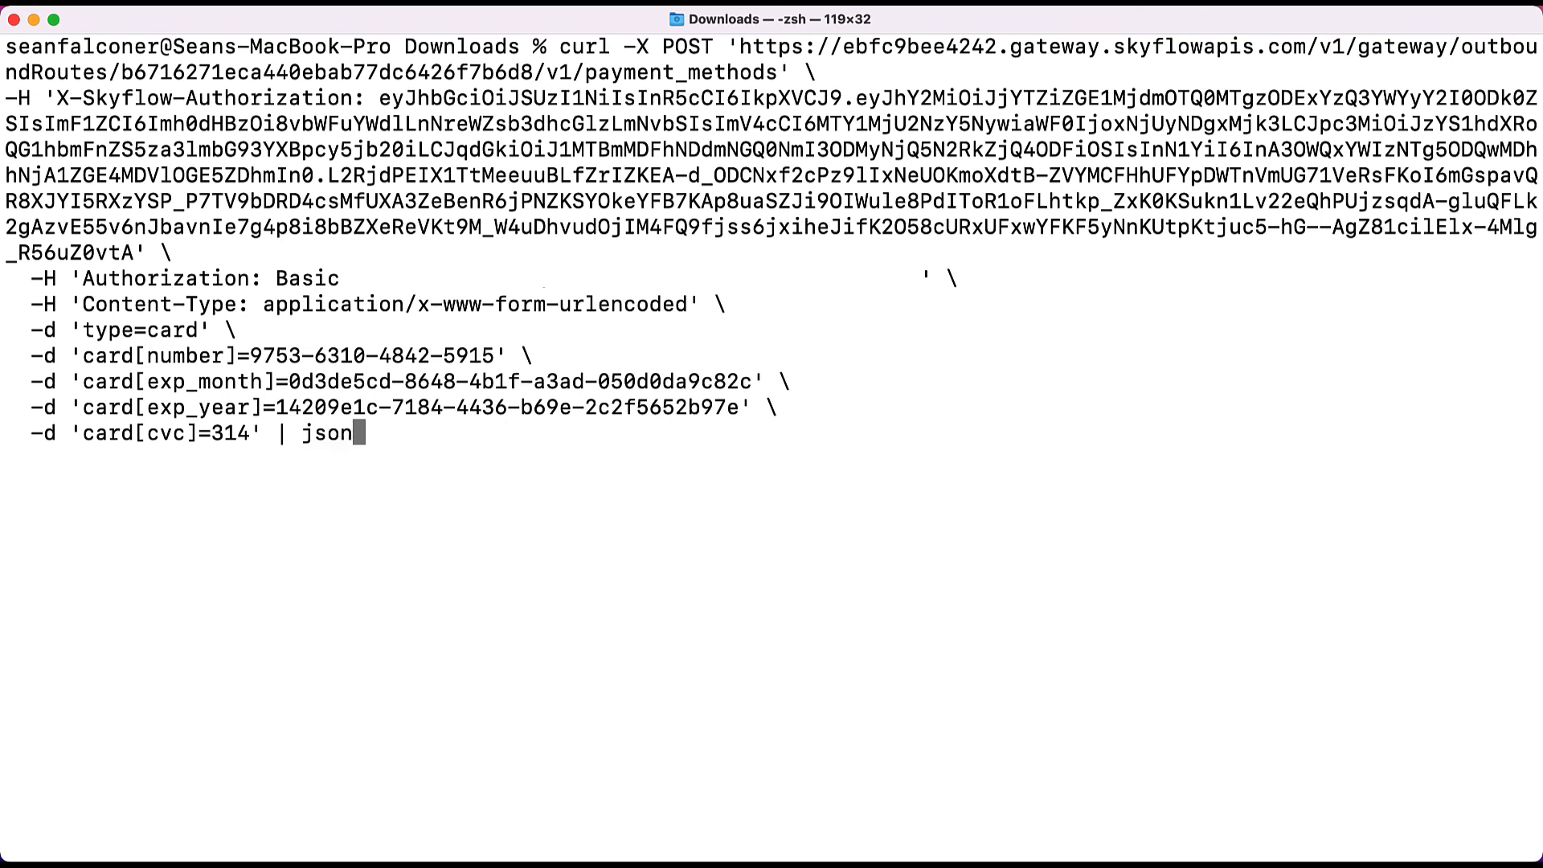
type("_pp")
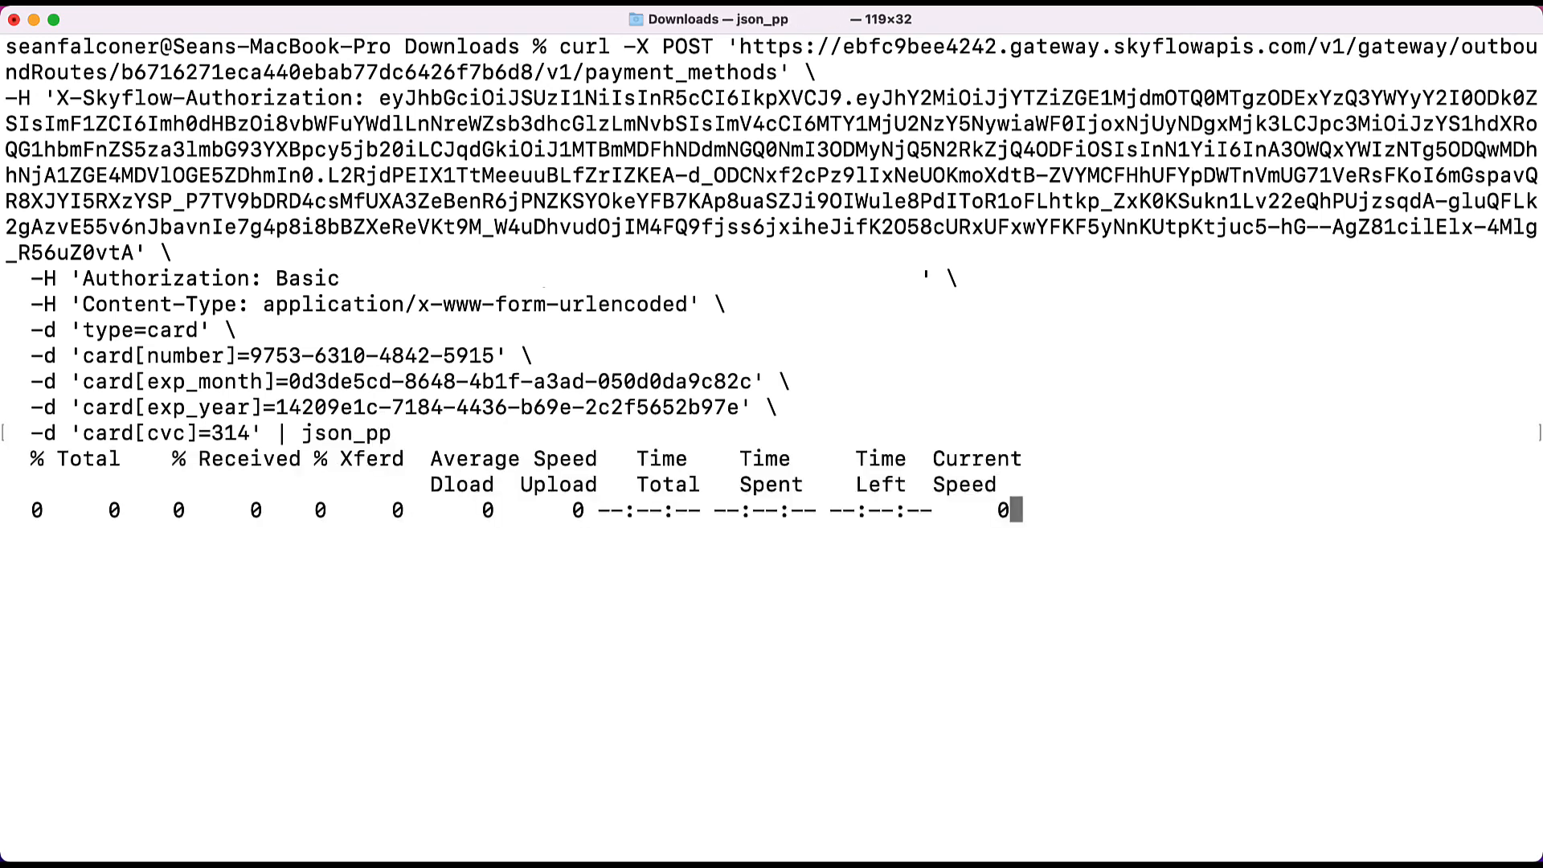
key("Return")
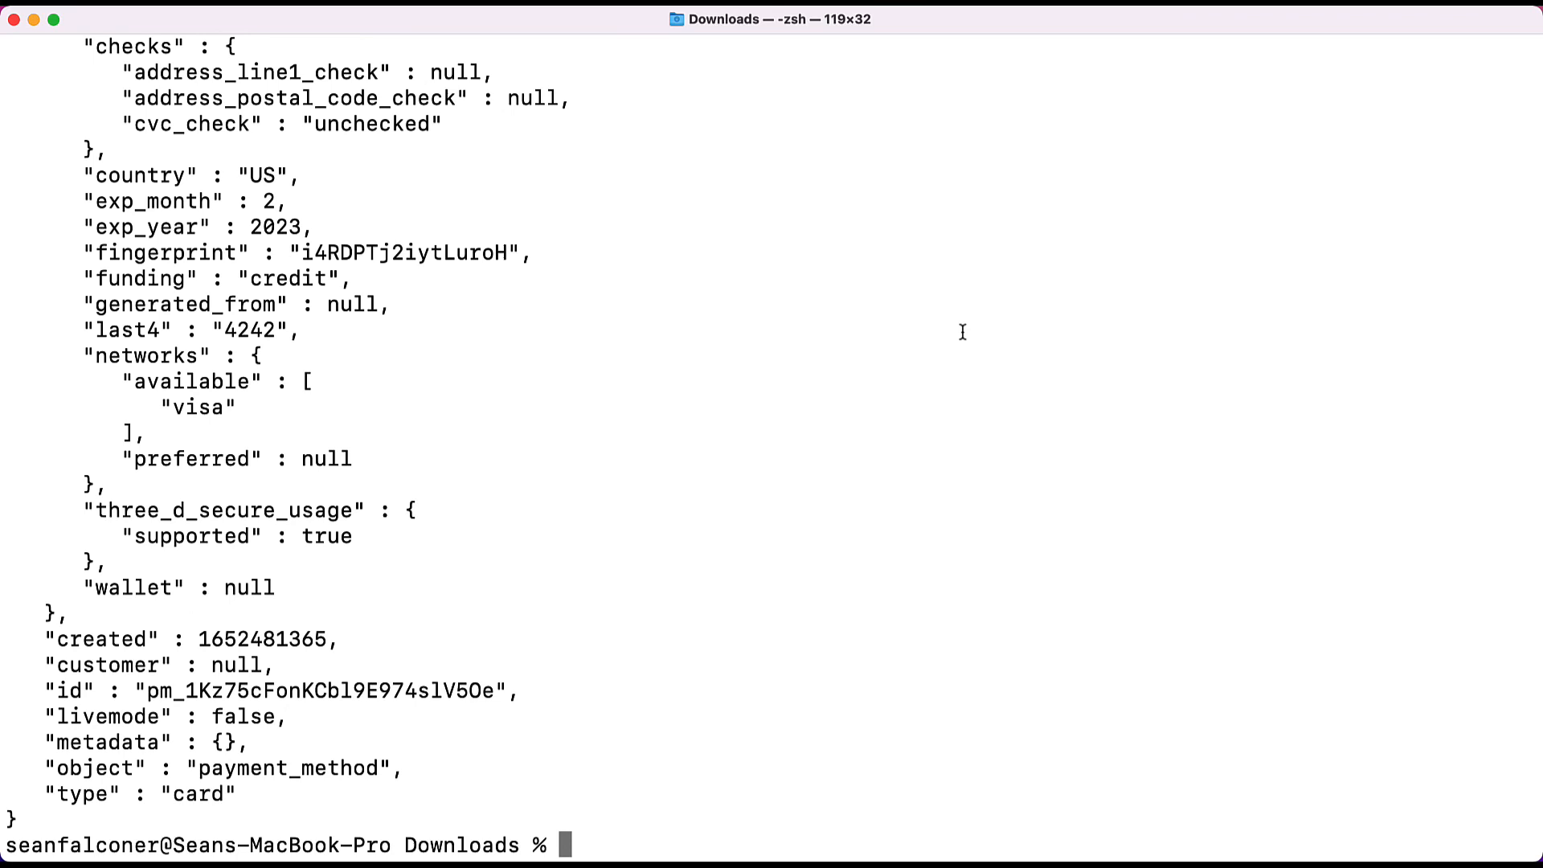
Review the pretty-printed Stripe payment_method response with card last4 4242.
scroll("up", 3)
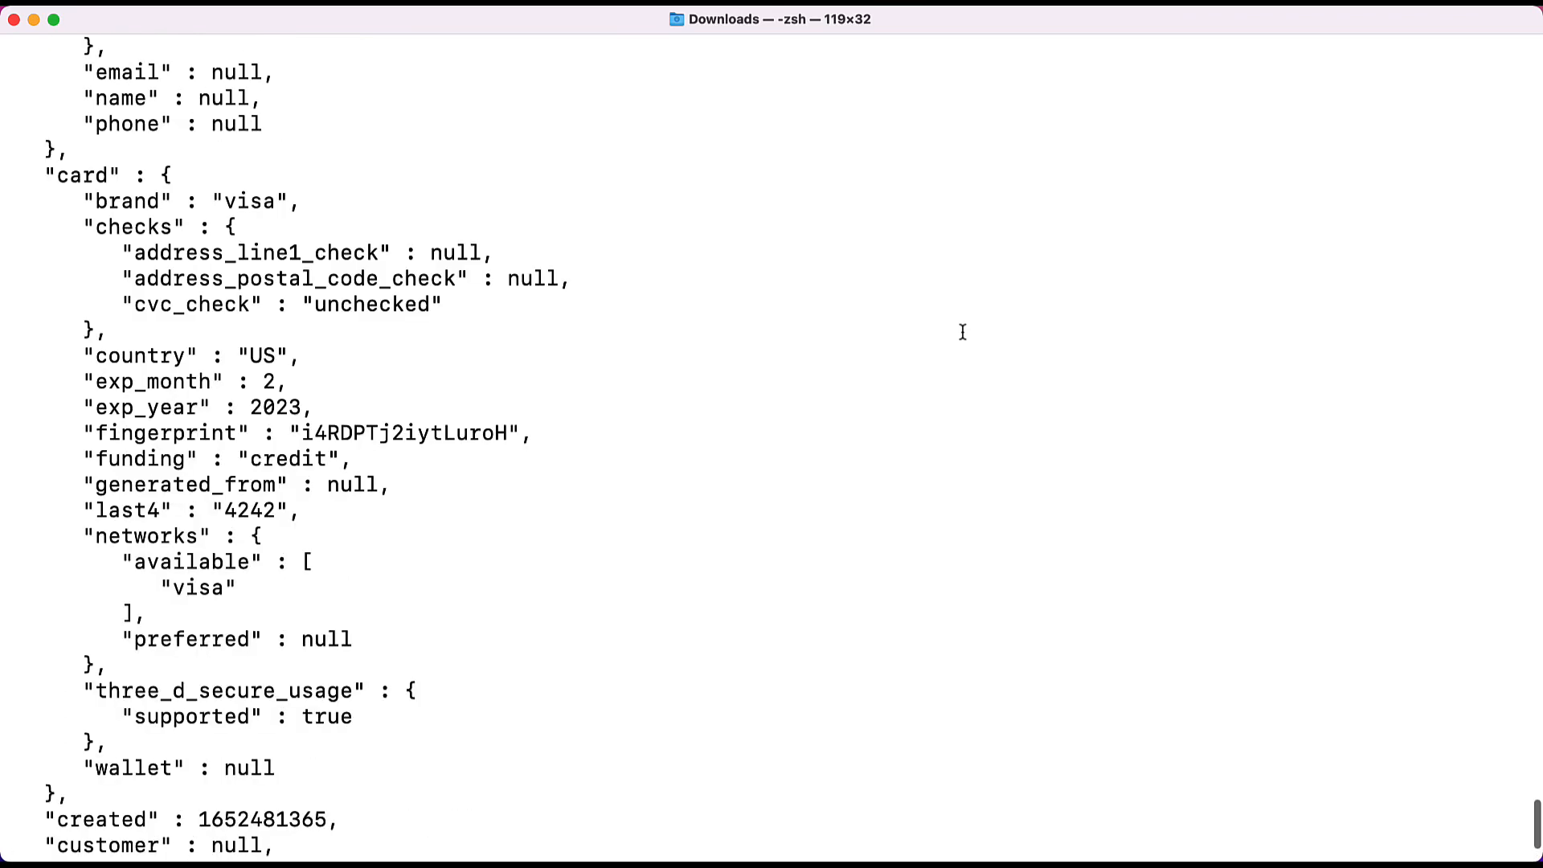
key("Return")
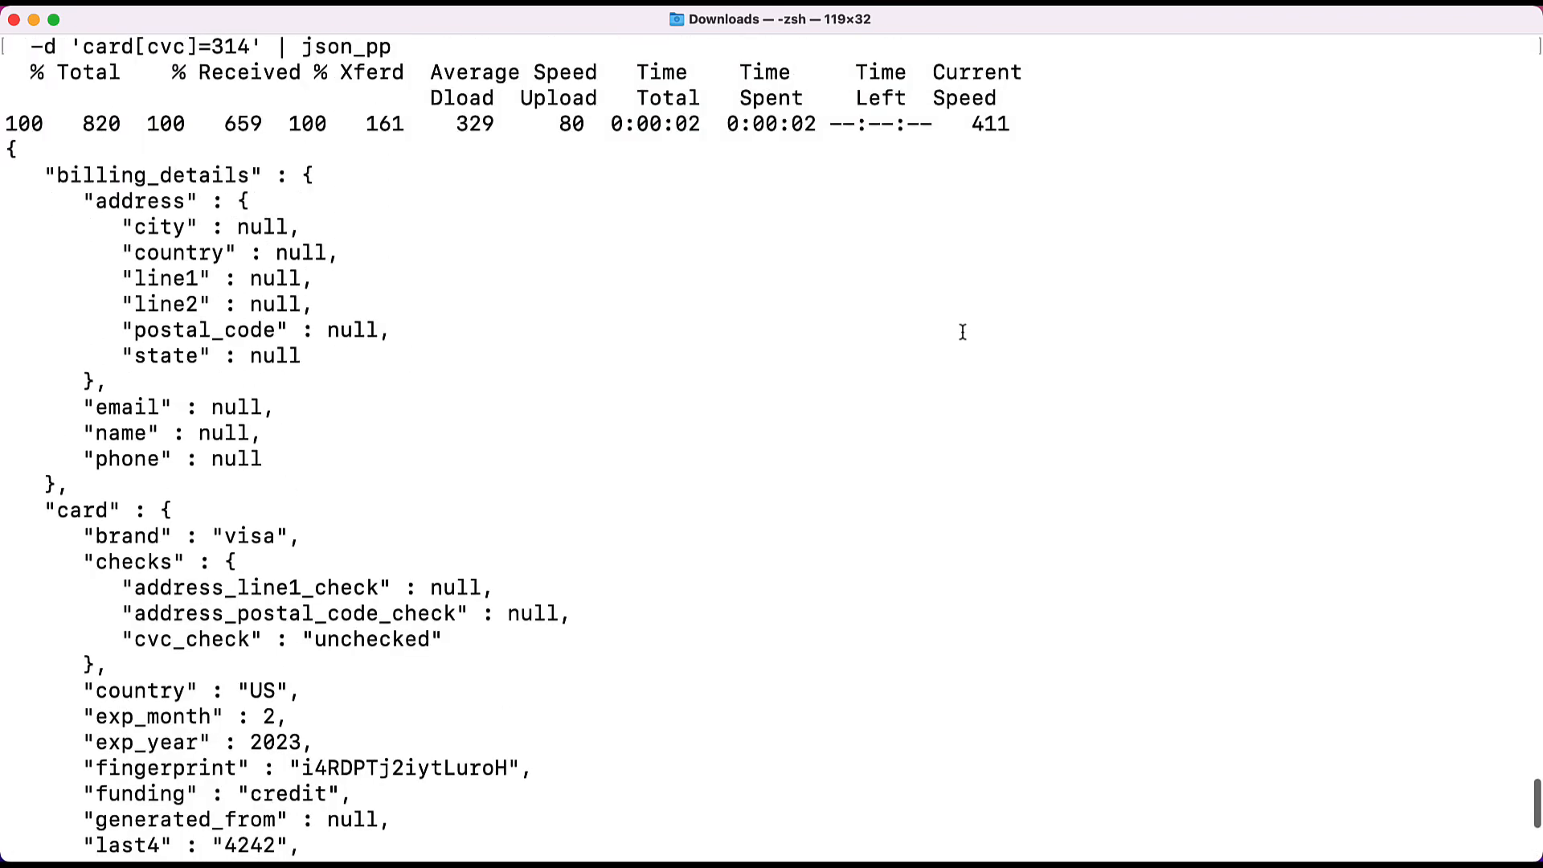
scroll("down", 3)
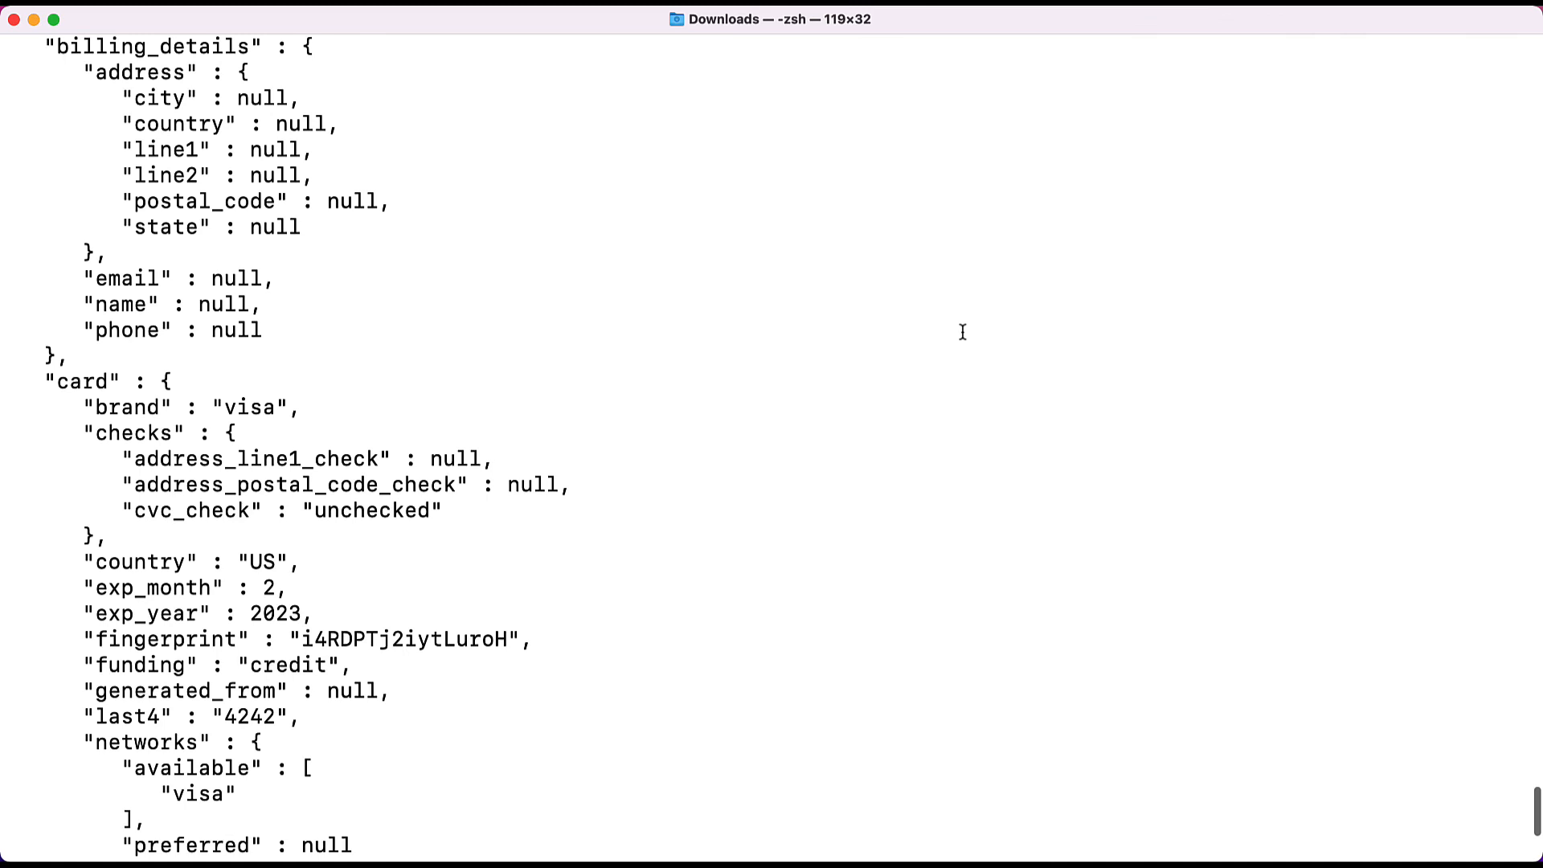
scroll("down", 3)
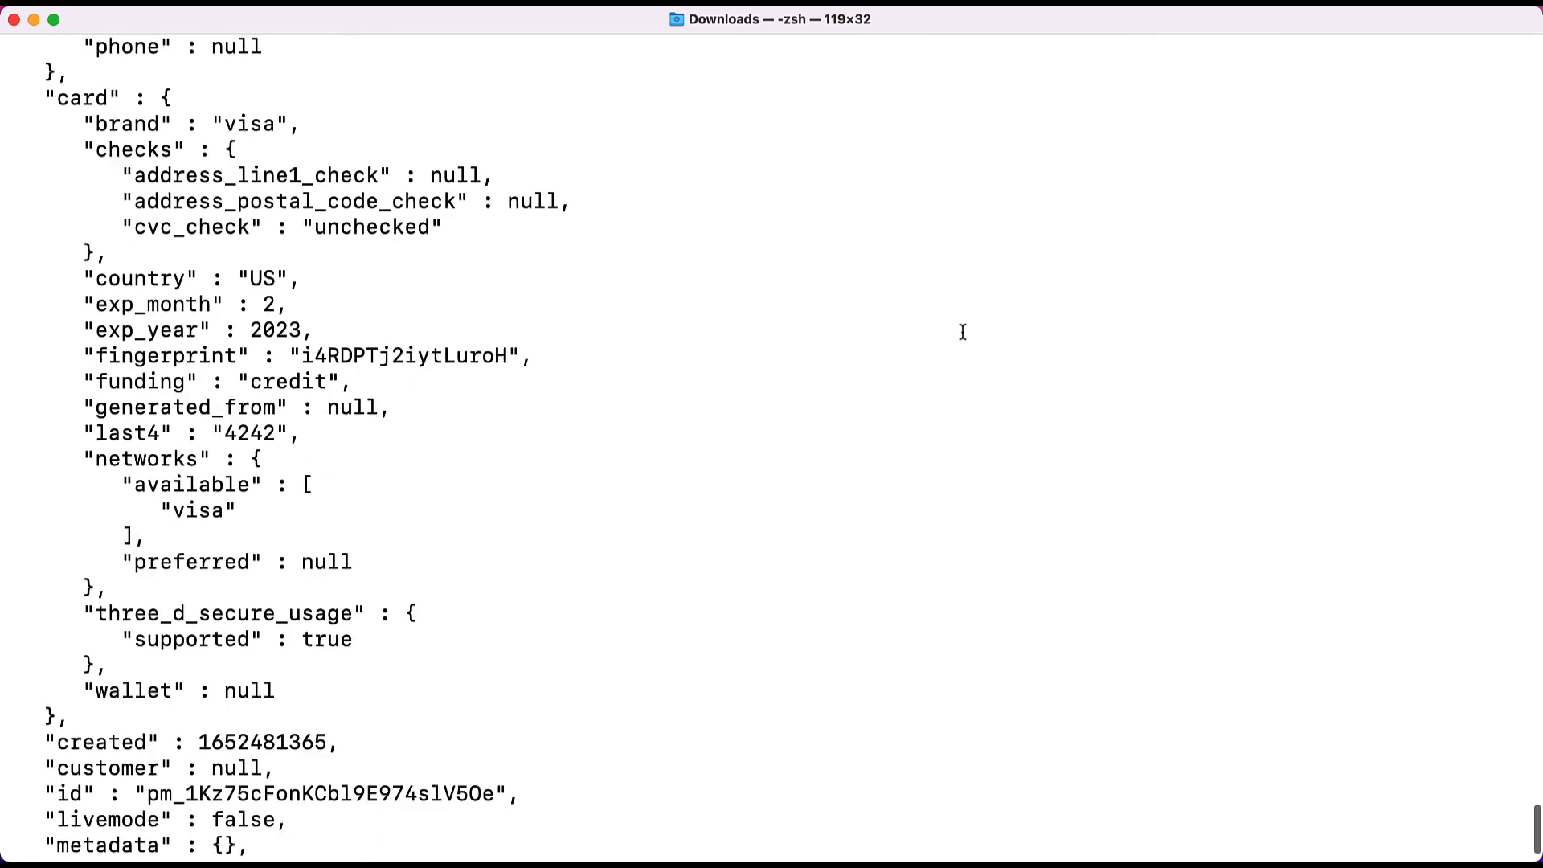